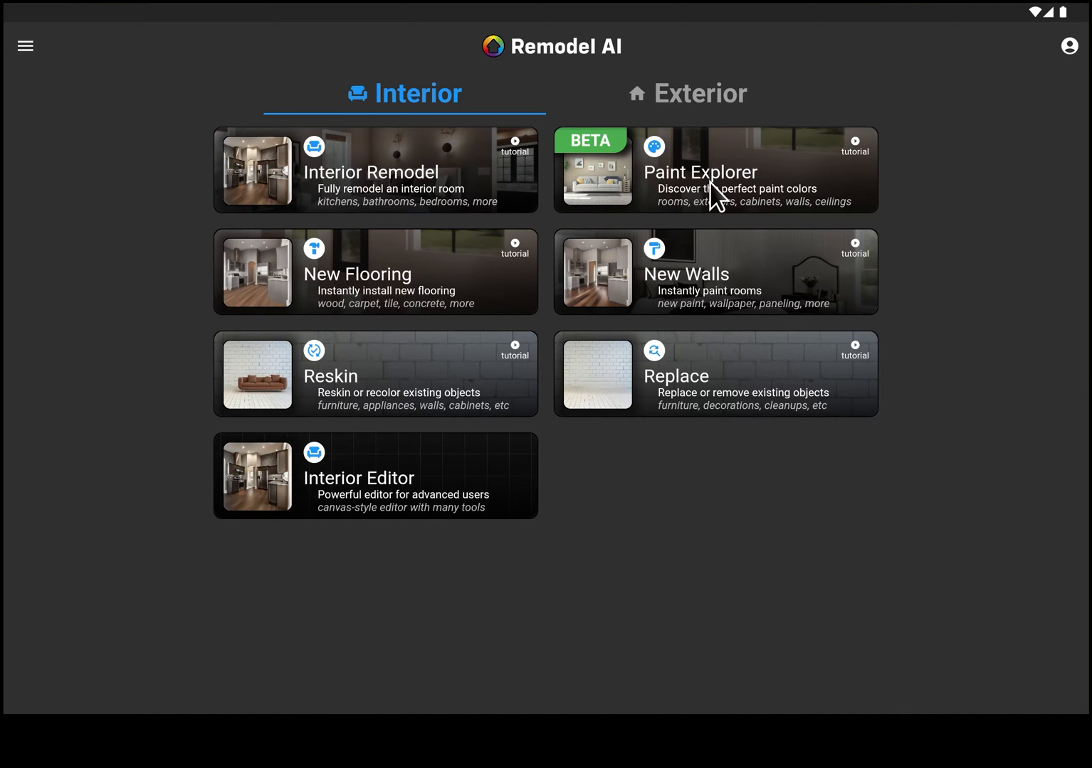
Step: Launch Paint Explorer from the Interior home screen's card
{"action": "left_click", "coordinate": [715, 171]}
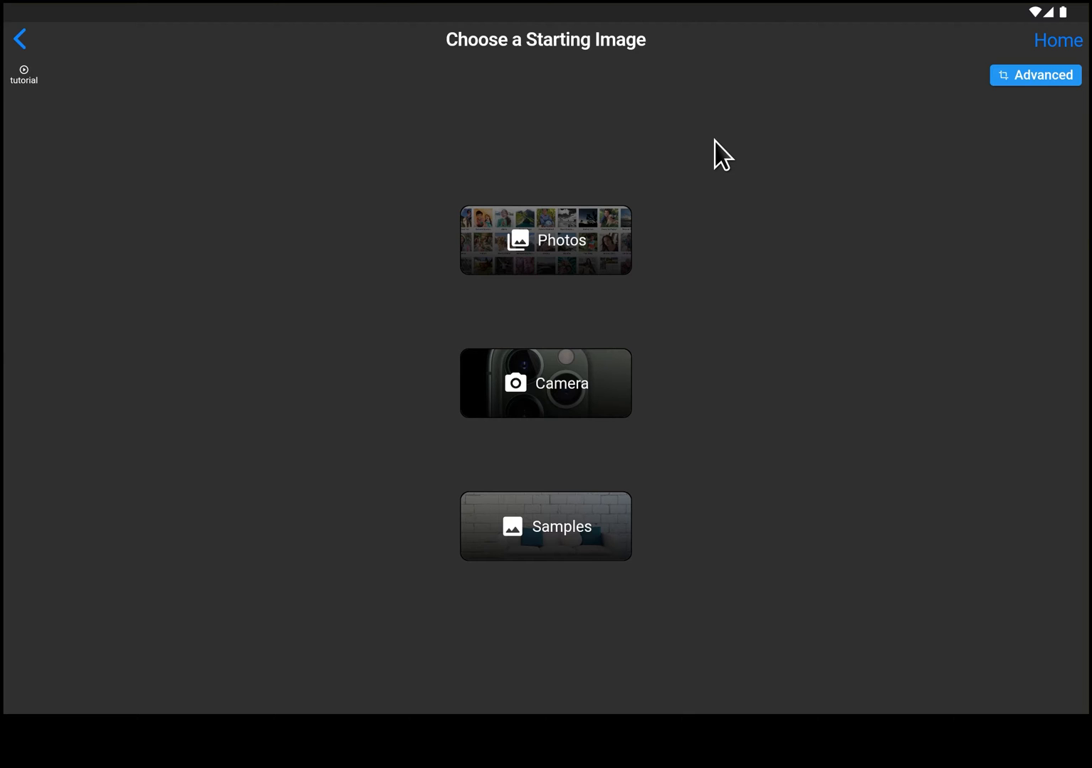
{"action": "mouse_move", "coordinate": [620, 323]}
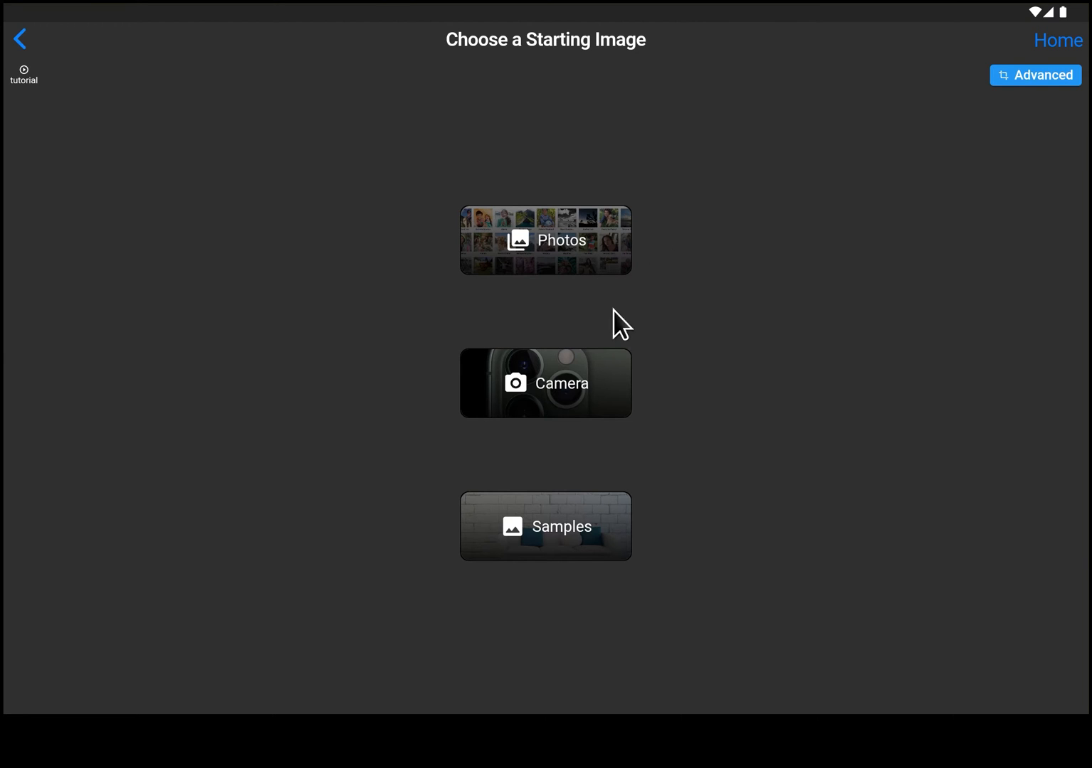
{"action": "mouse_move", "coordinate": [537, 551]}
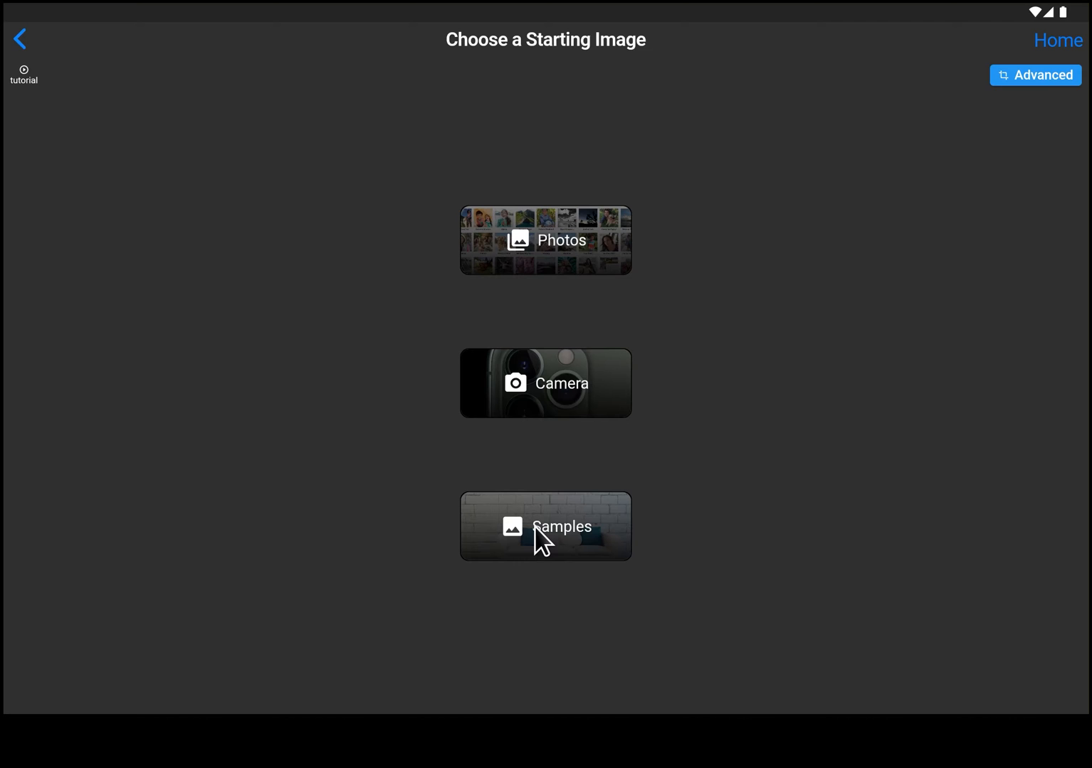
Step: From Samples, use the gray-sofa living room photo as the starting image
{"action": "left_click", "coordinate": [545, 527]}
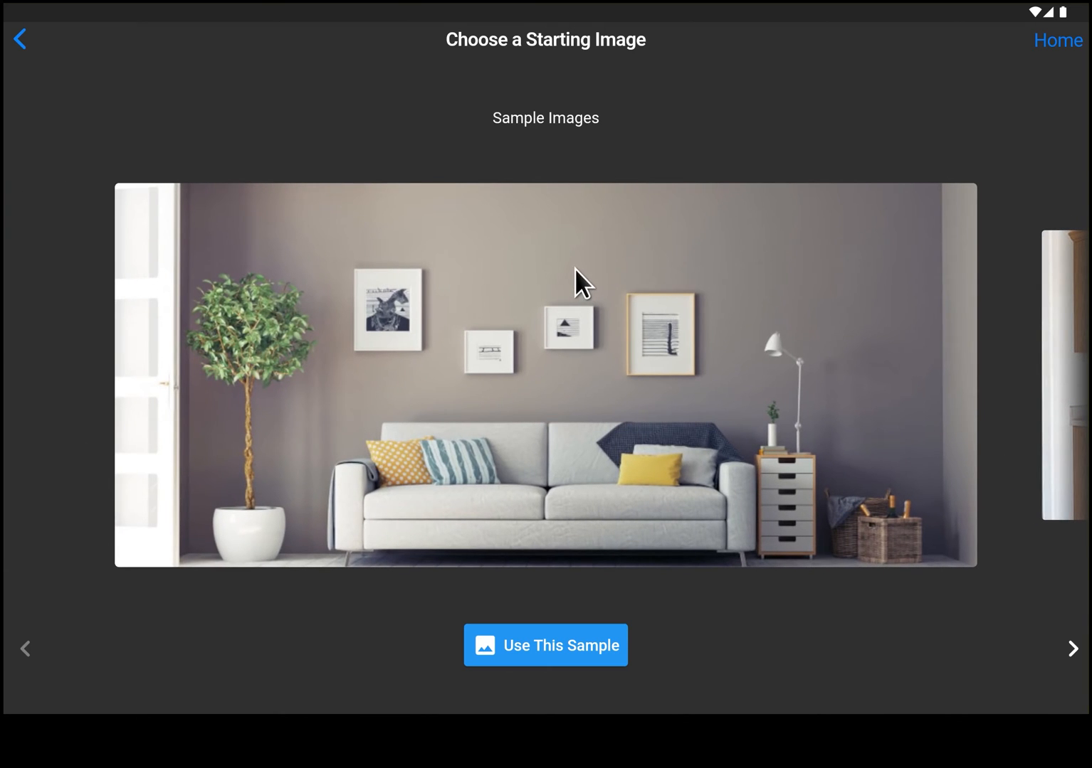
{"action": "left_click", "coordinate": [545, 645]}
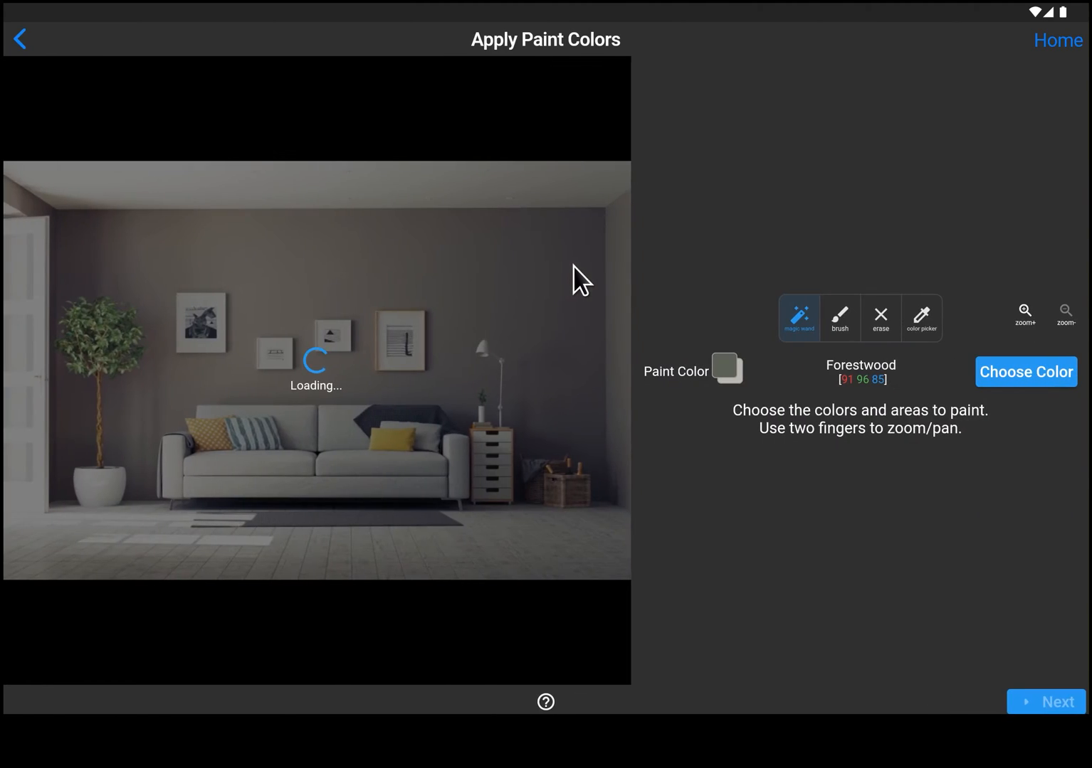
Step: Fill the walls Forestwood with the magic wand, widen the brush, undo the ceiling stroke
{"action": "left_click", "coordinate": [473, 441]}
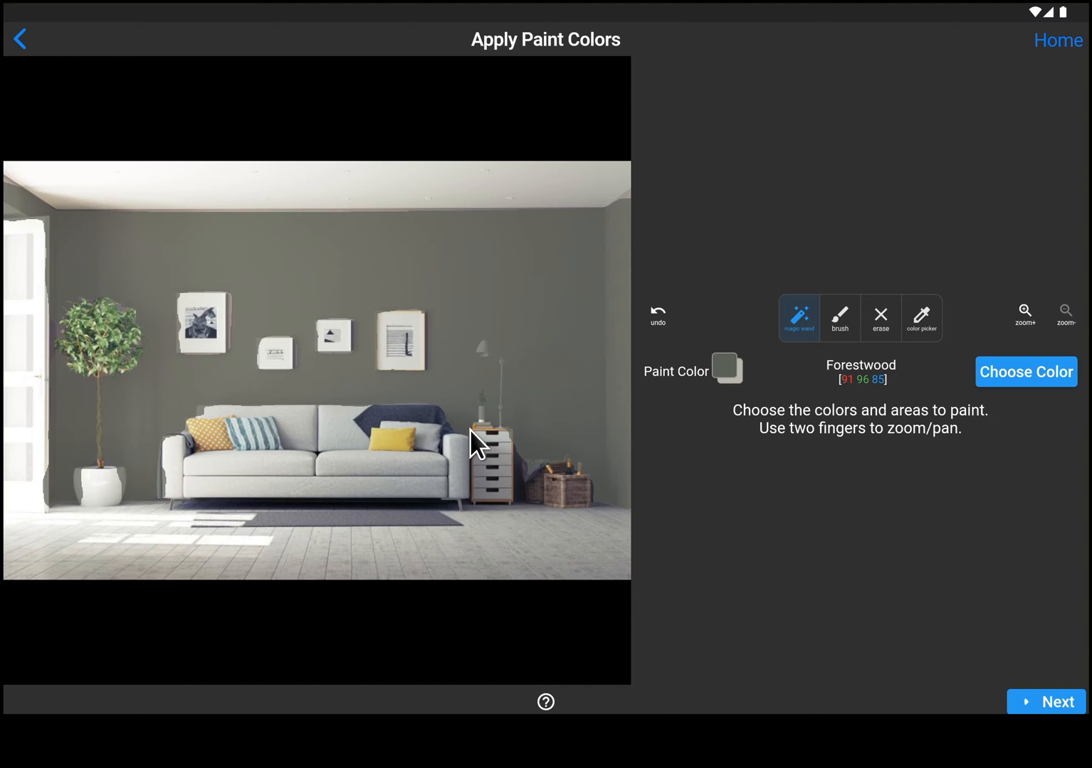
{"action": "mouse_move", "coordinate": [285, 308]}
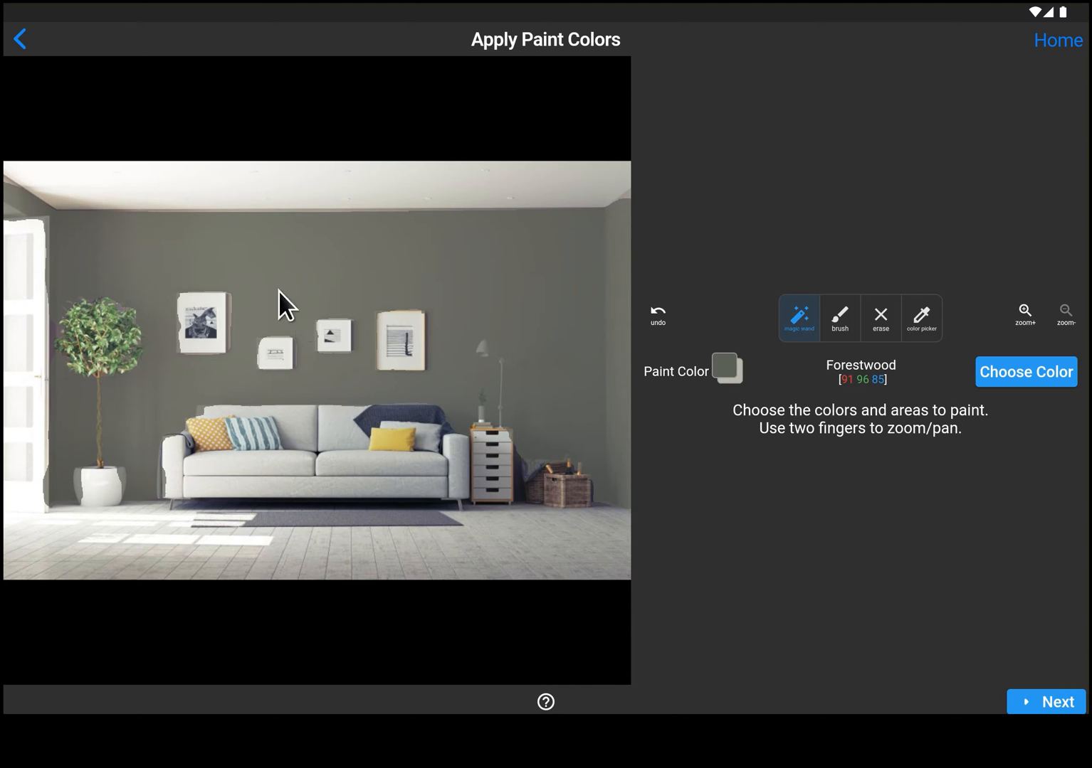
{"action": "mouse_move", "coordinate": [80, 236]}
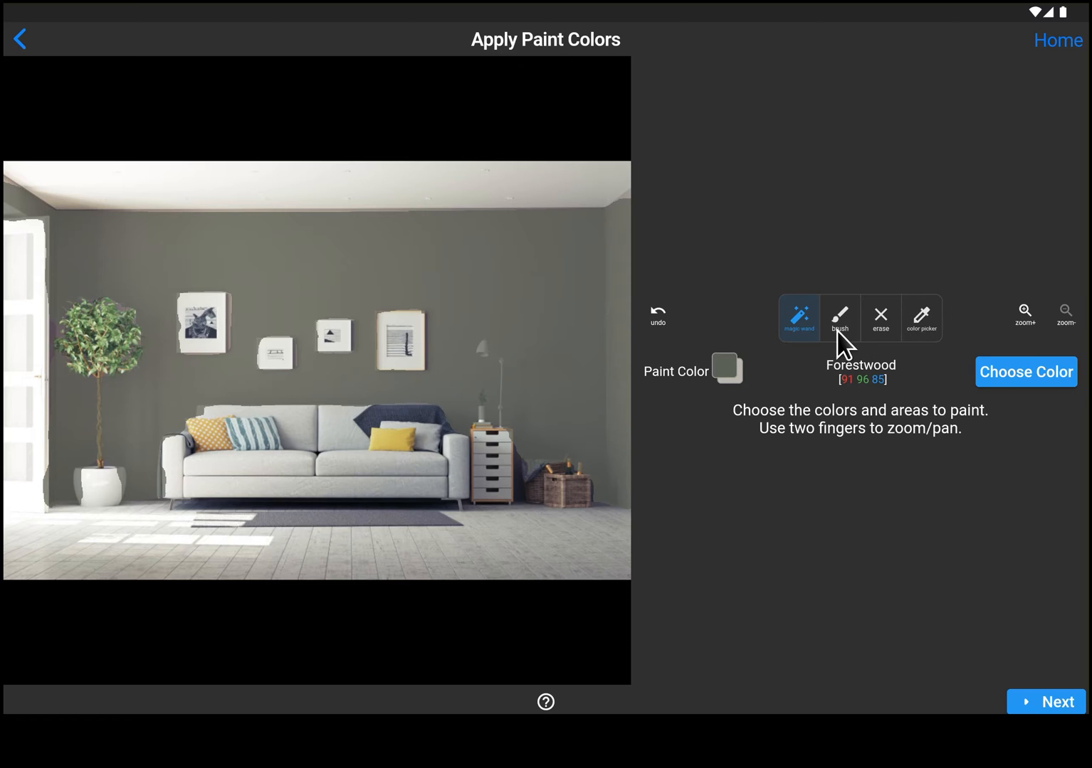
{"action": "left_click", "coordinate": [839, 318]}
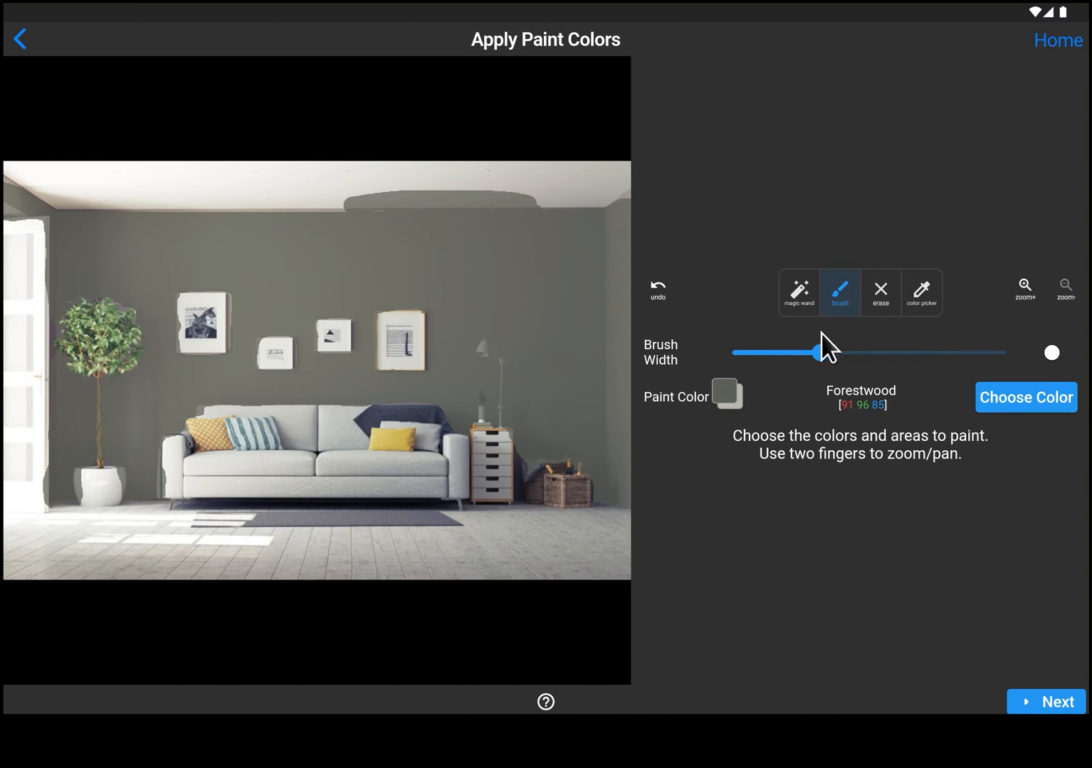
{"action": "left_click_drag", "start_coordinate": [818, 353], "coordinate": [946, 353]}
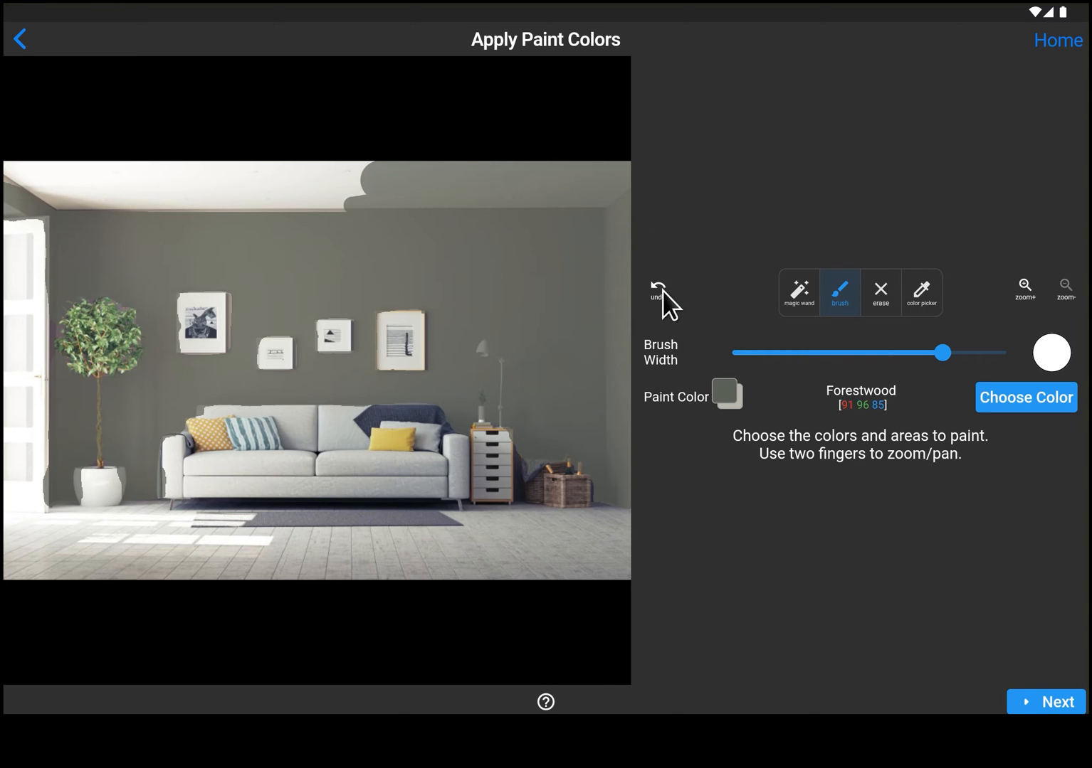
{"action": "left_click", "coordinate": [658, 292]}
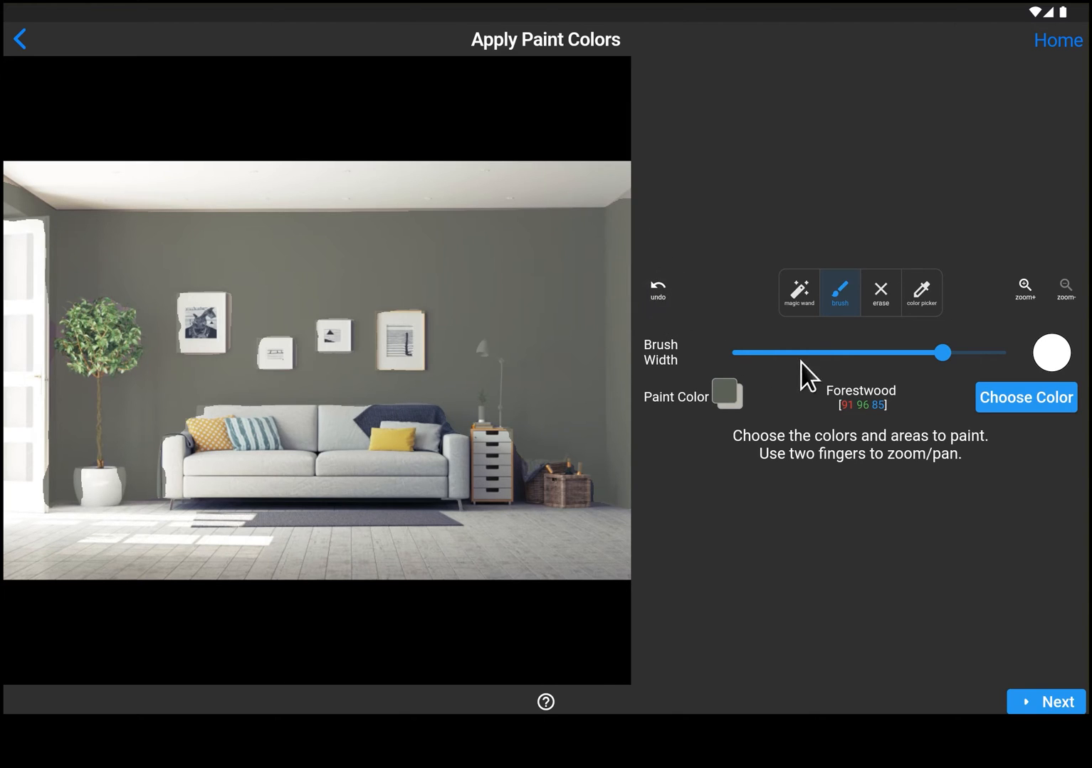
{"action": "left_click", "coordinate": [799, 293]}
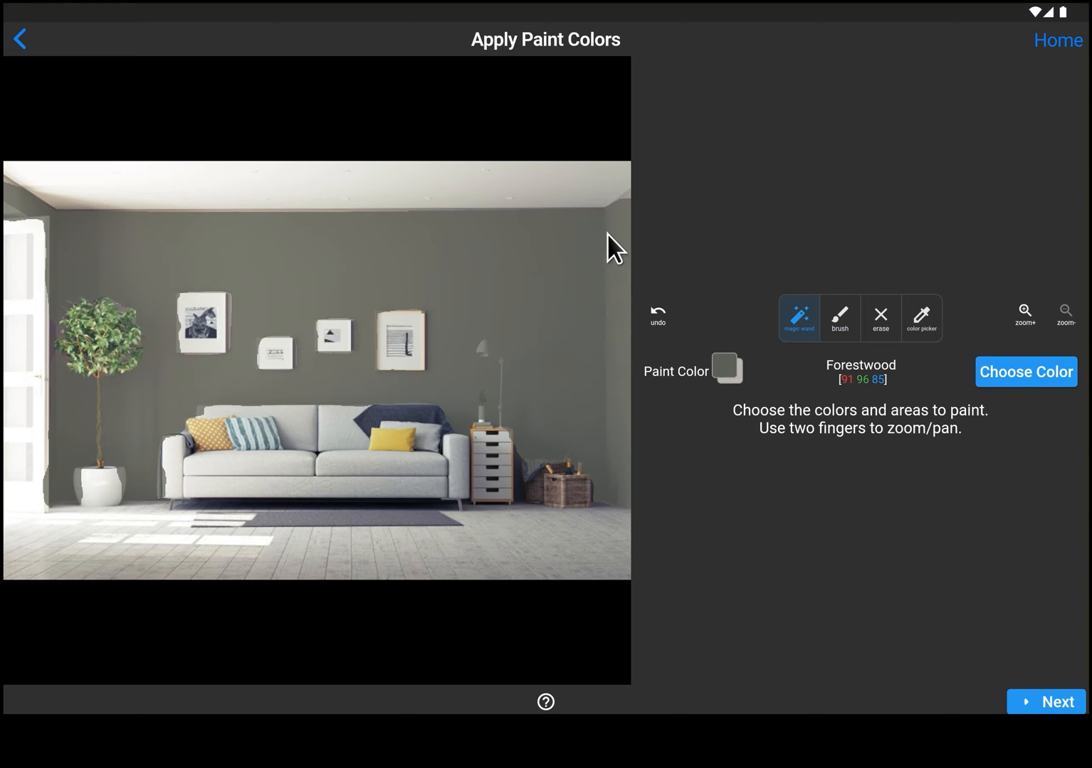
{"action": "mouse_move", "coordinate": [637, 212]}
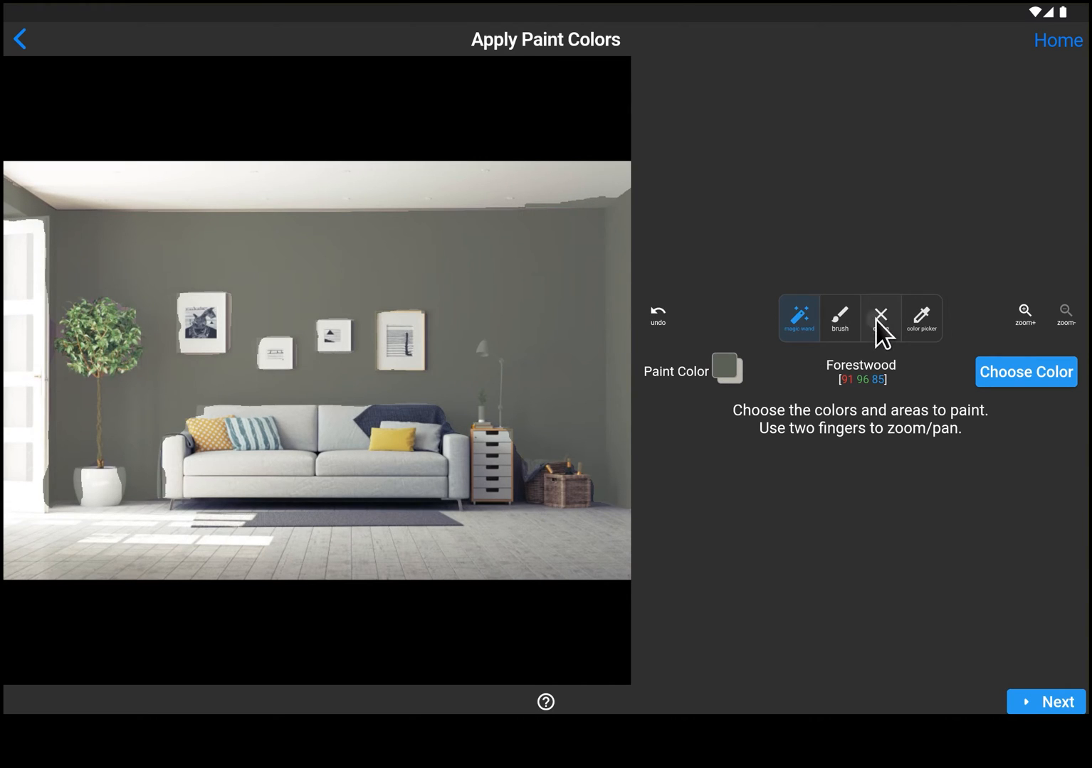
Step: Select the eraser and narrow its brush width to about the middle
{"action": "left_click", "coordinate": [880, 317]}
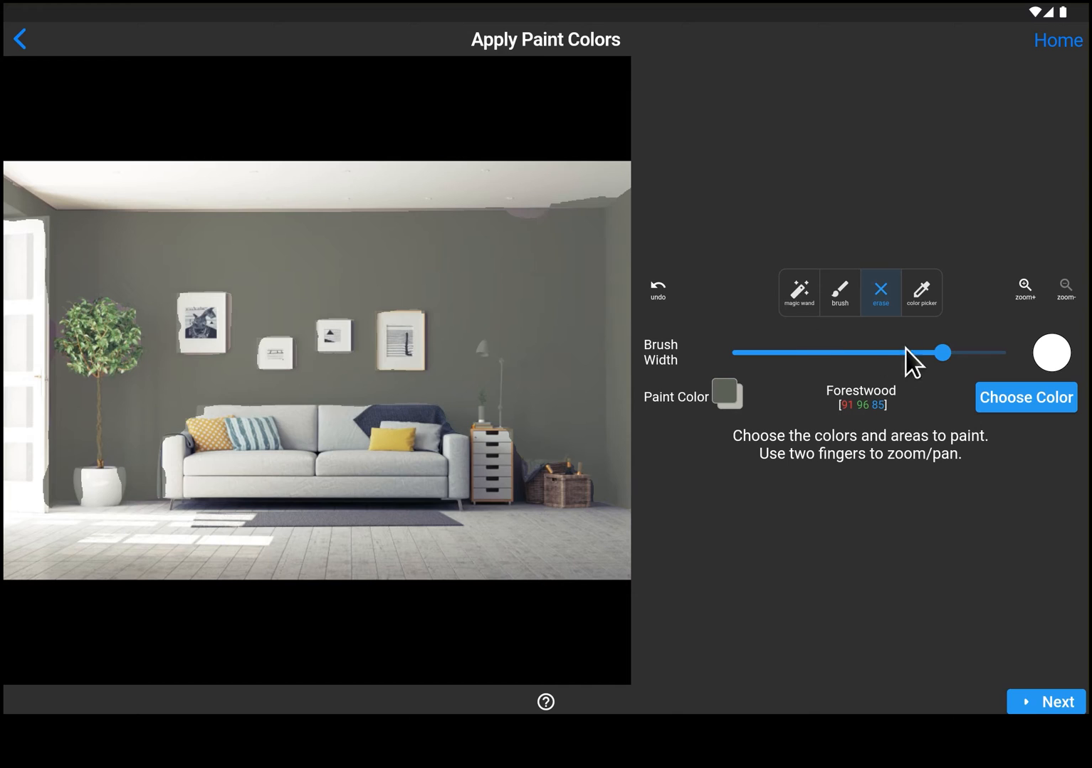
{"action": "left_click_drag", "start_coordinate": [941, 352], "coordinate": [841, 352]}
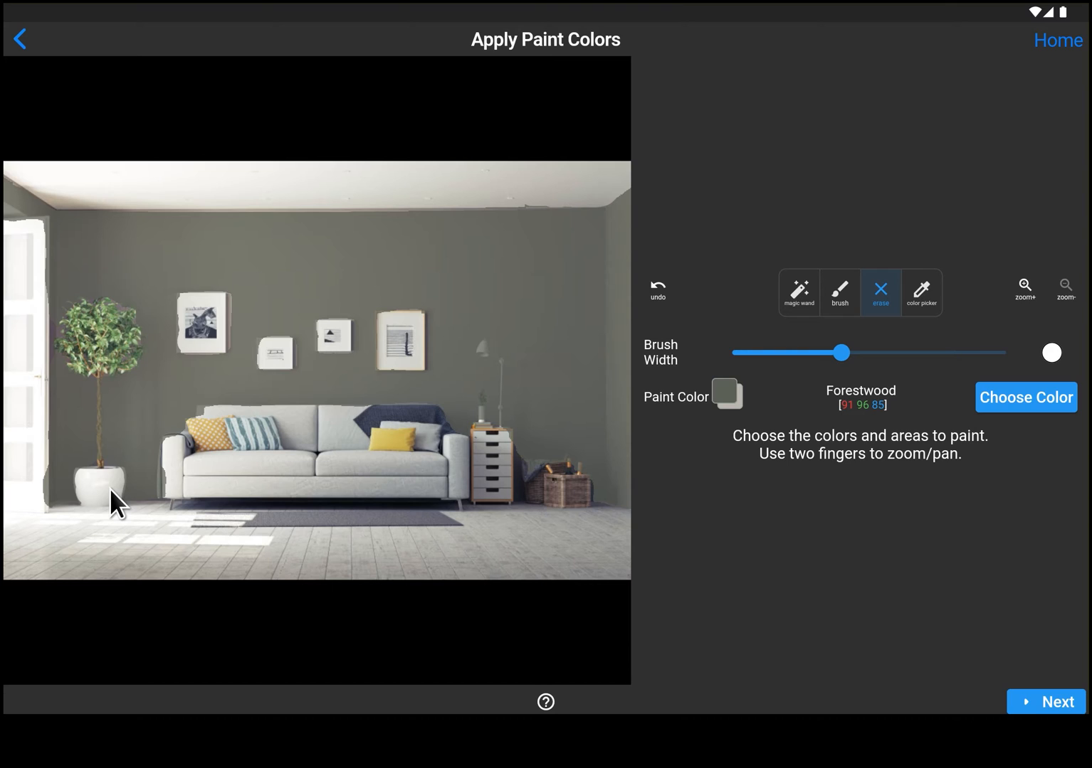
{"action": "mouse_move", "coordinate": [37, 493]}
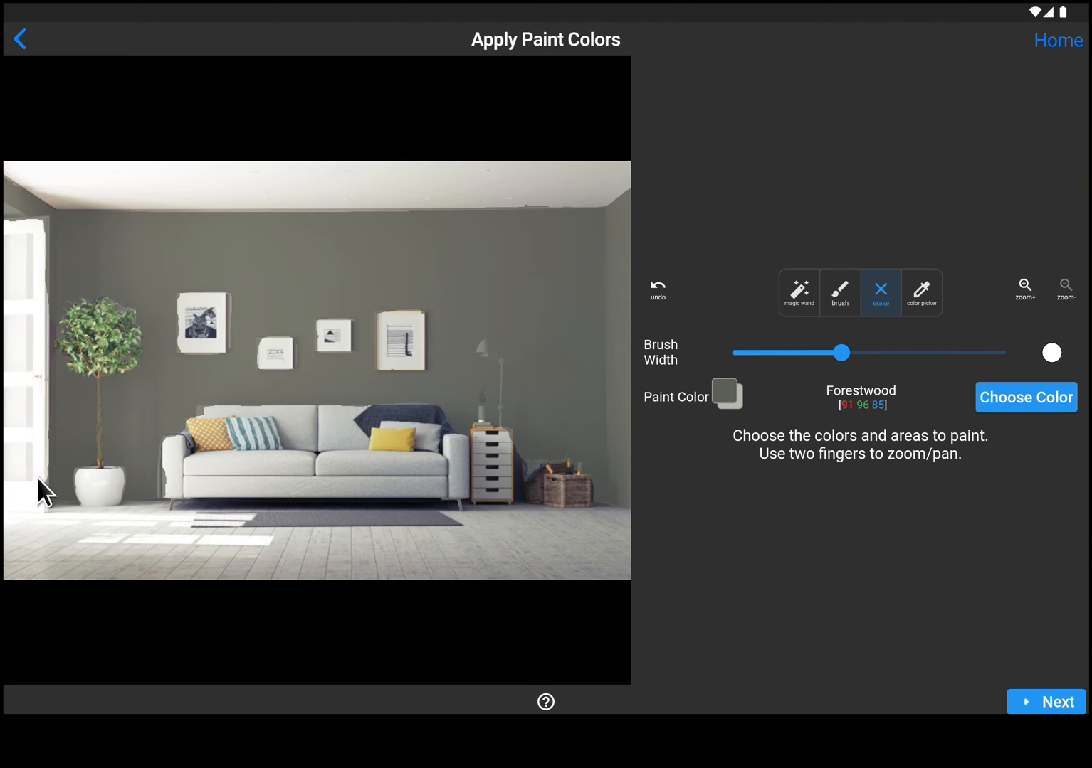
{"action": "mouse_move", "coordinate": [69, 228]}
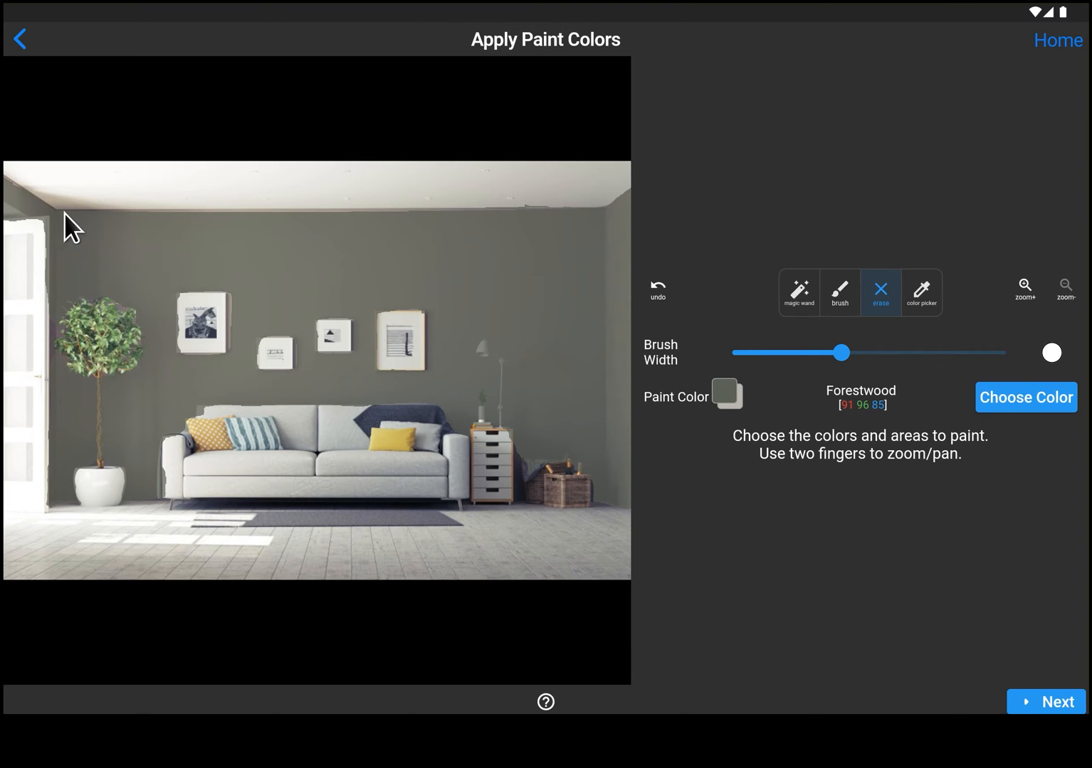
{"action": "mouse_move", "coordinate": [934, 409]}
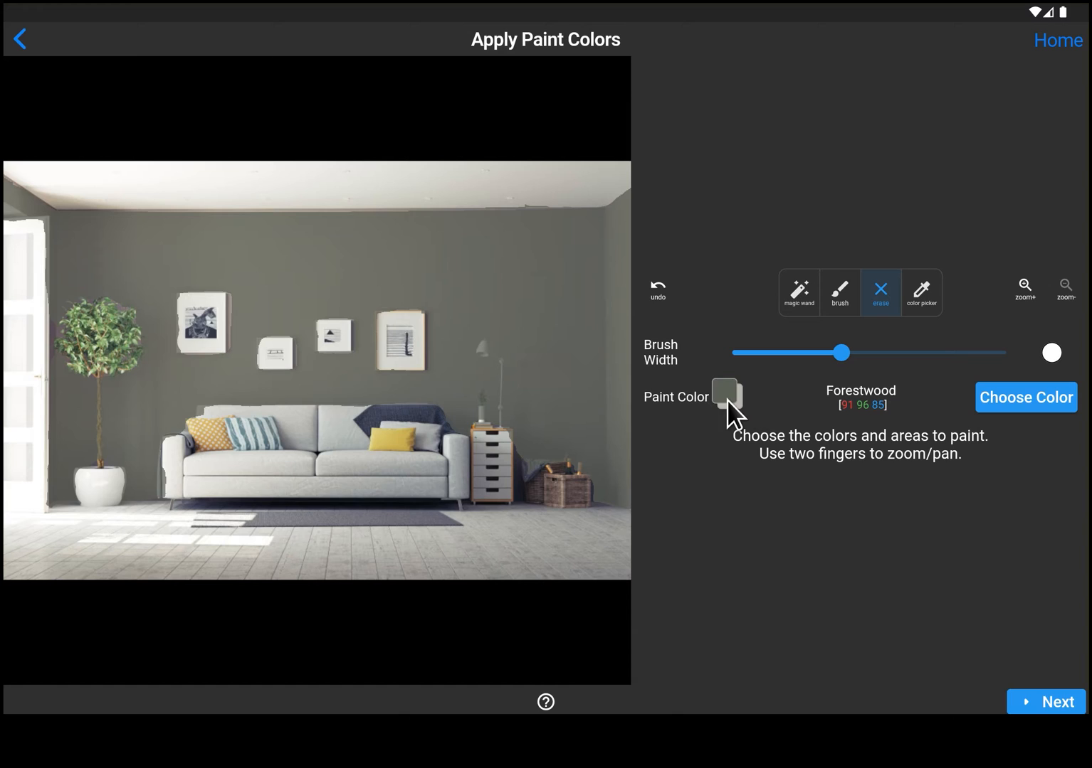
{"action": "mouse_move", "coordinate": [760, 441]}
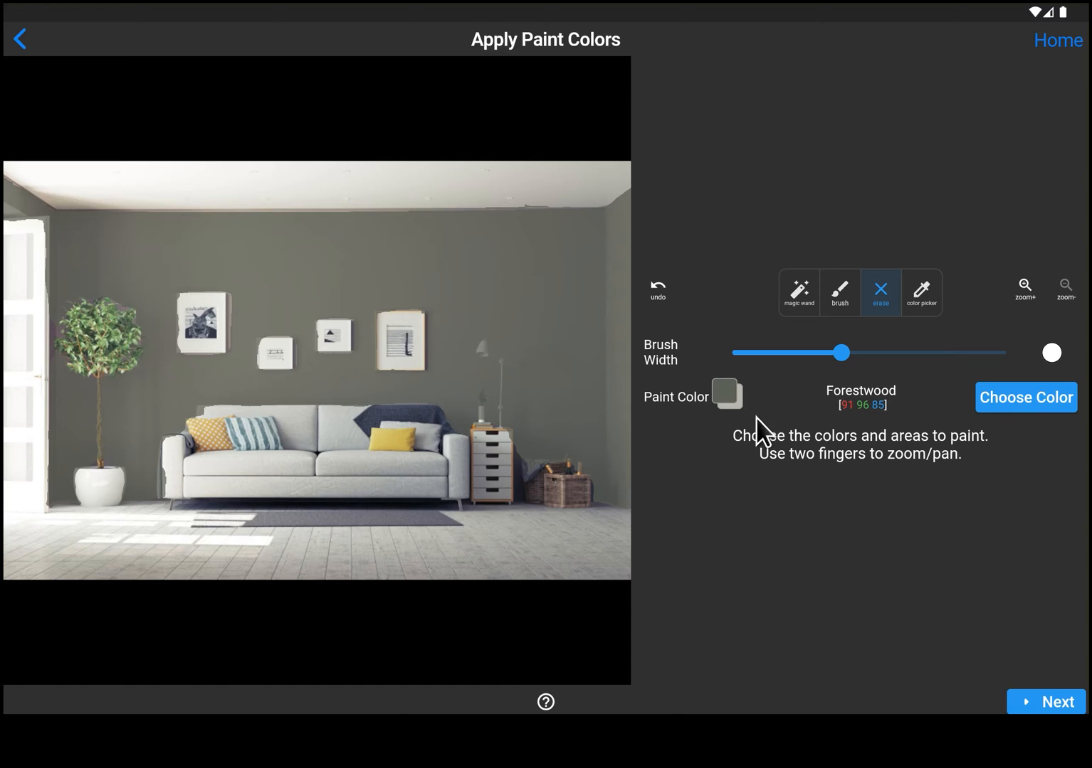
{"action": "mouse_move", "coordinate": [740, 411]}
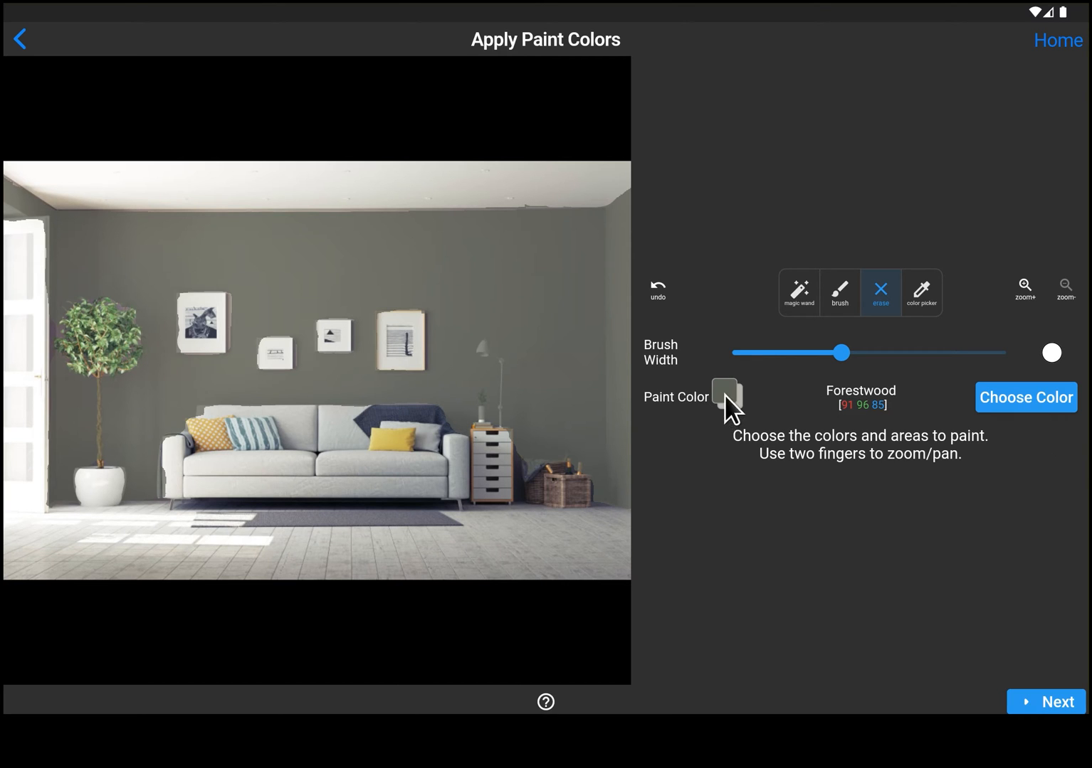
Step: Bring up the Choose Color dialog on Recent, with Forestwood as current
{"action": "left_click", "coordinate": [1026, 397]}
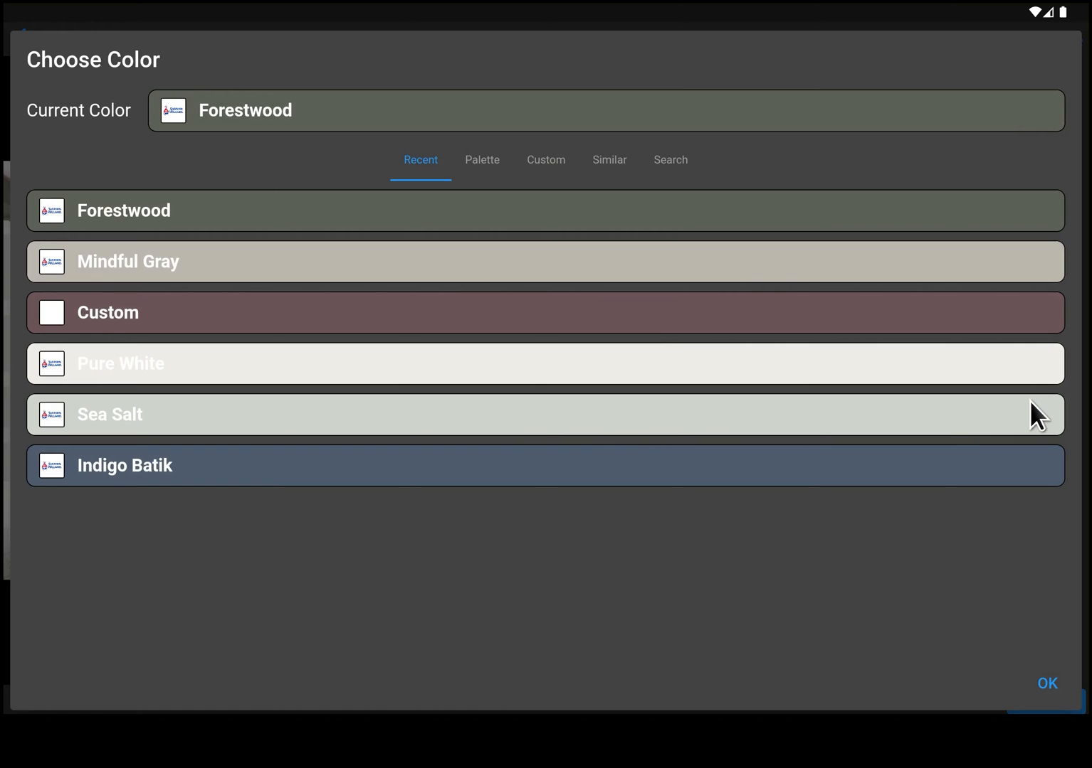
{"action": "mouse_move", "coordinate": [458, 203]}
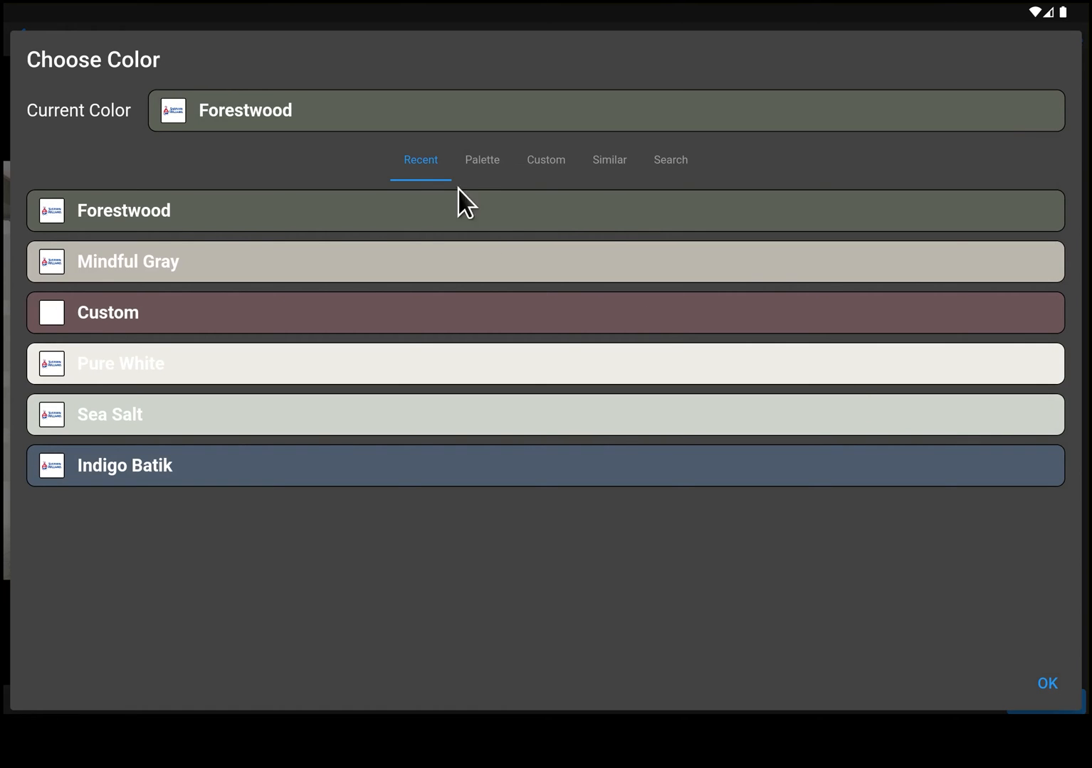
{"action": "mouse_move", "coordinate": [405, 509]}
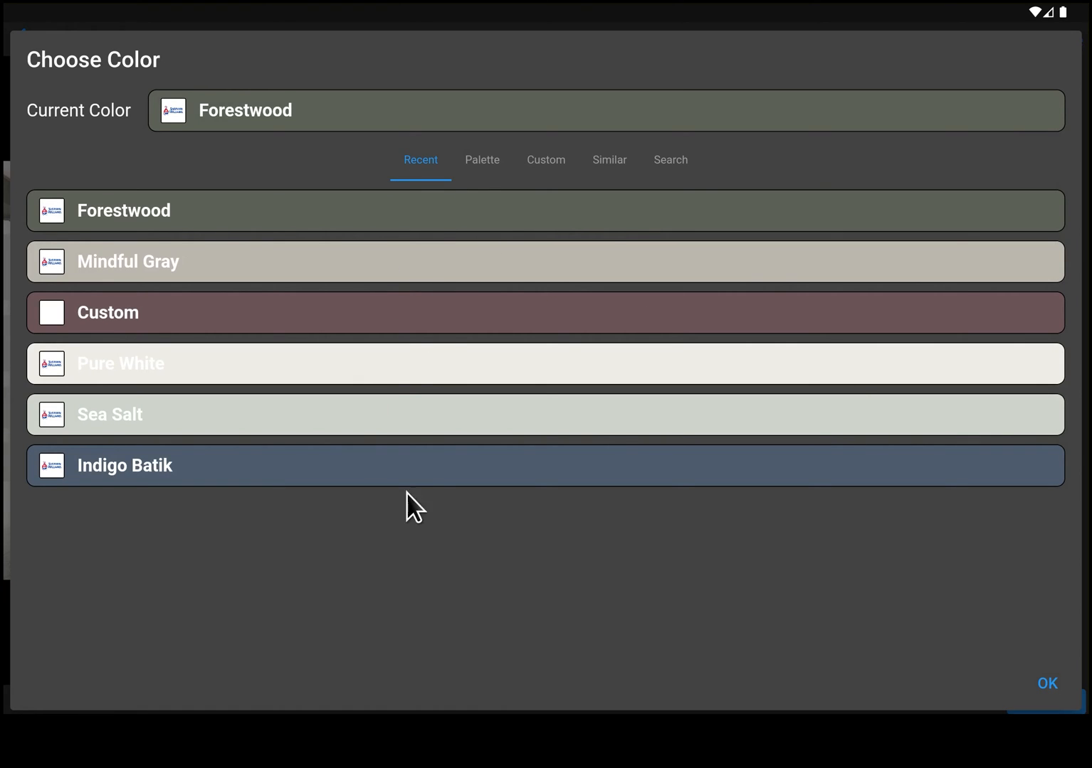
{"action": "mouse_move", "coordinate": [404, 379]}
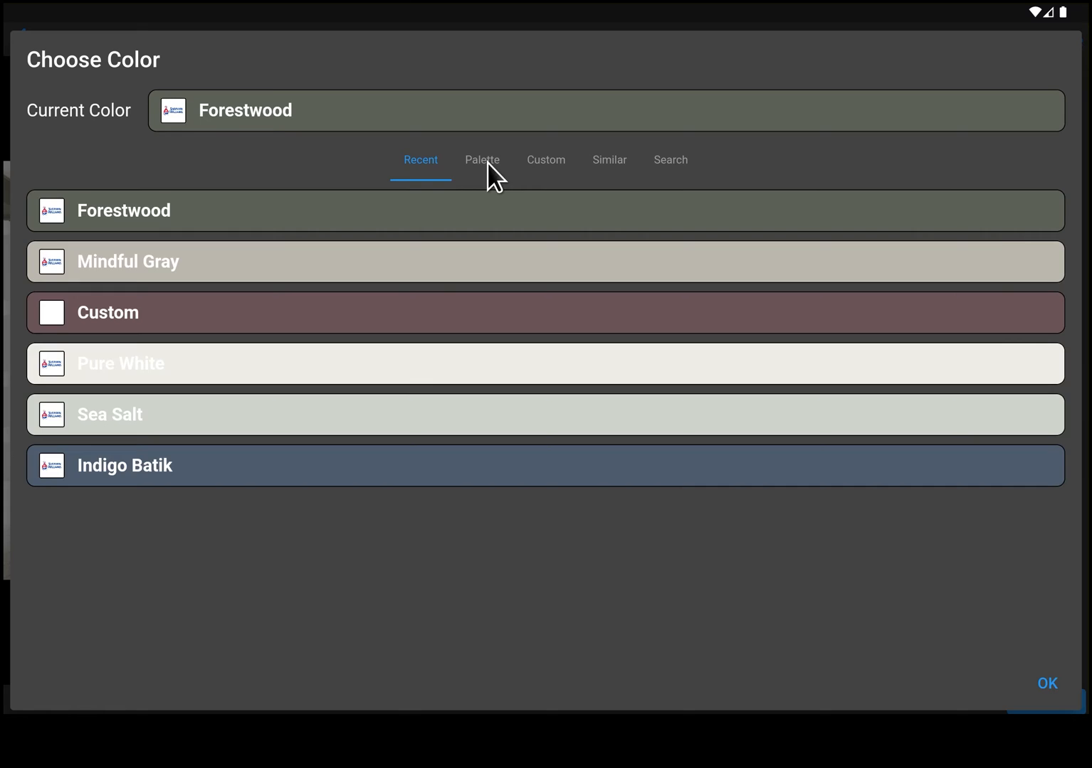
Step: Mix a muted blue-gray (#49495C) on the palette by shifting the hue toward blue
{"action": "left_click", "coordinate": [482, 159]}
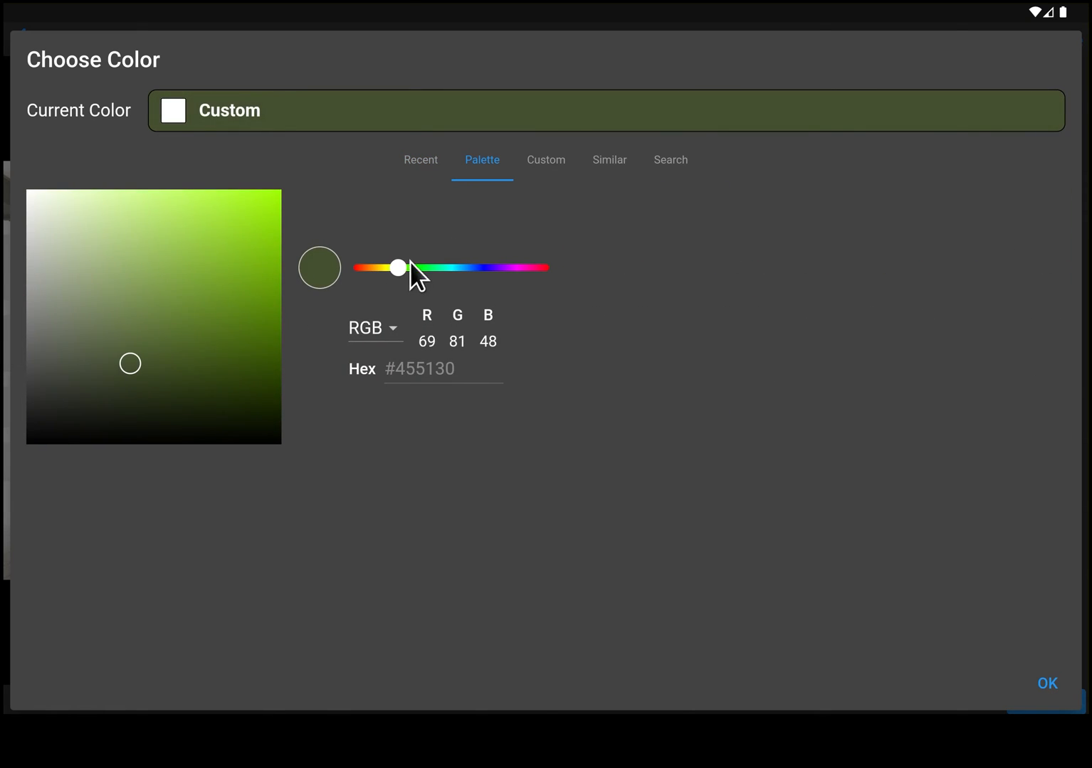
{"action": "left_click_drag", "start_coordinate": [398, 268], "coordinate": [480, 268]}
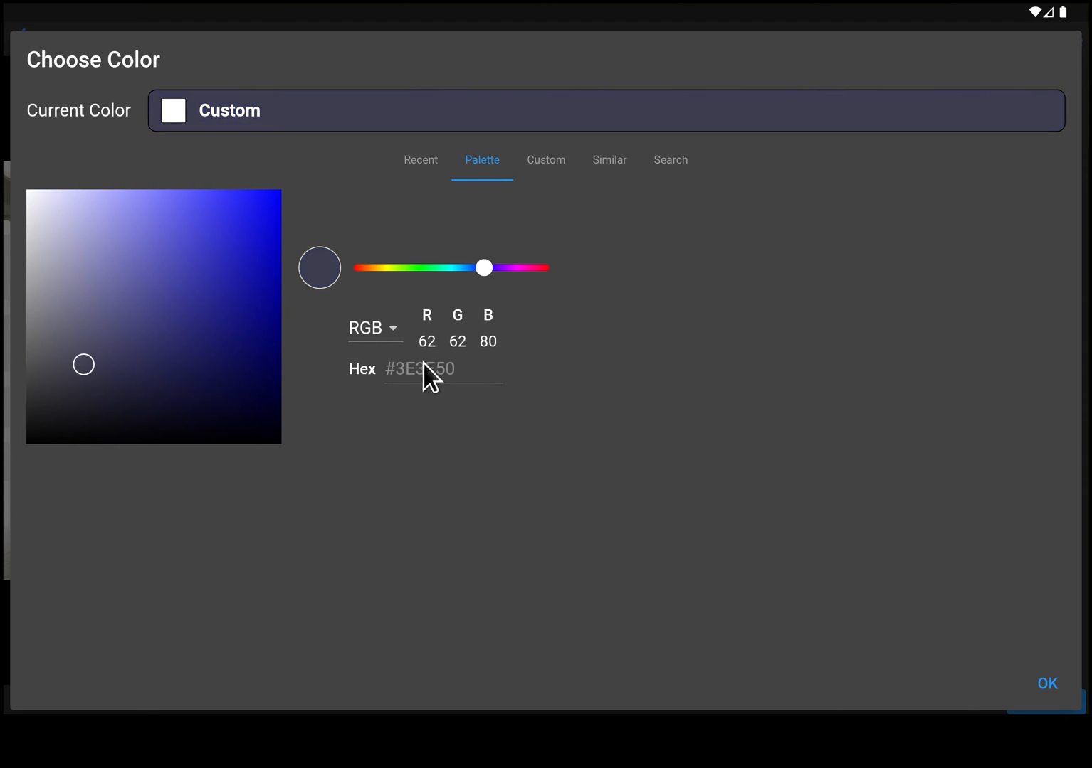
{"action": "left_click", "coordinate": [87, 354]}
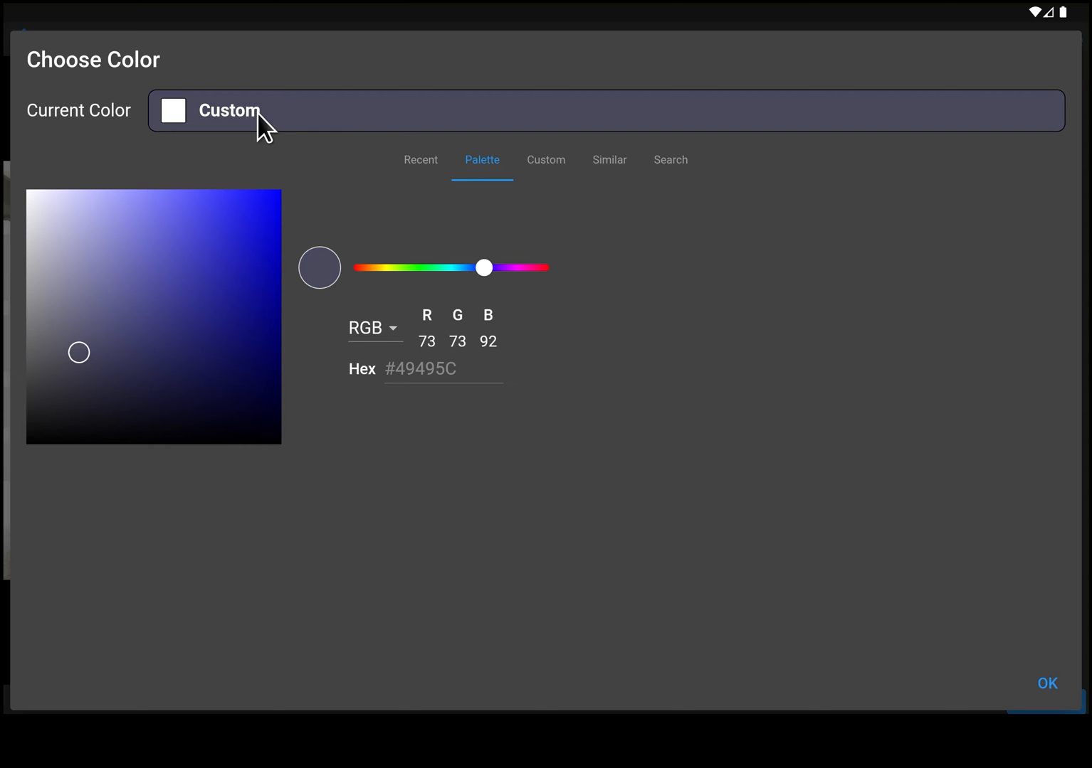
{"action": "mouse_move", "coordinate": [520, 200]}
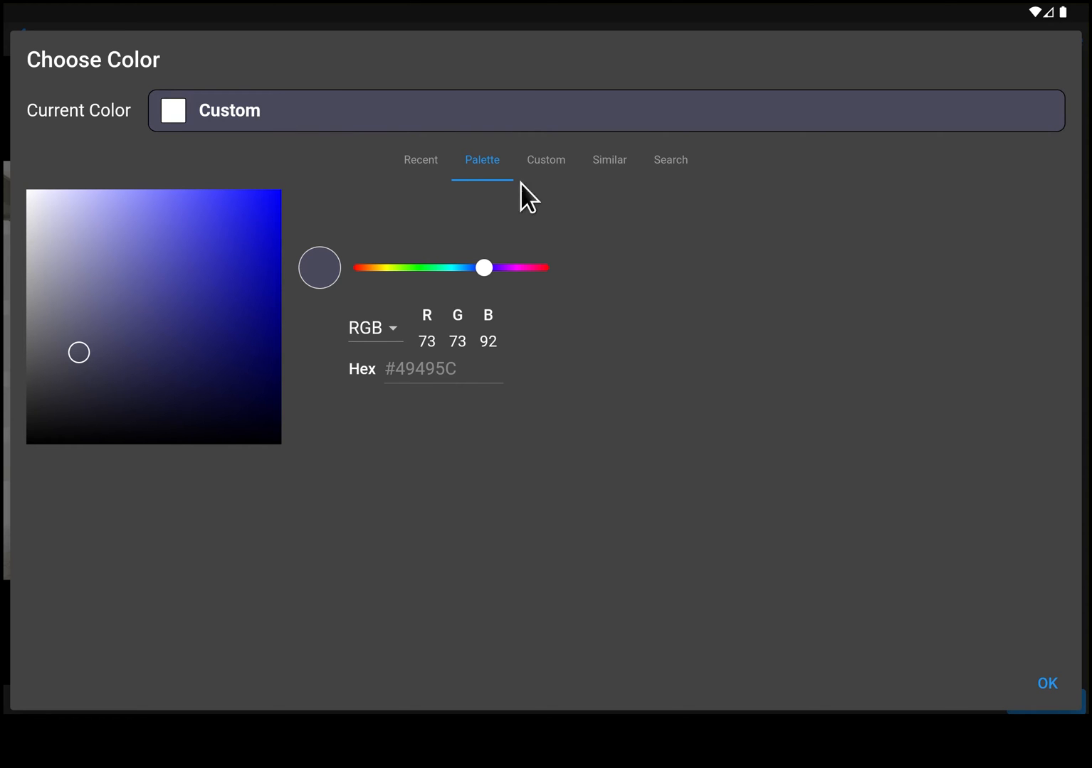
Step: Display the Custom tab showing RGB 73, 73, 92 and hex 49495c
{"action": "left_click", "coordinate": [545, 159]}
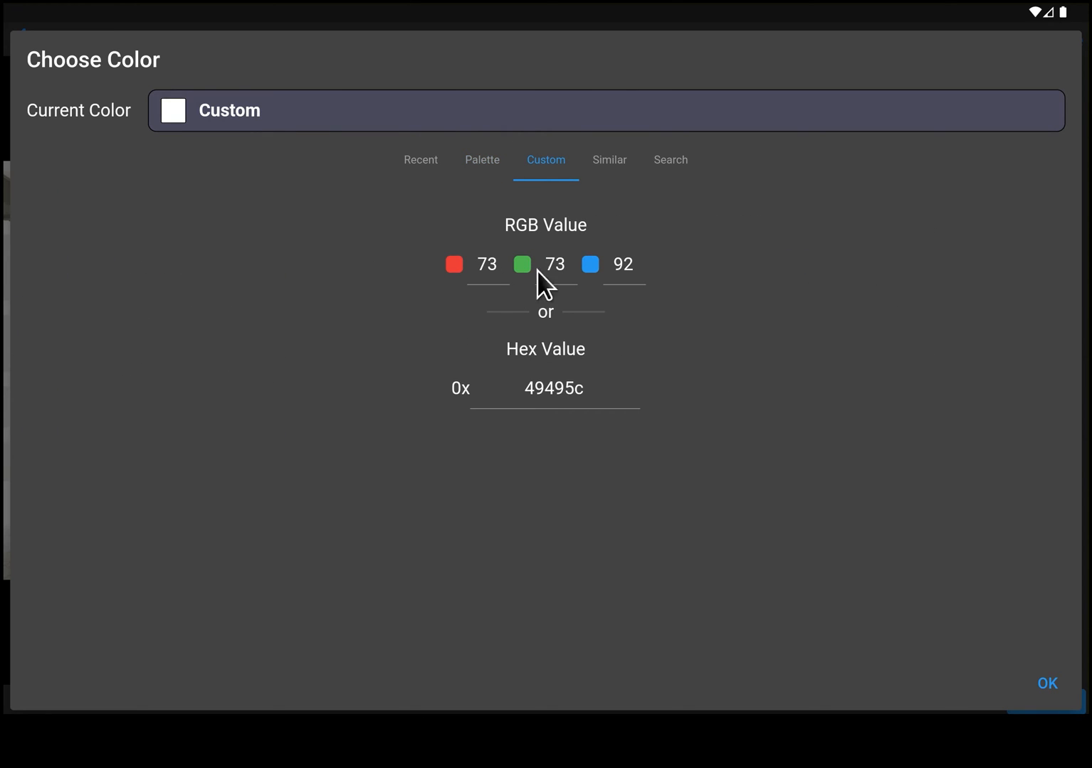
{"action": "mouse_move", "coordinate": [594, 295]}
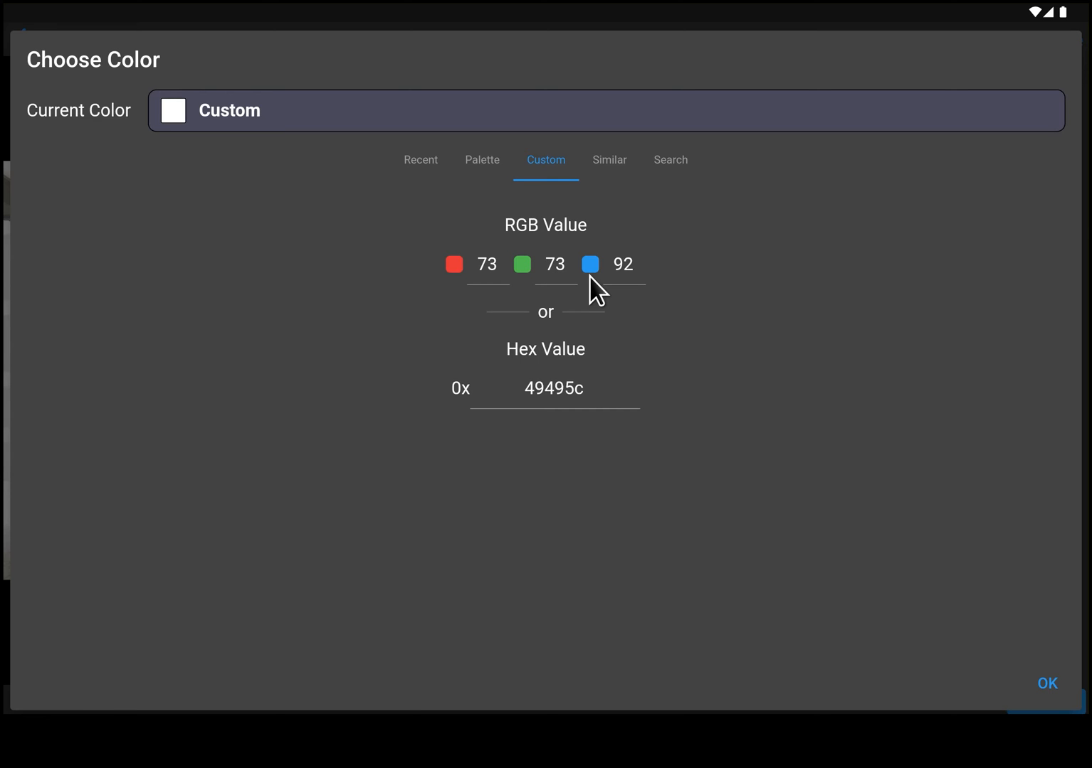
{"action": "mouse_move", "coordinate": [629, 296]}
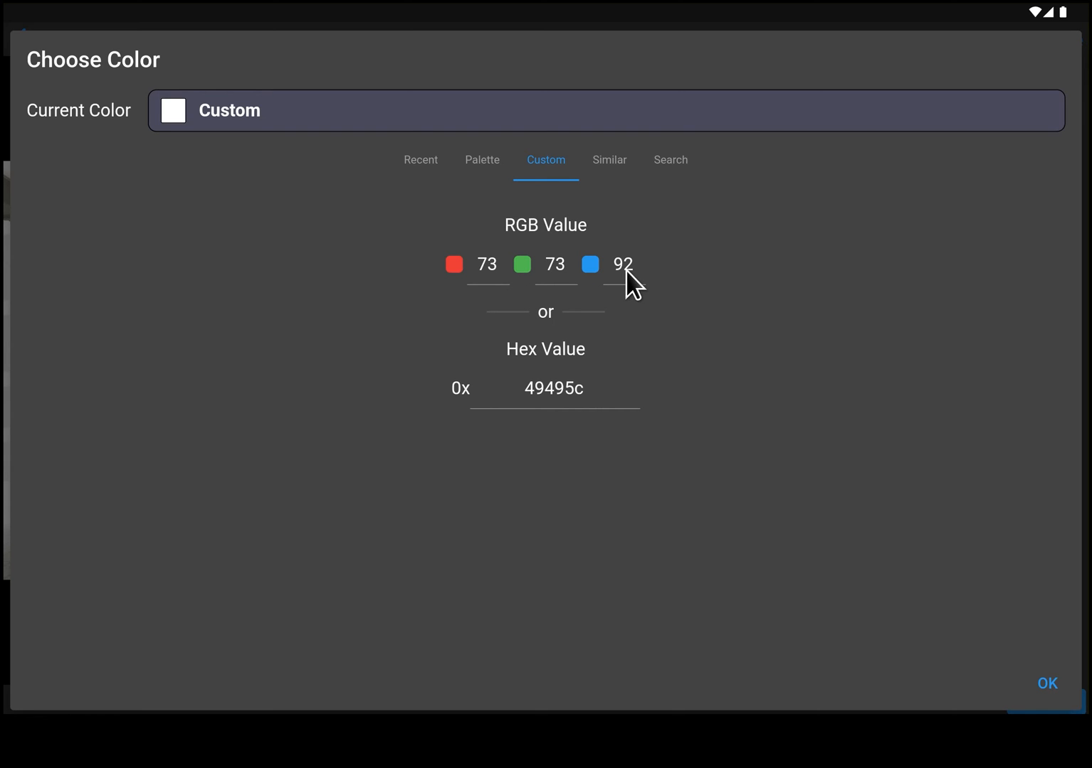
{"action": "mouse_move", "coordinate": [217, 142]}
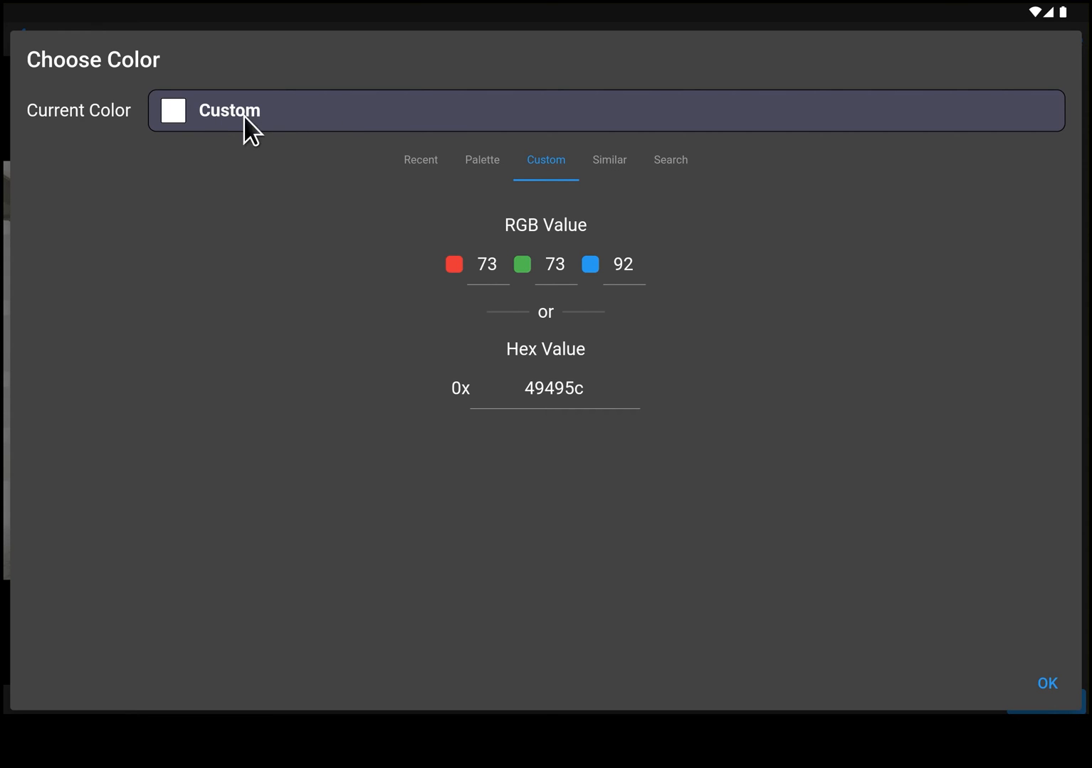
{"action": "mouse_move", "coordinate": [595, 184]}
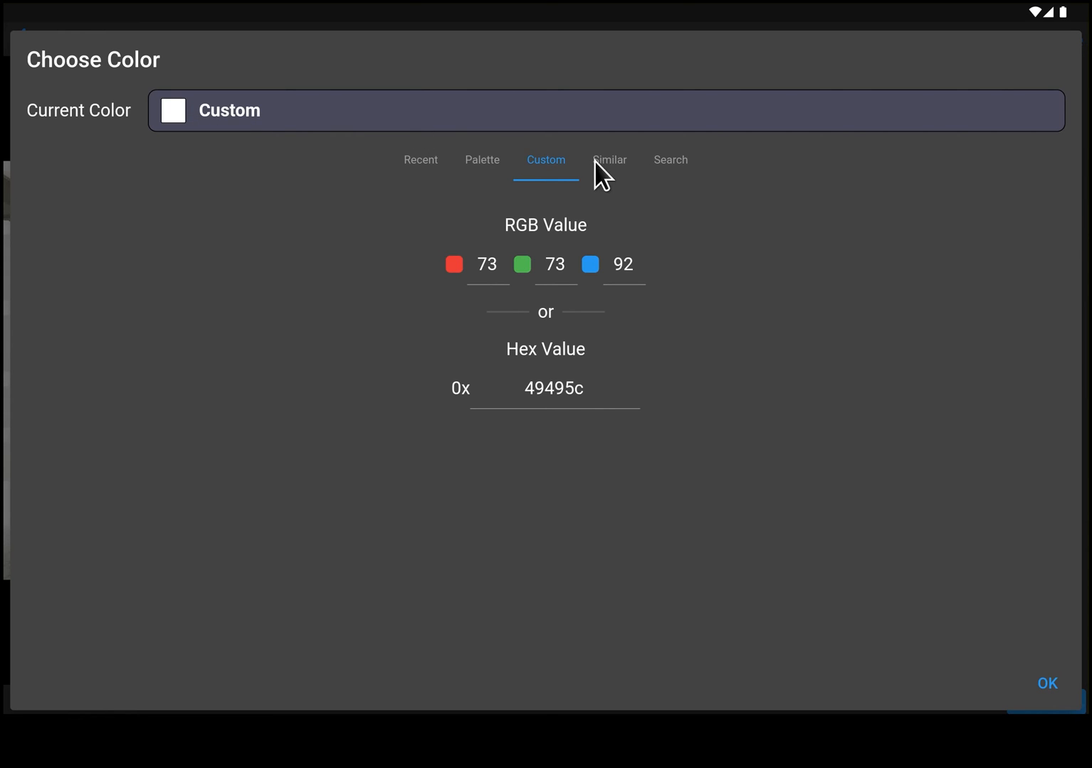
Step: Pick the named paint Secret Society from the Similar colours list
{"action": "left_click", "coordinate": [610, 159]}
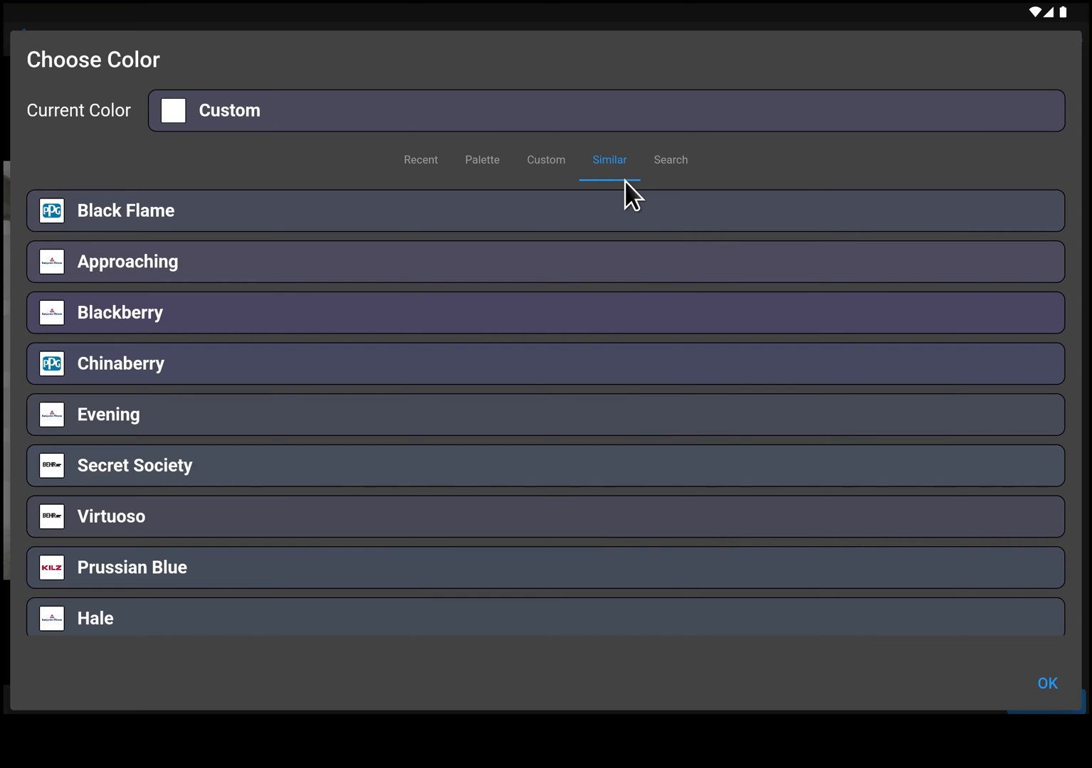
{"action": "mouse_move", "coordinate": [292, 224]}
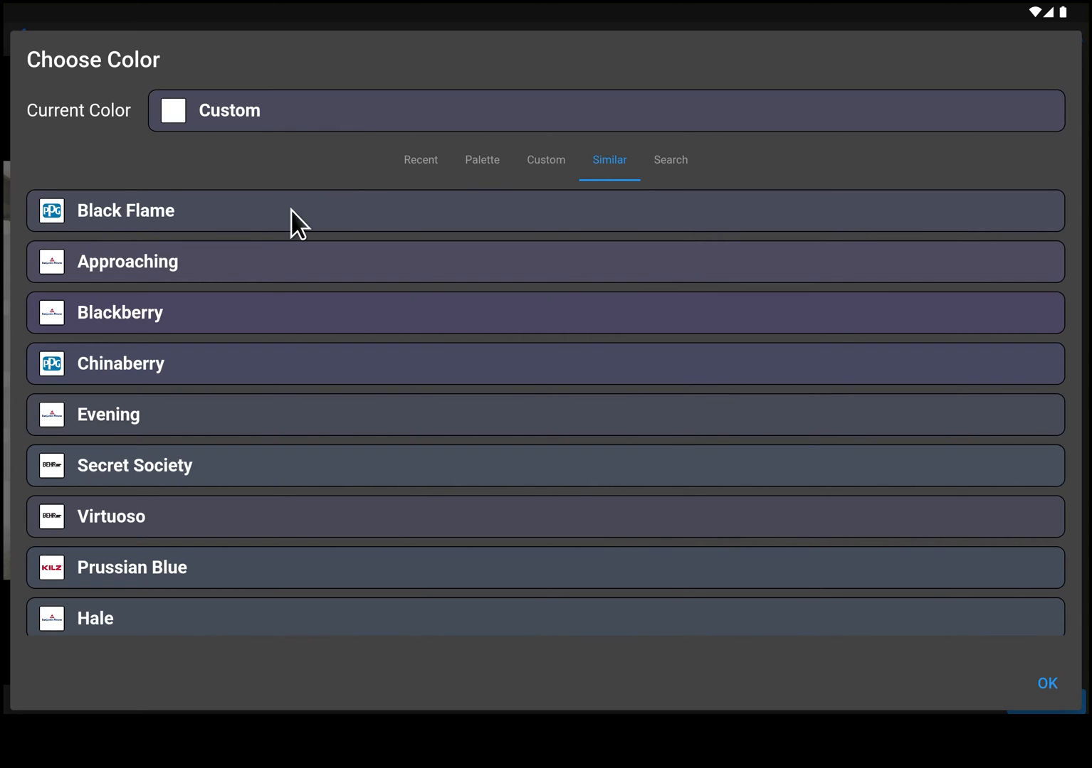
{"action": "mouse_move", "coordinate": [222, 236]}
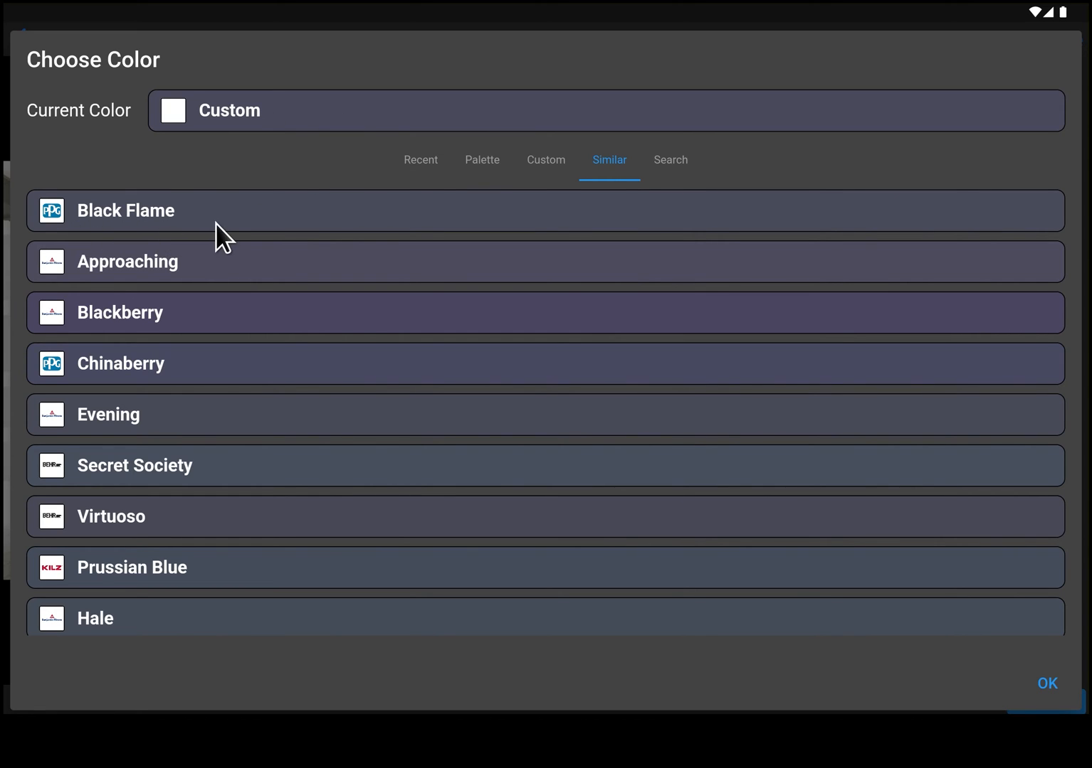
{"action": "mouse_move", "coordinate": [259, 234]}
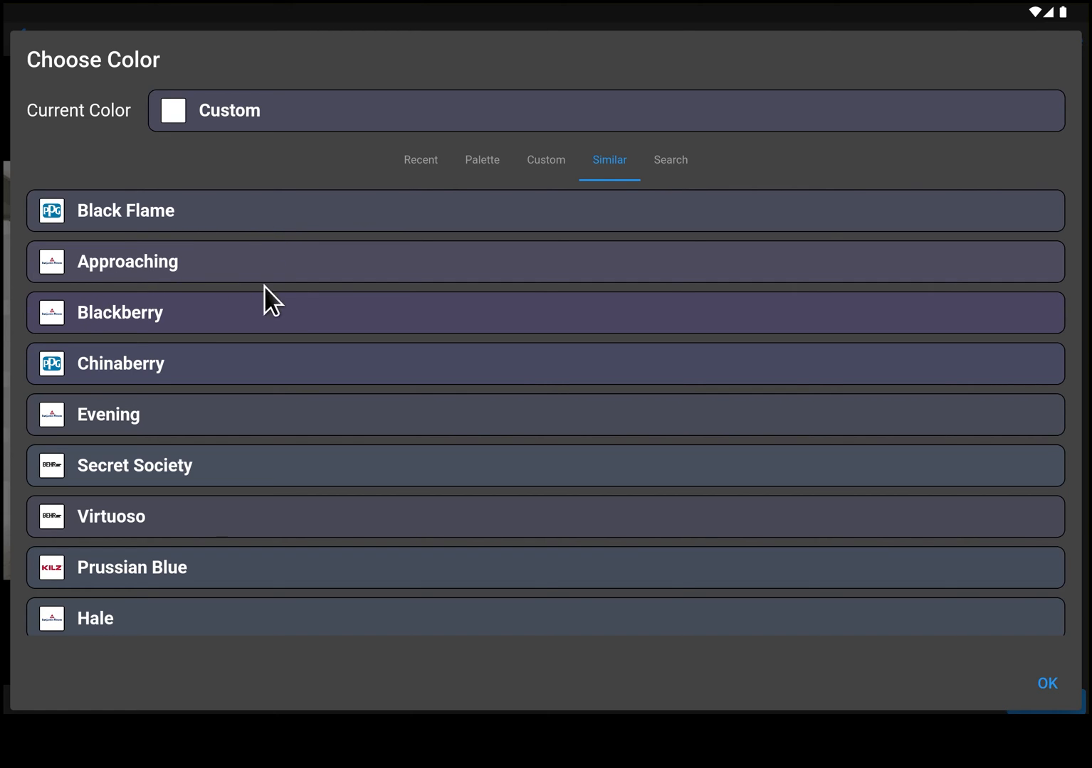
{"action": "mouse_move", "coordinate": [353, 545]}
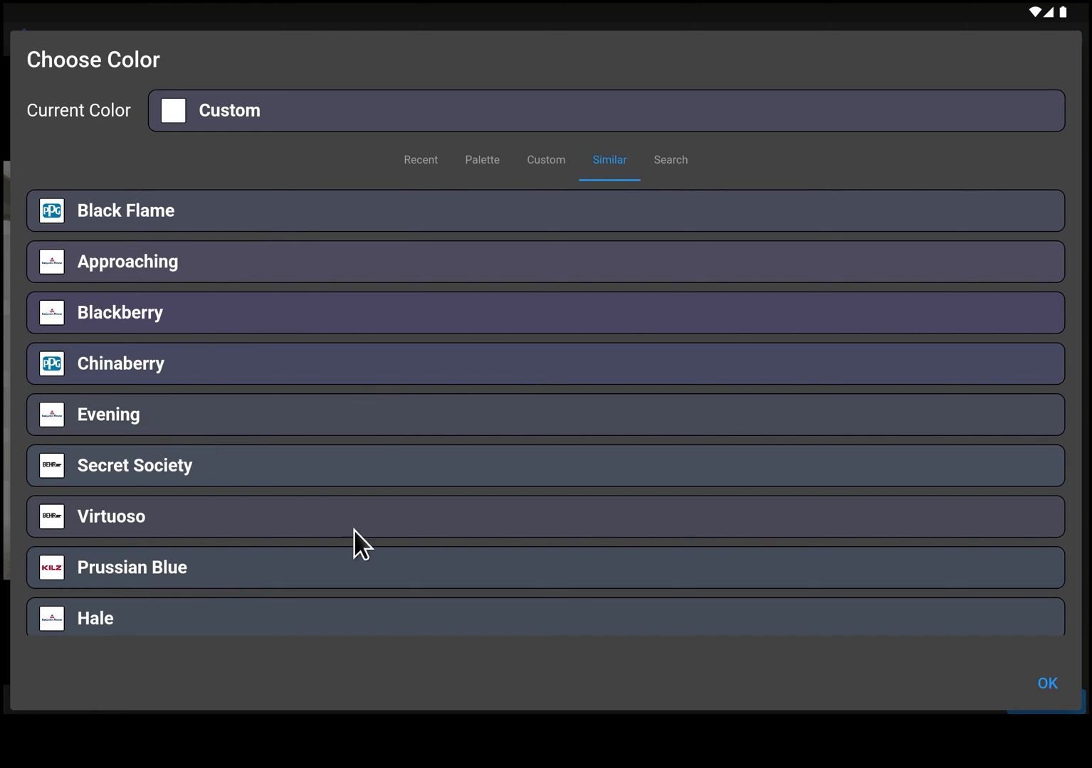
{"action": "mouse_move", "coordinate": [305, 495]}
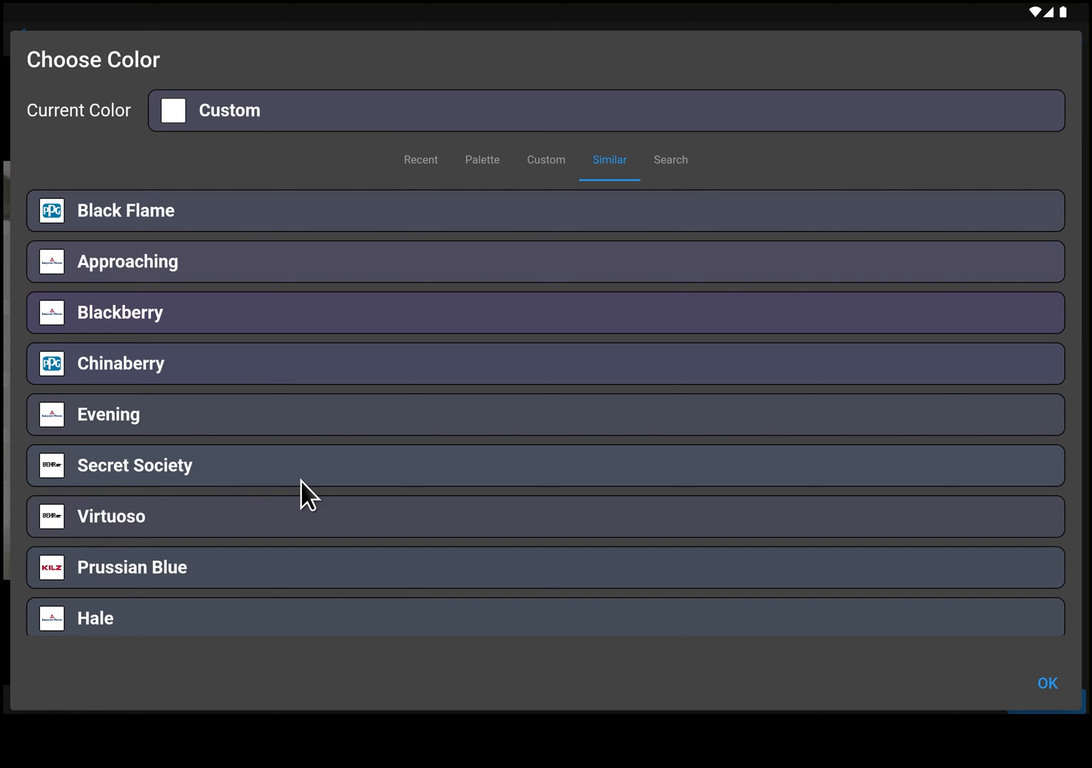
{"action": "left_click", "coordinate": [135, 466]}
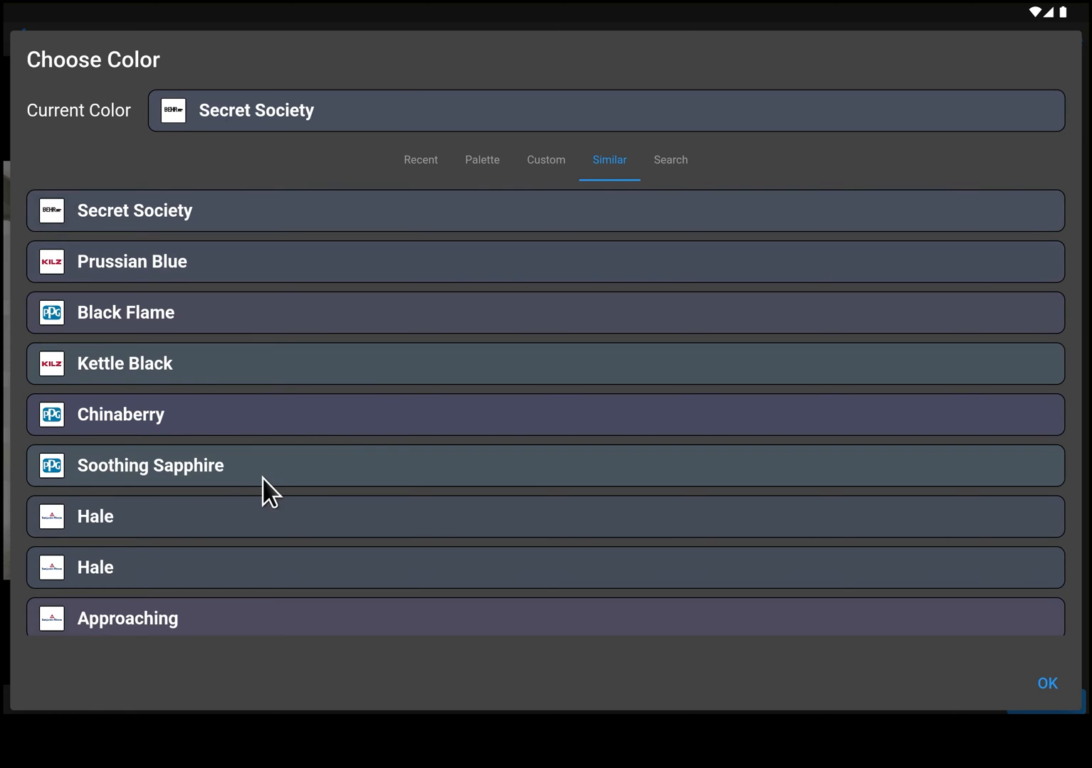
{"action": "mouse_move", "coordinate": [245, 137]}
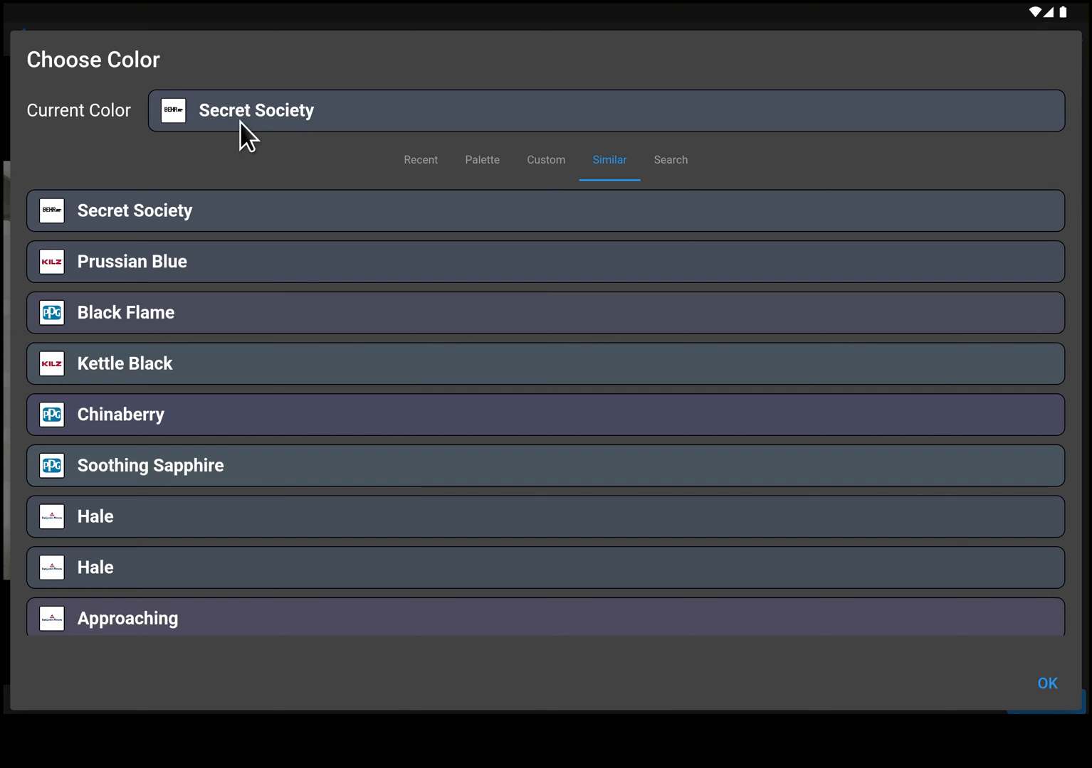
{"action": "mouse_move", "coordinate": [698, 194]}
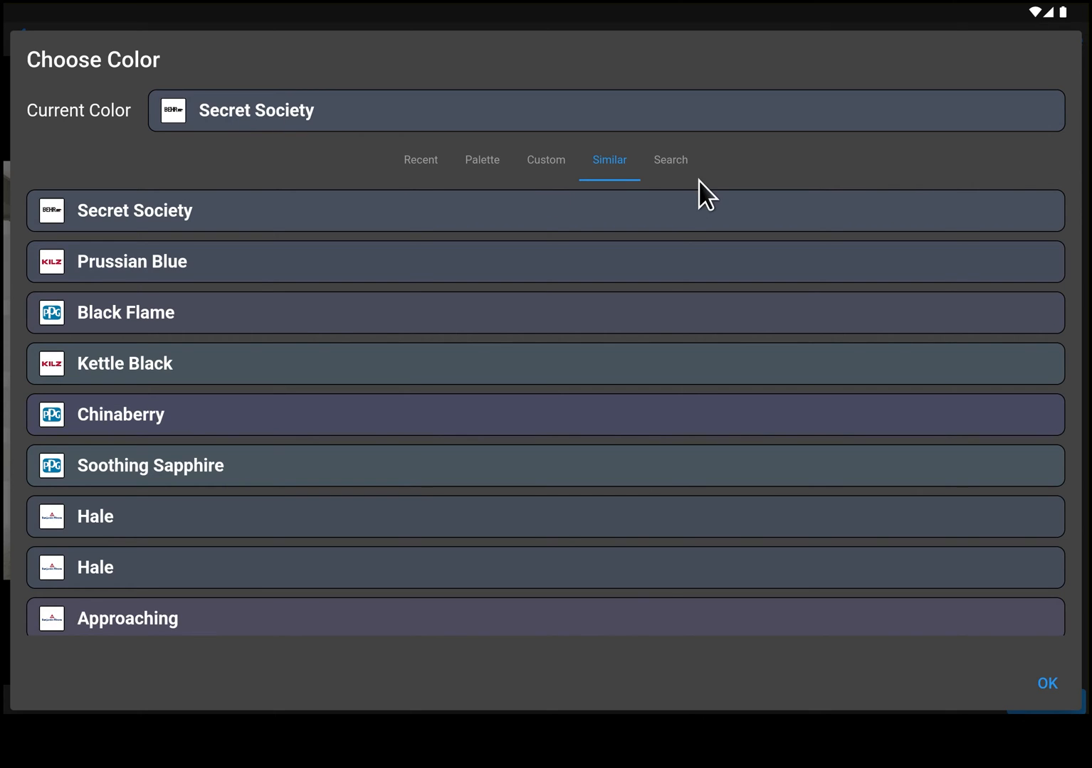
Step: Search paint colours for lemon, sand, behr and red, then clear the search
{"action": "left_click", "coordinate": [670, 159]}
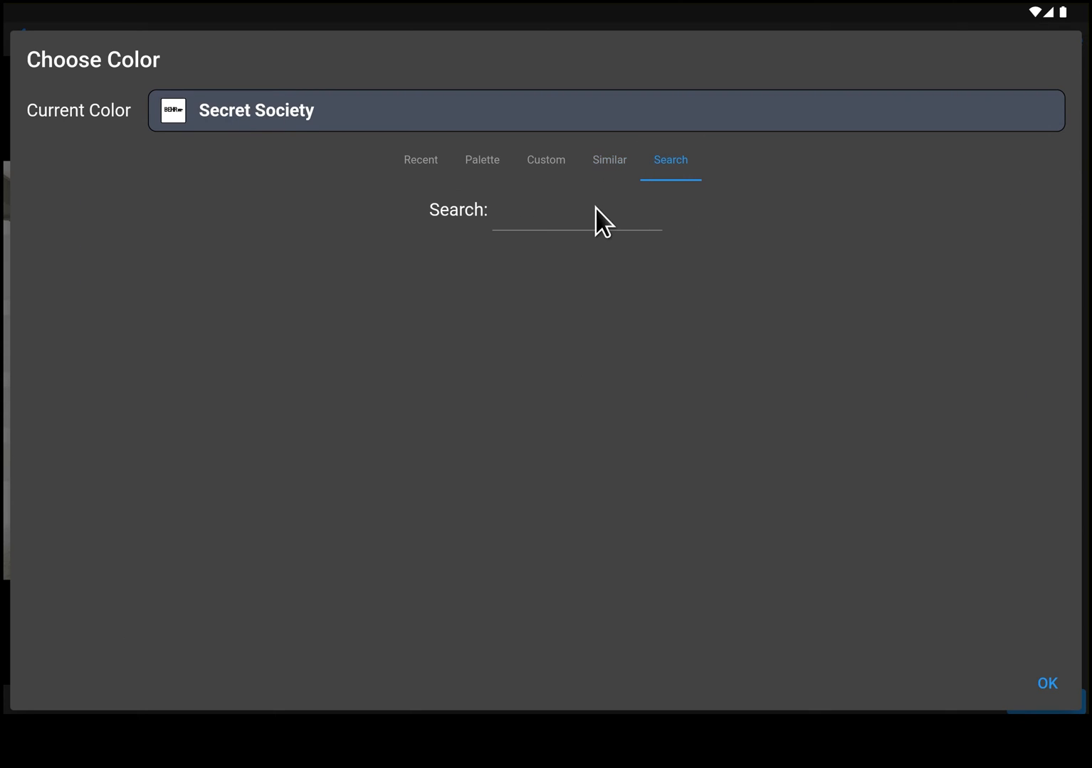
{"action": "type", "text": "lemon"}
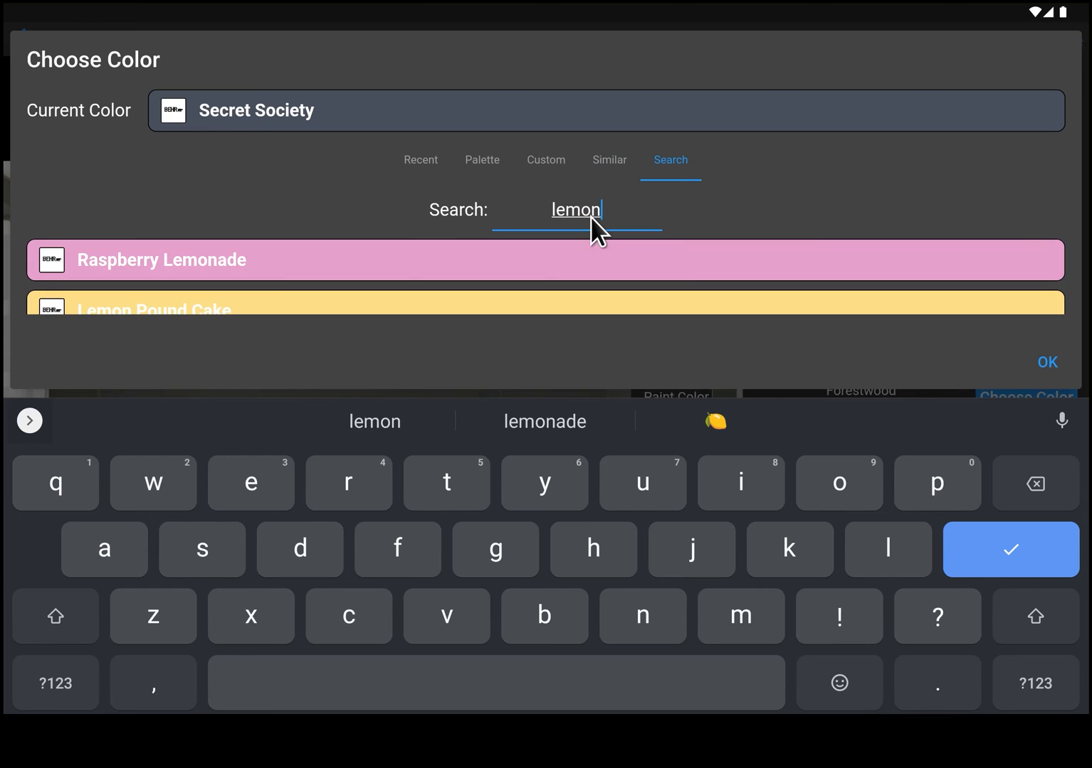
{"action": "scroll", "scroll_direction": "down", "scroll_amount": 3}
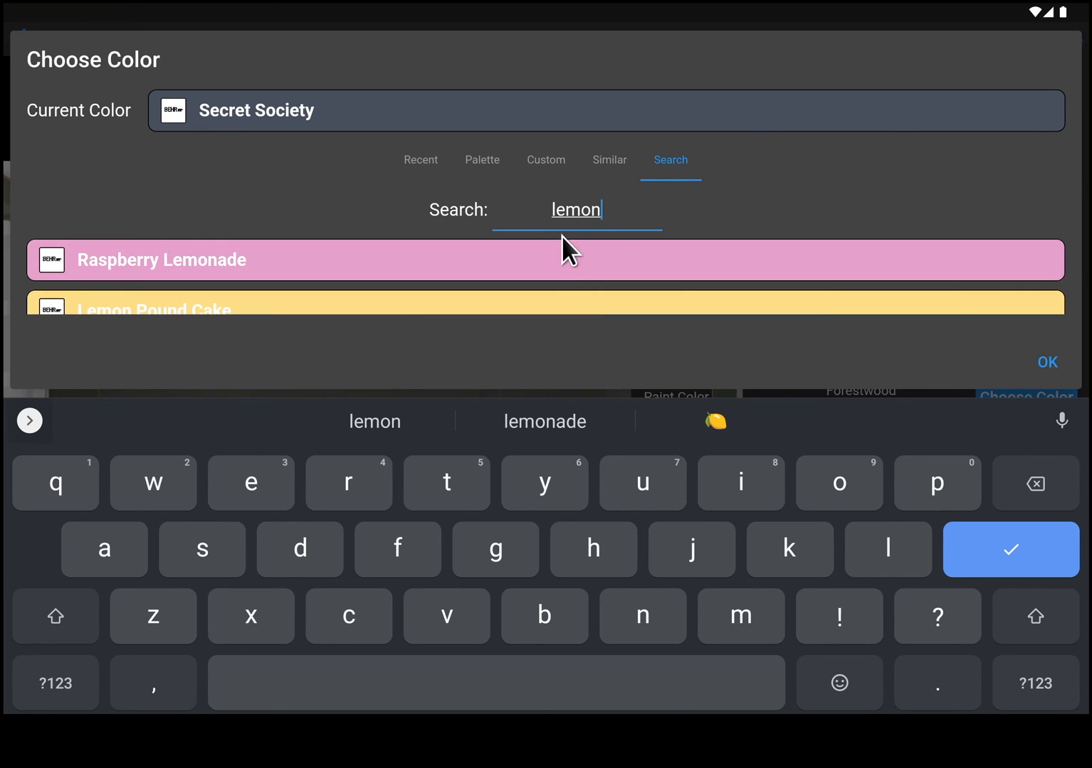
{"action": "type", "text": "sand"}
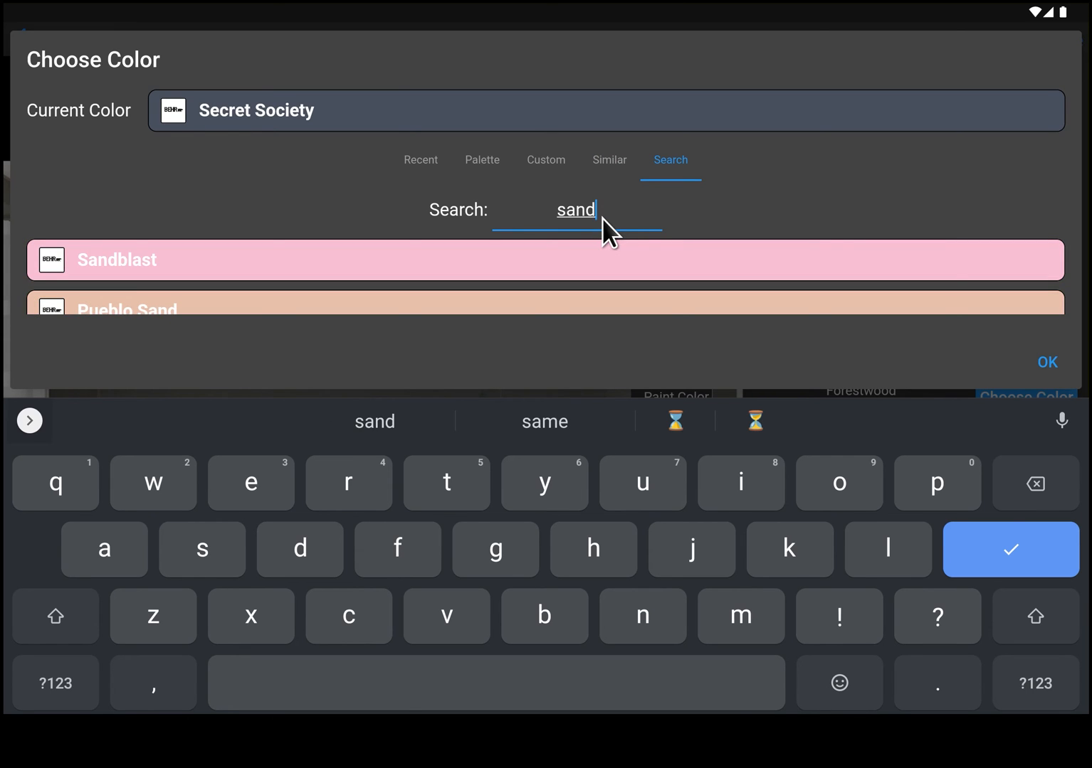
{"action": "type", "text": "behr"}
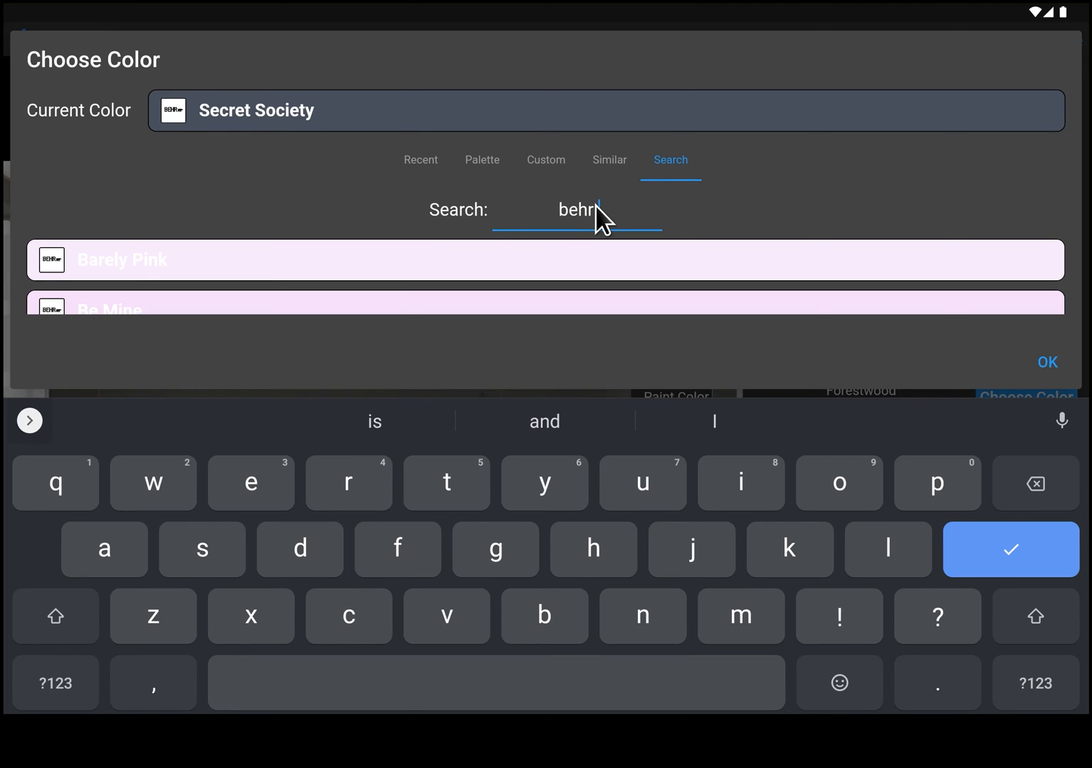
{"action": "type", "text": "red"}
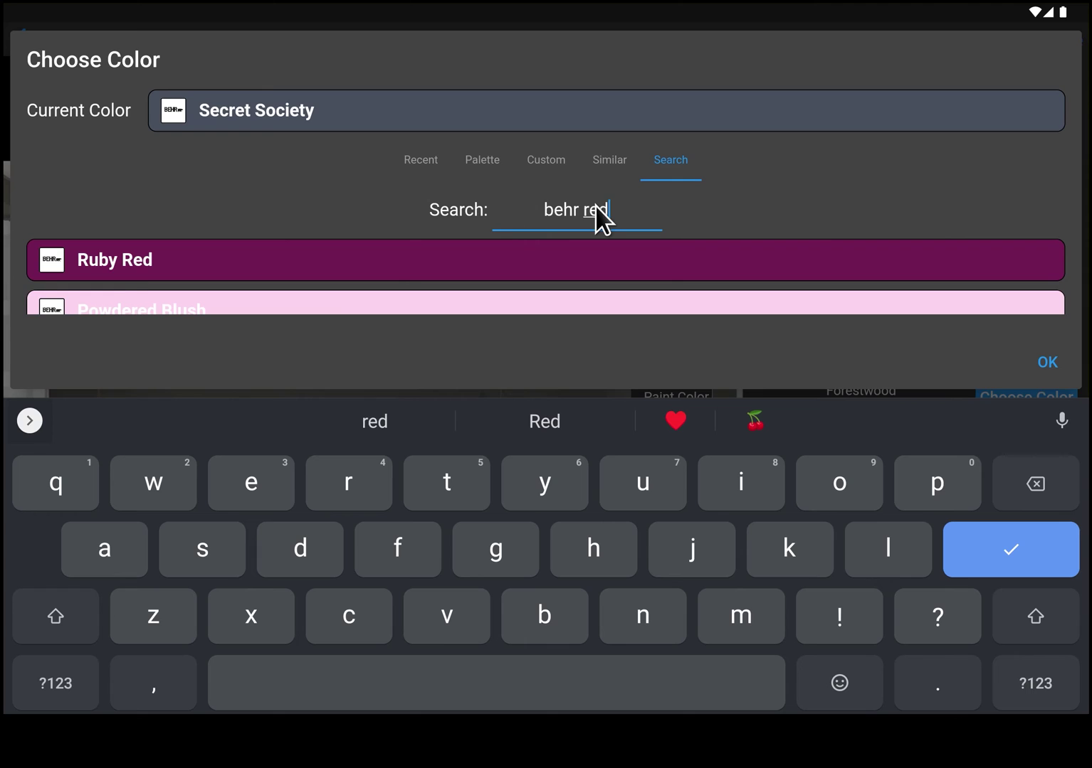
{"action": "key", "text": "Backspace"}
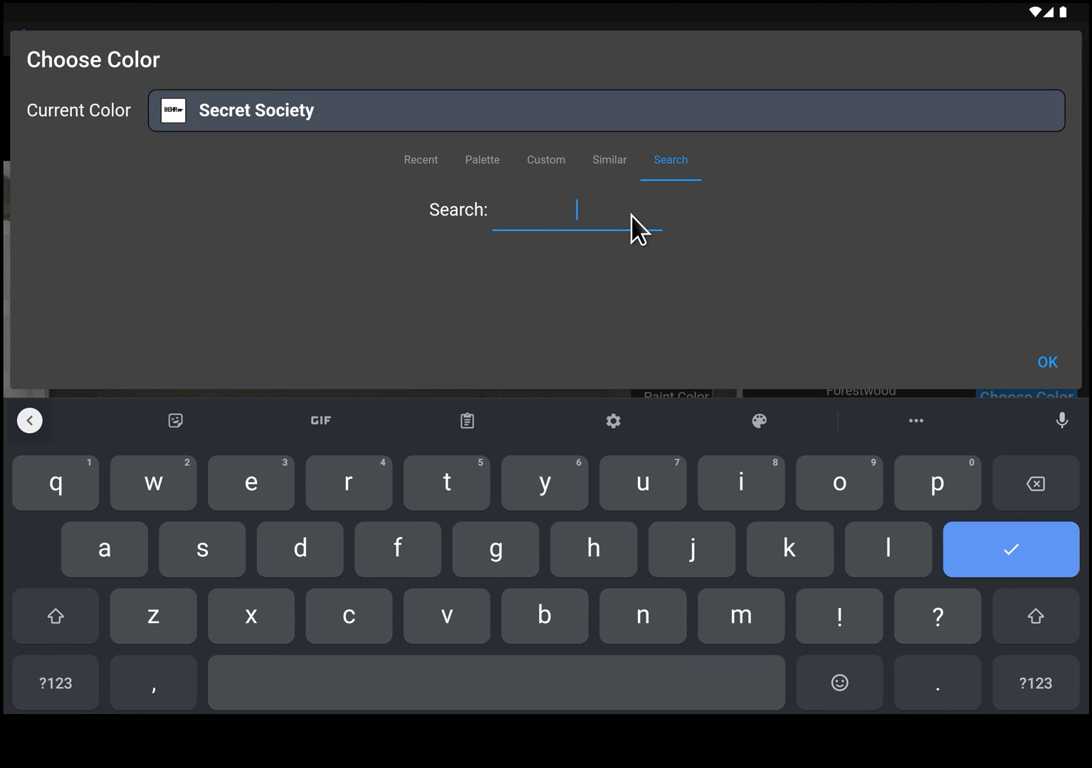
{"action": "mouse_move", "coordinate": [489, 178]}
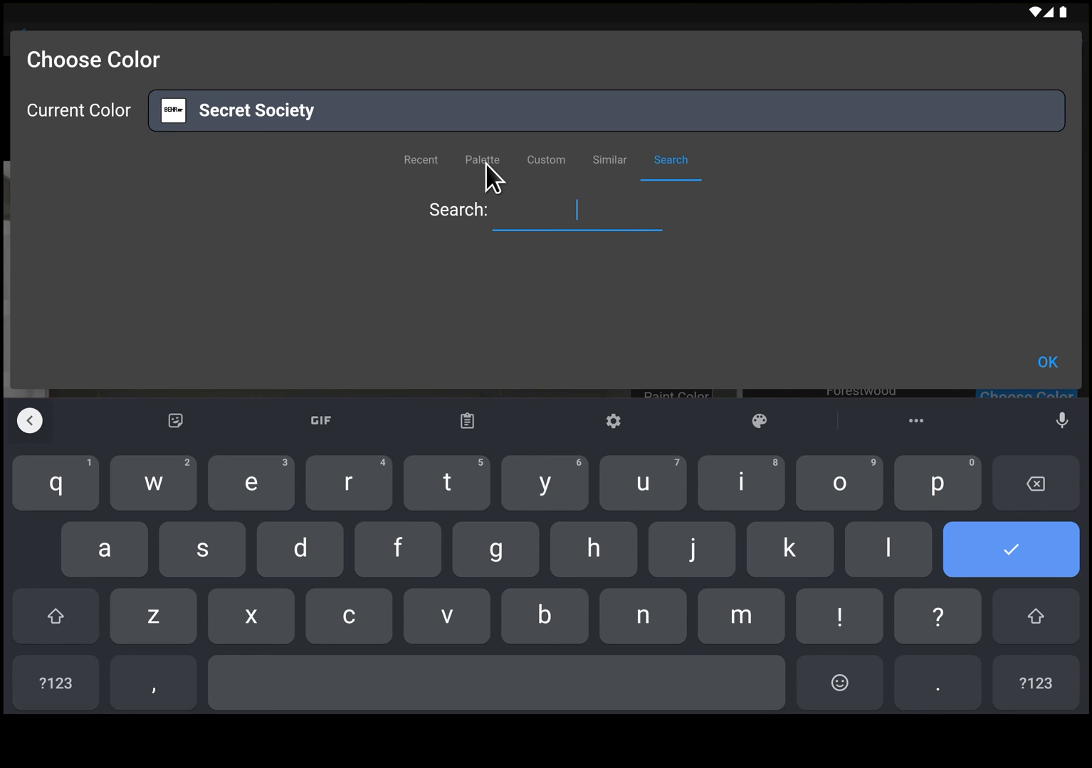
Step: Review Secret Society on the Palette and Similar tabs, then confirm with OK
{"action": "left_click", "coordinate": [482, 160]}
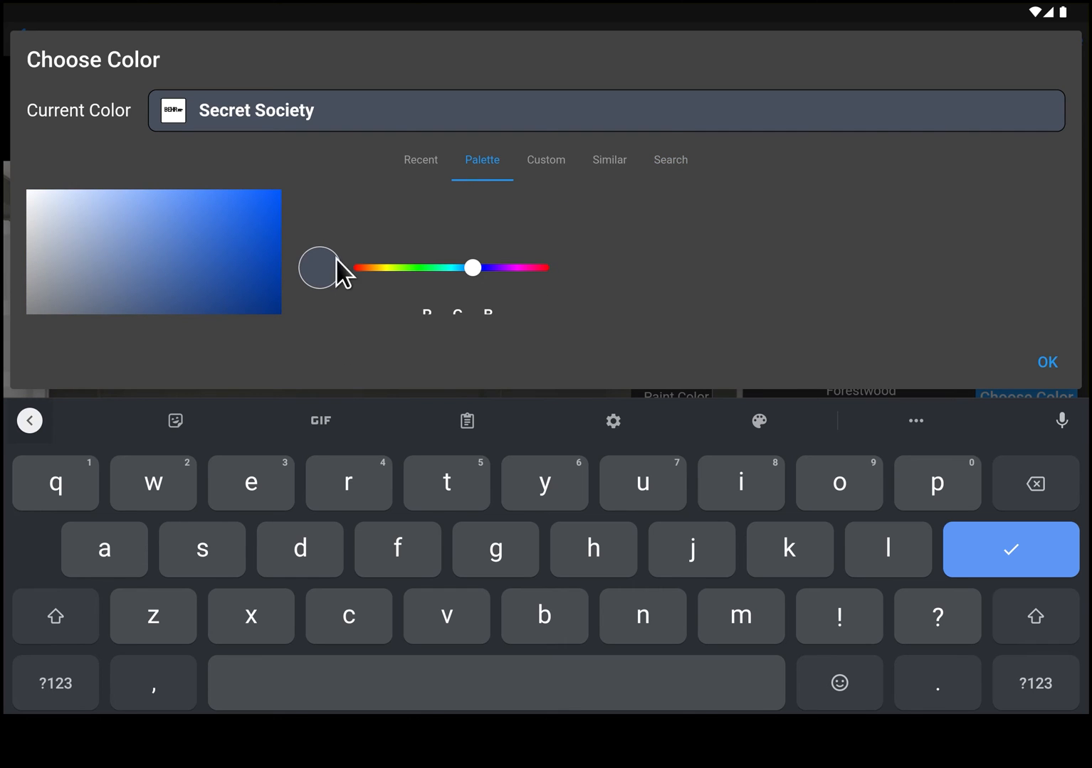
{"action": "left_click", "coordinate": [609, 160]}
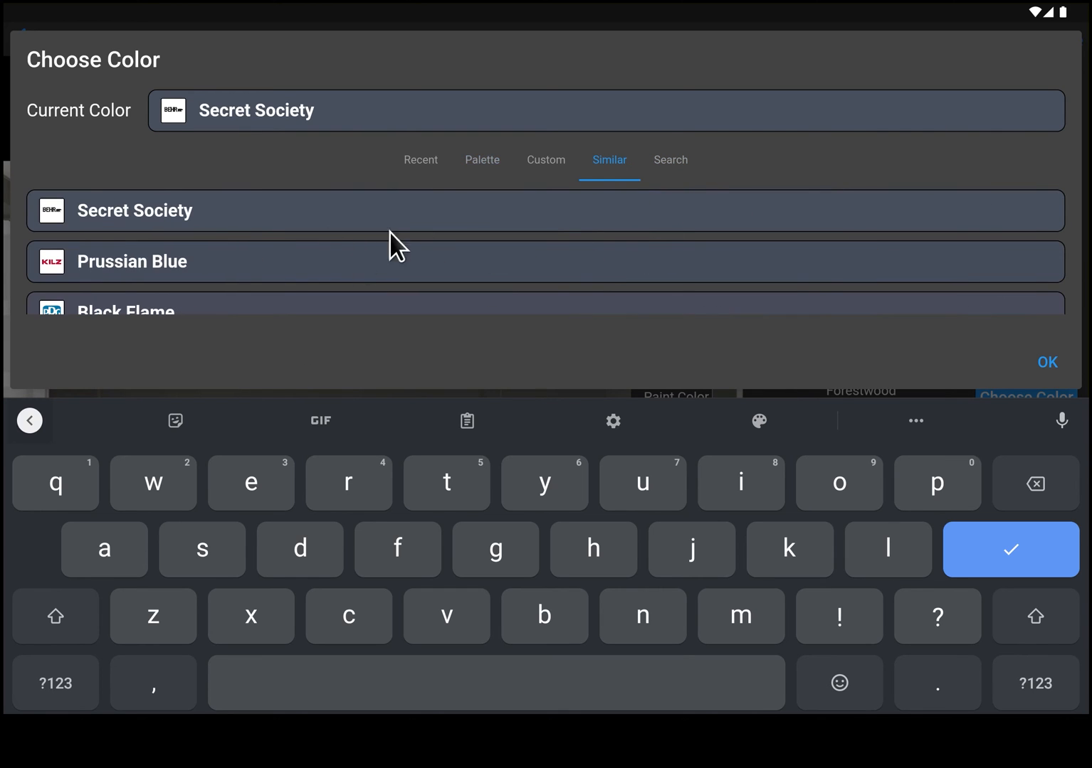
{"action": "mouse_move", "coordinate": [1050, 473]}
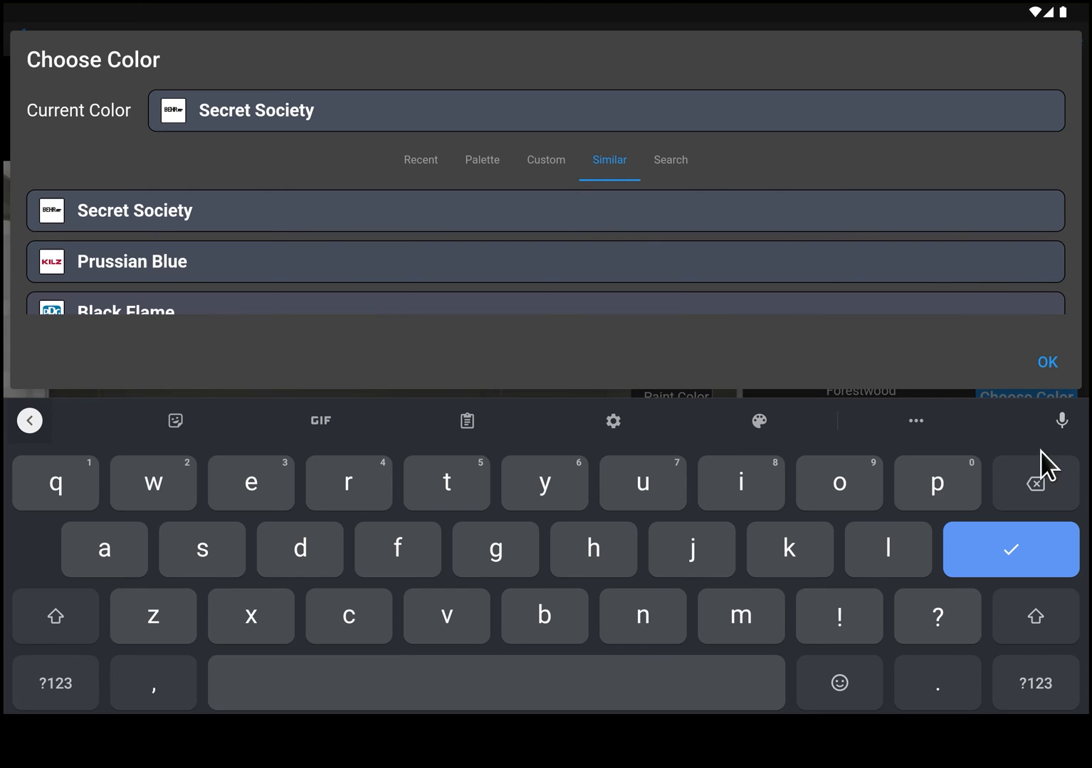
{"action": "left_click", "coordinate": [1048, 362]}
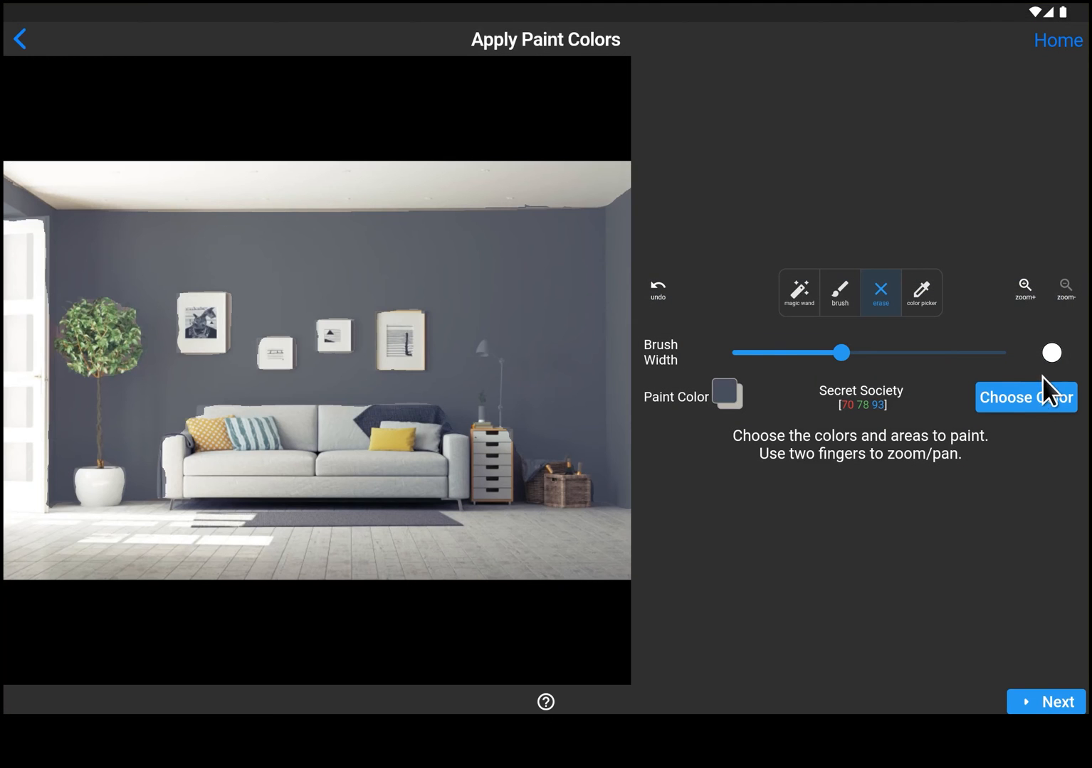
{"action": "mouse_move", "coordinate": [21, 215]}
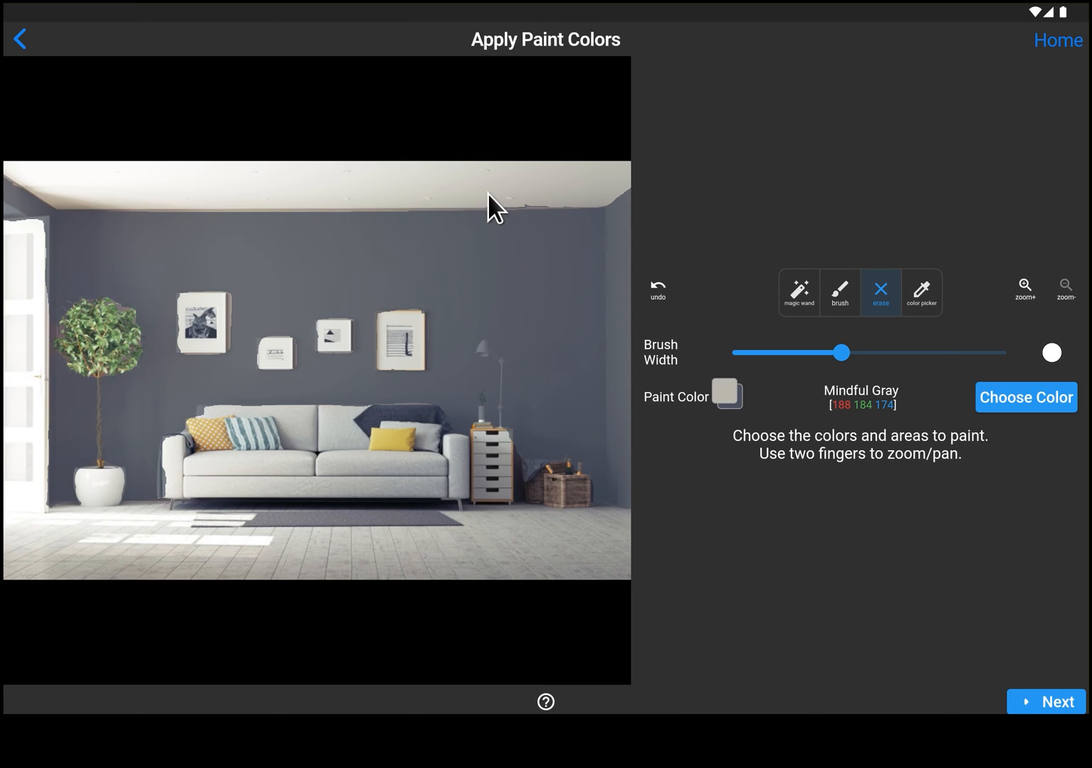
{"action": "mouse_move", "coordinate": [839, 299]}
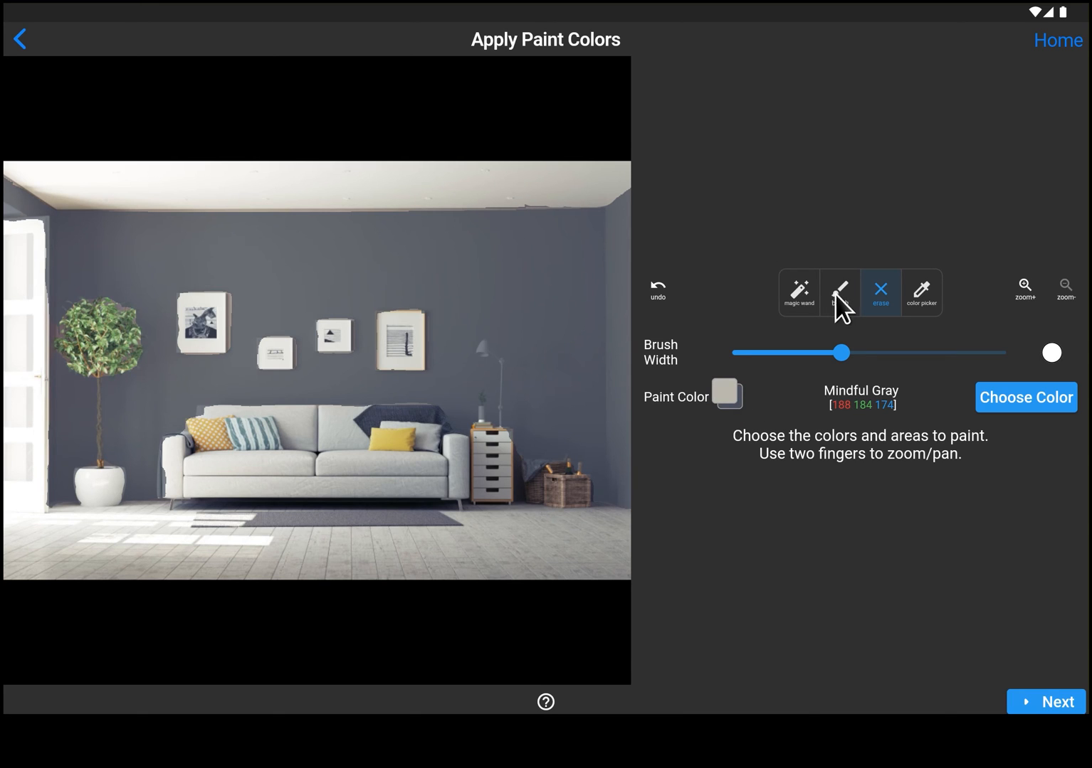
Step: Return to the brush tool and advance to the Paint Explorer generation screen
{"action": "left_click", "coordinate": [839, 293]}
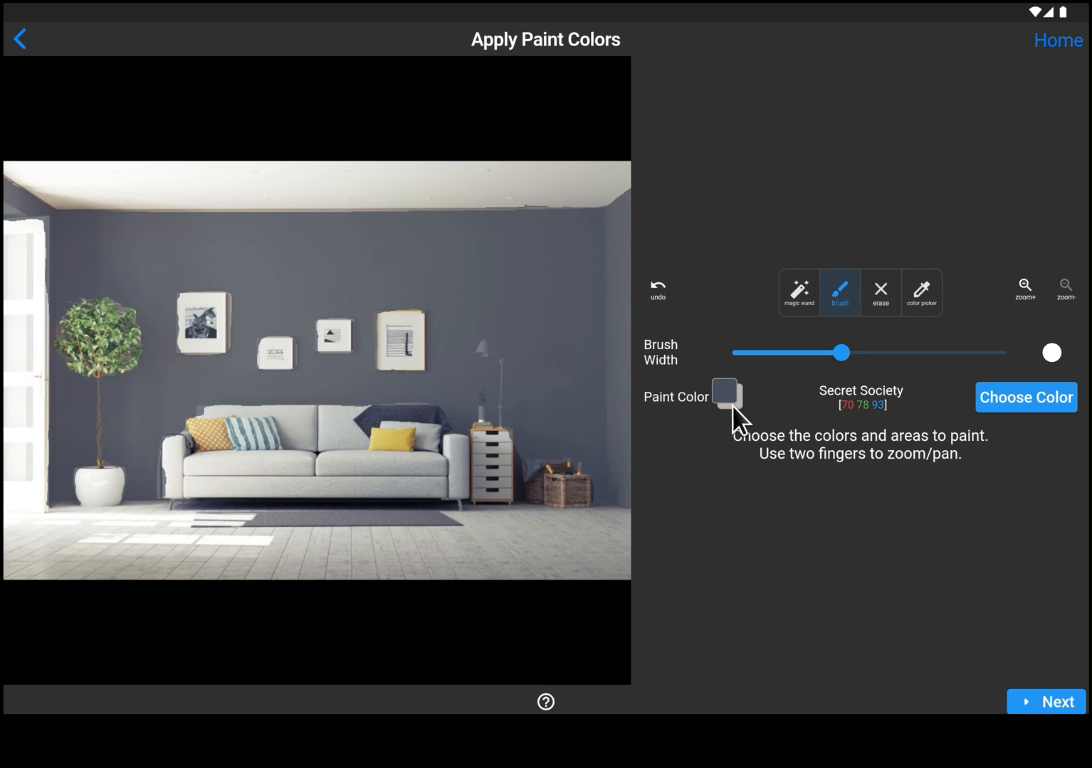
{"action": "mouse_move", "coordinate": [394, 270]}
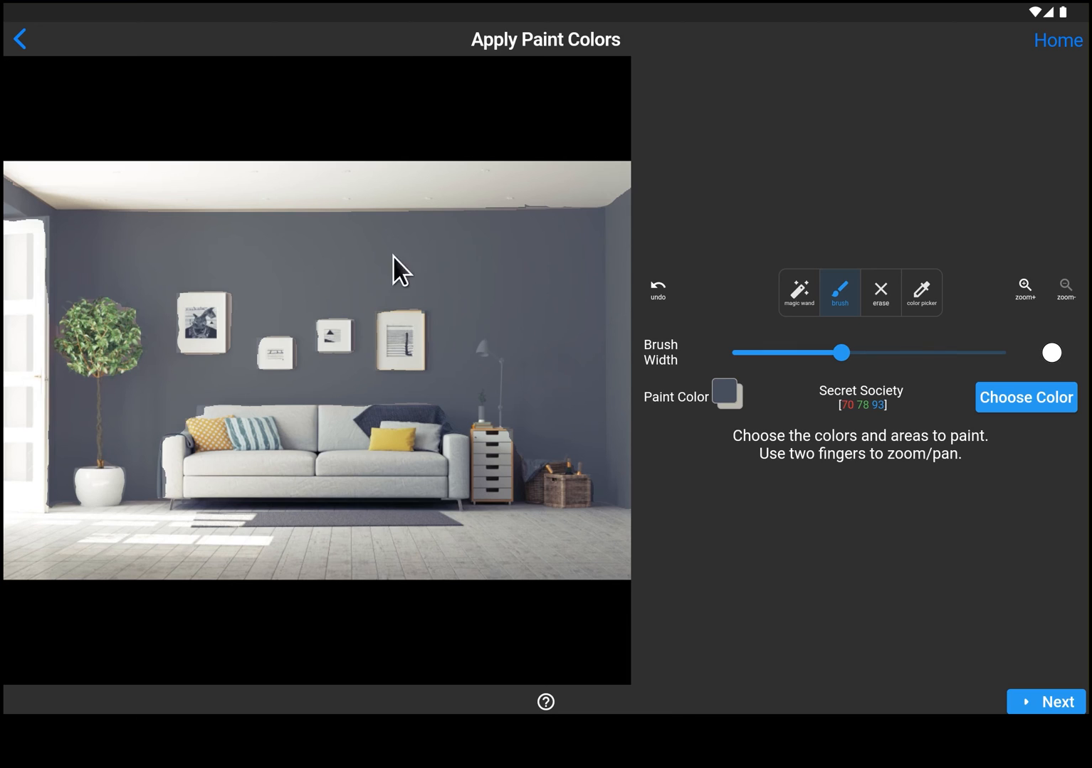
{"action": "mouse_move", "coordinate": [555, 339]}
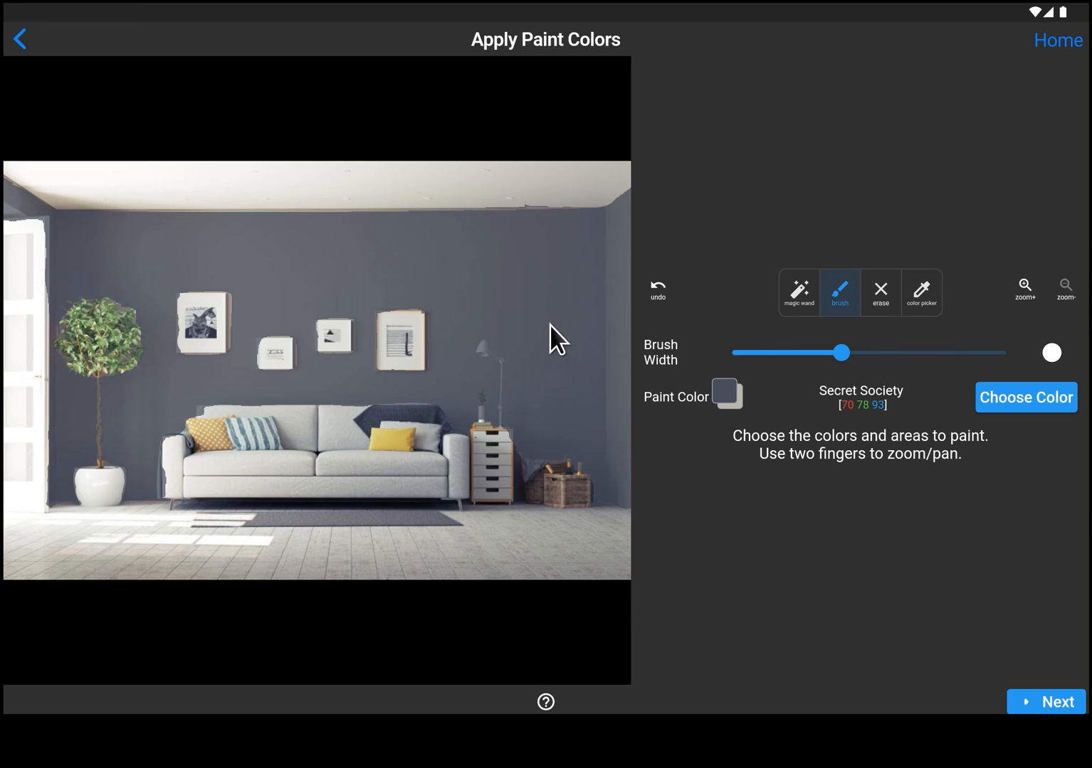
{"action": "left_click", "coordinate": [1046, 702]}
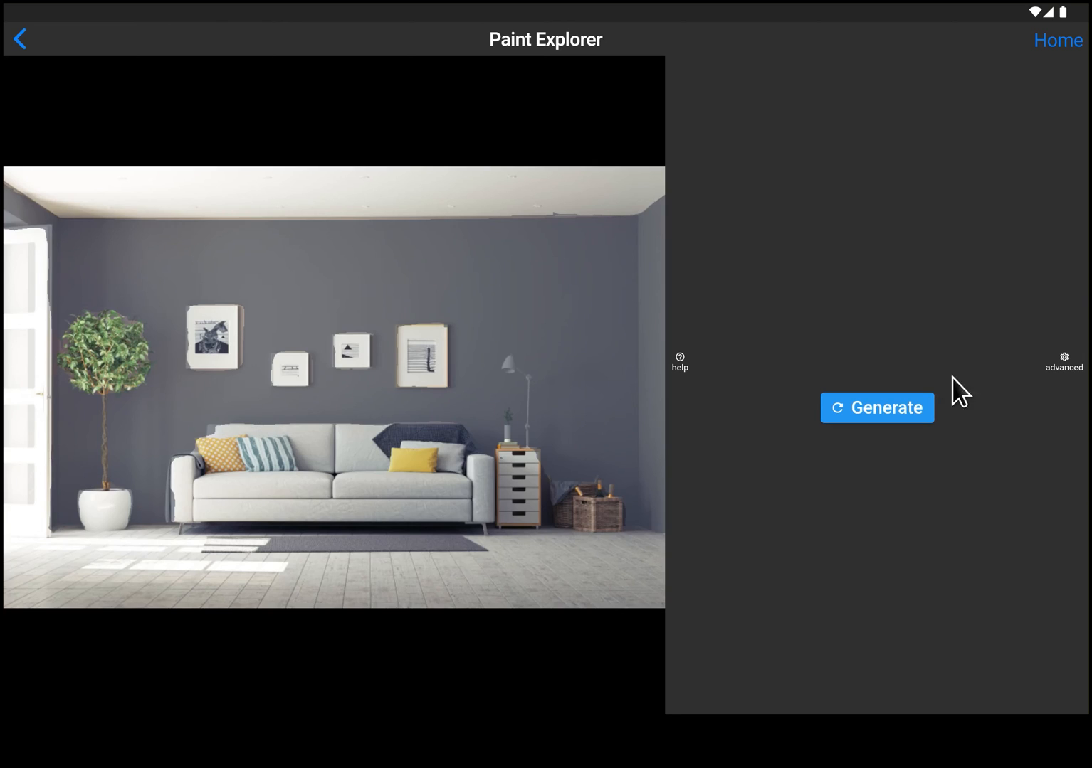
Step: Generate AI renders of the dark blue-gray room, browse them, and go back to paint colours
{"action": "left_click", "coordinate": [877, 408]}
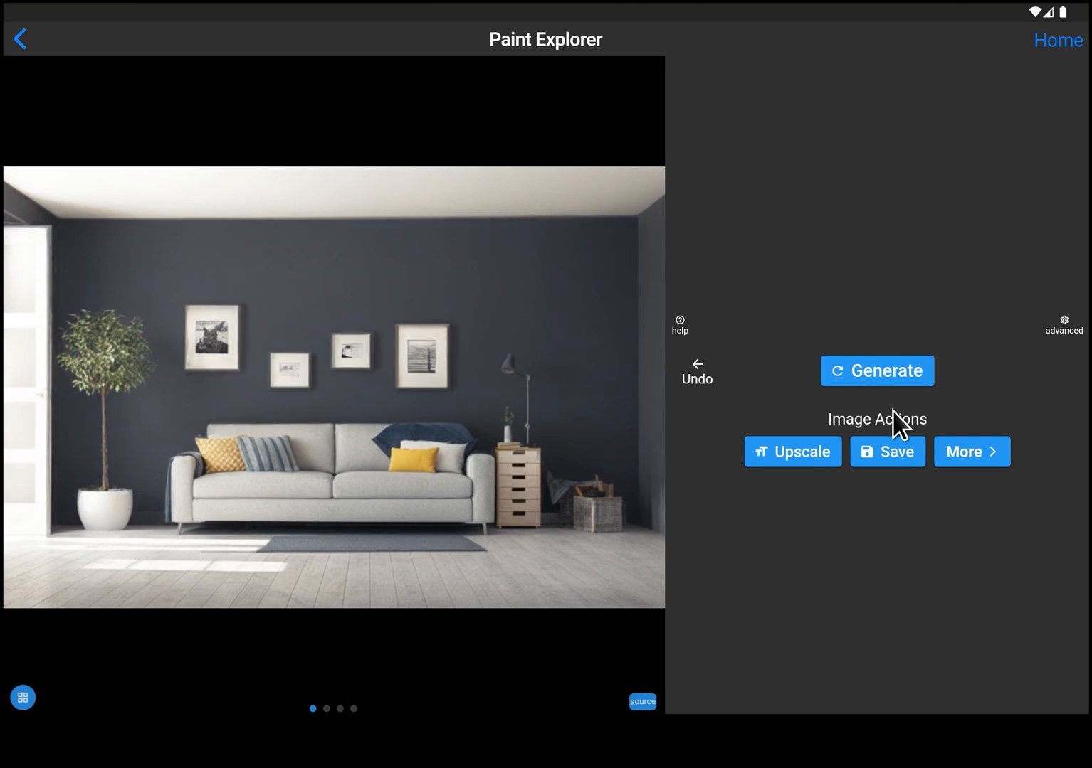
{"action": "left_click", "coordinate": [877, 371]}
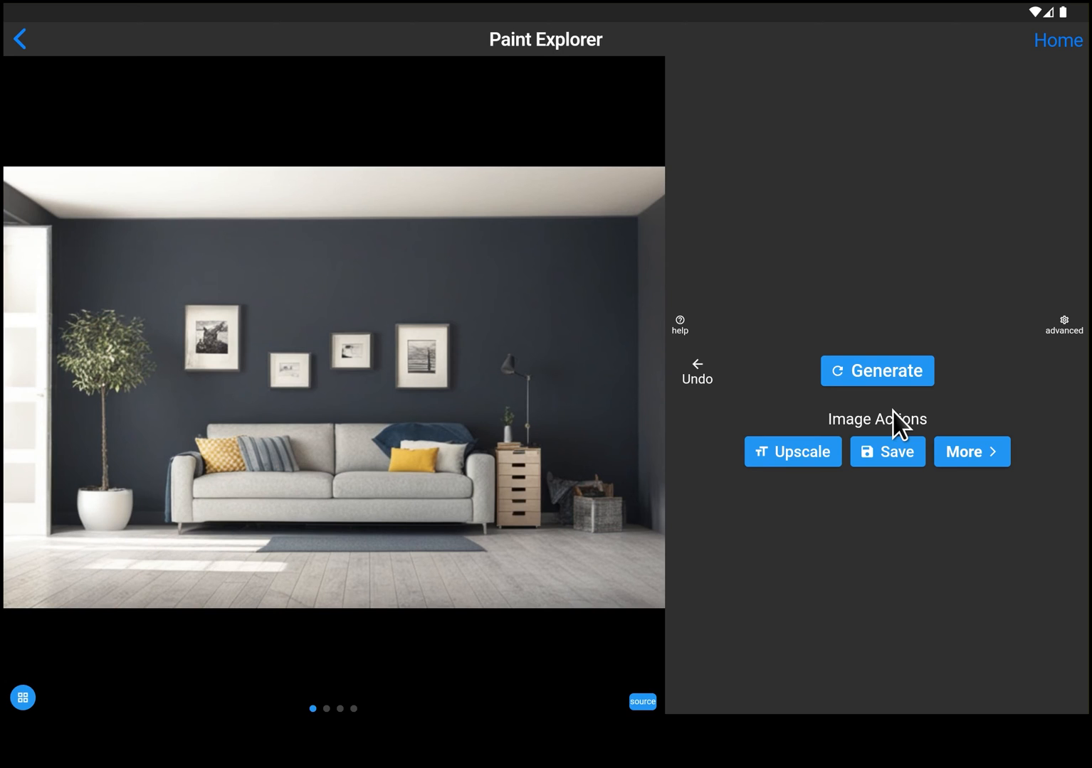
{"action": "scroll", "scroll_direction": "left", "scroll_amount": 3}
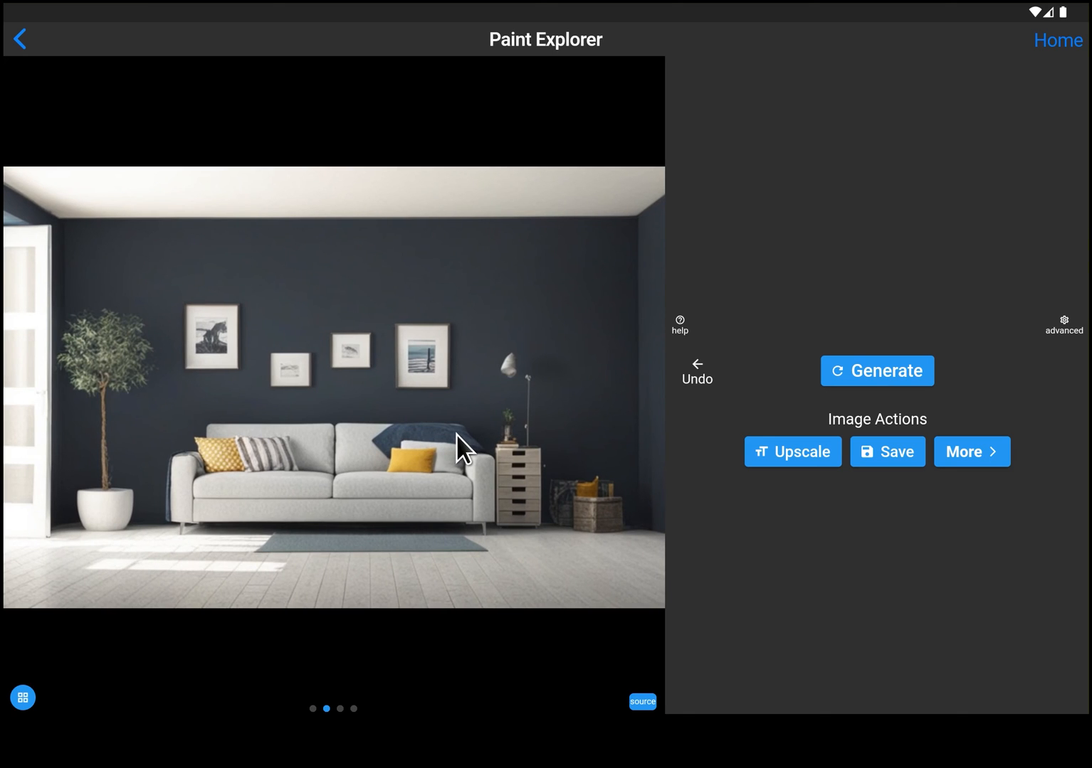
{"action": "left_click", "coordinate": [642, 701]}
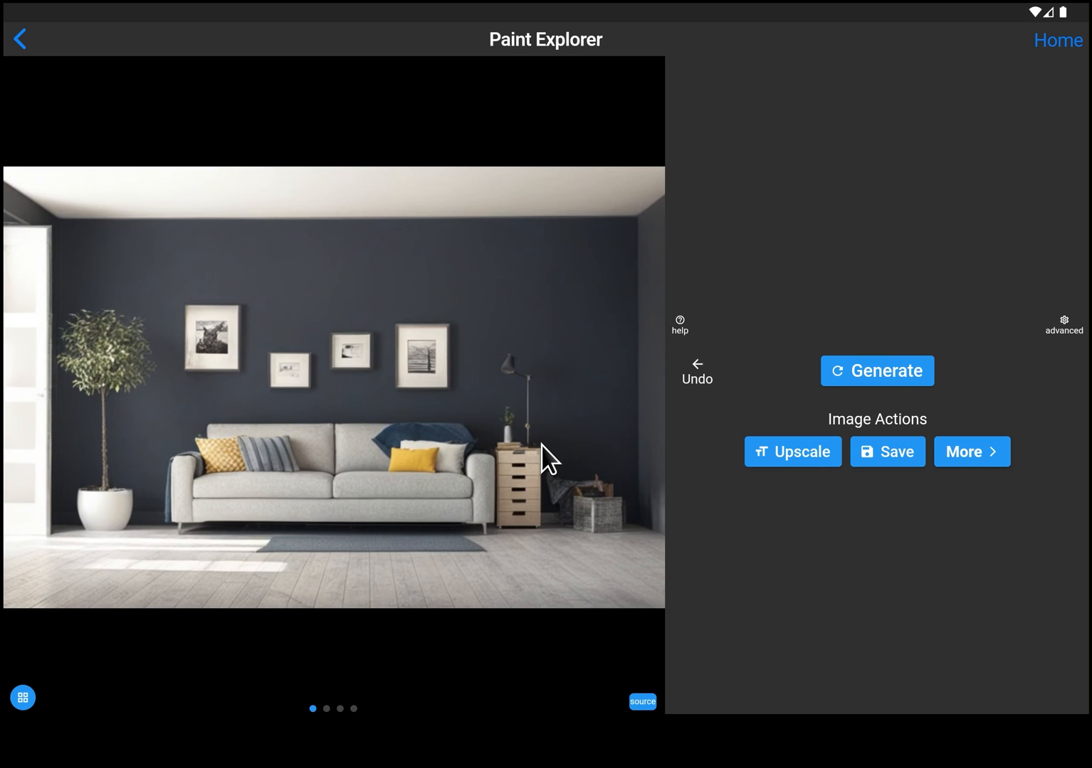
{"action": "mouse_move", "coordinate": [49, 60]}
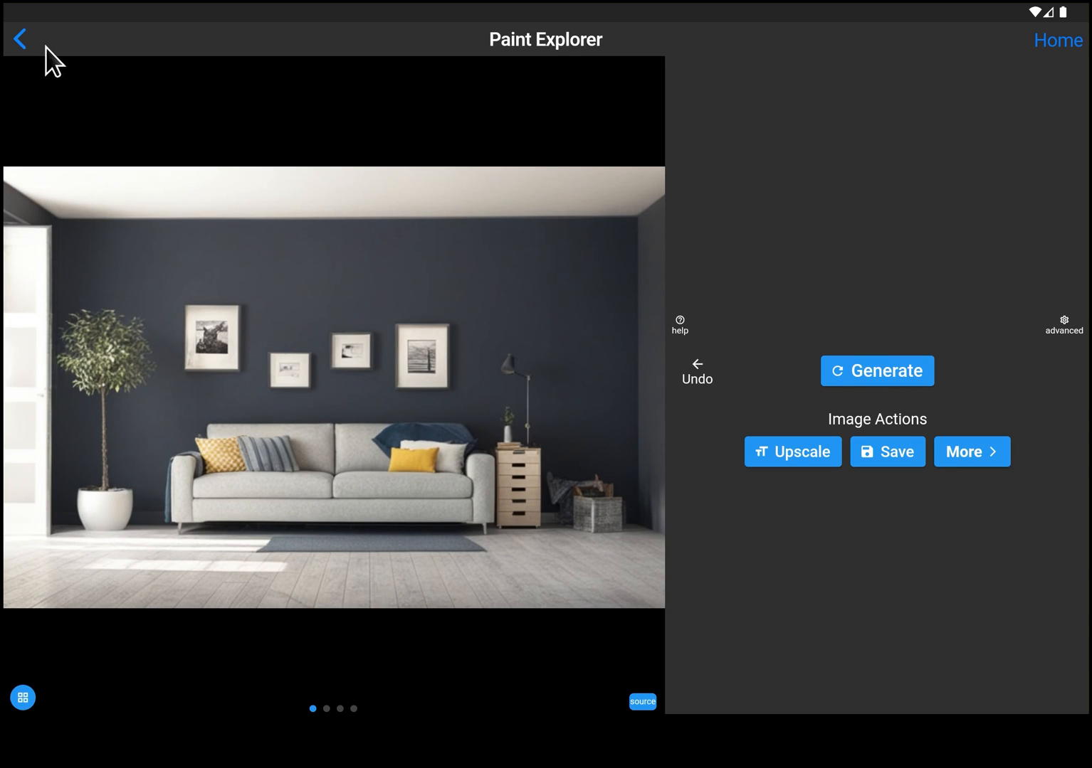
{"action": "mouse_move", "coordinate": [27, 55]}
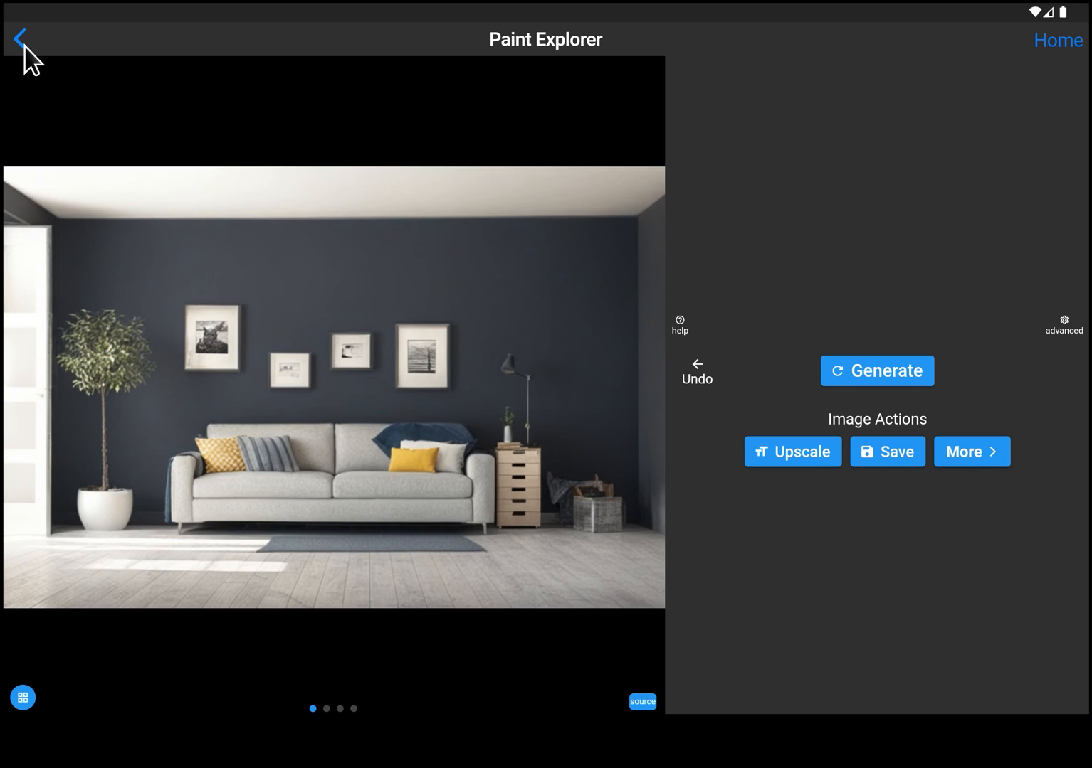
{"action": "mouse_move", "coordinate": [382, 400]}
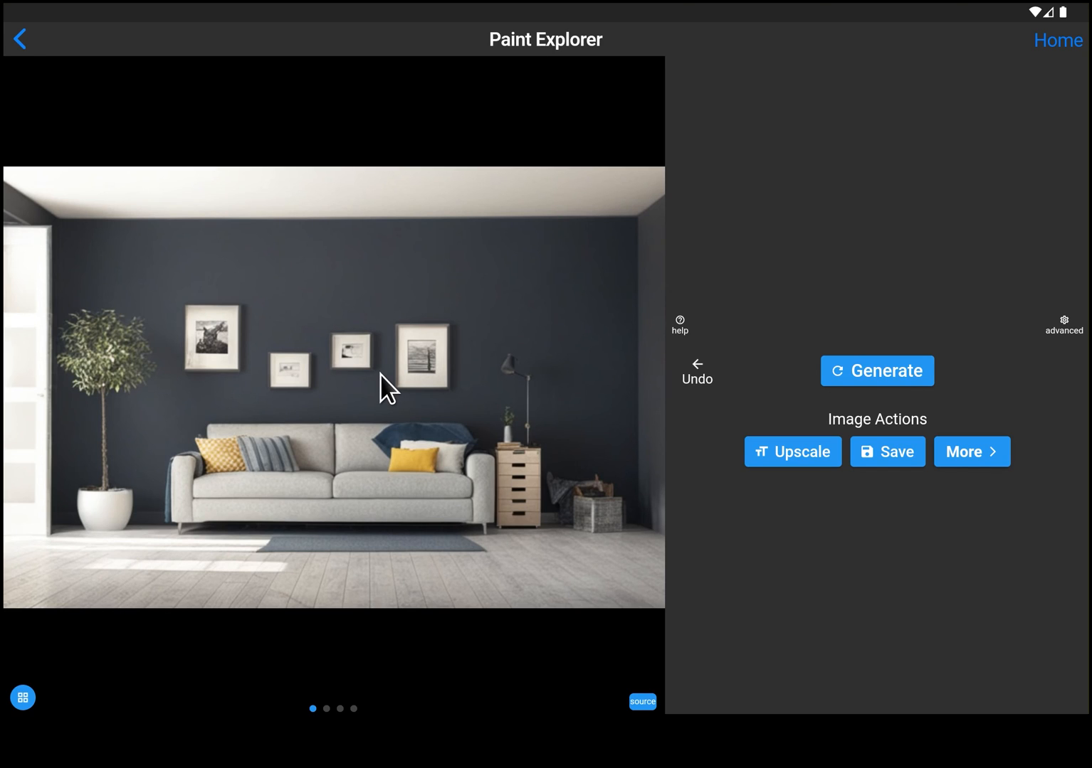
{"action": "mouse_move", "coordinate": [96, 154]}
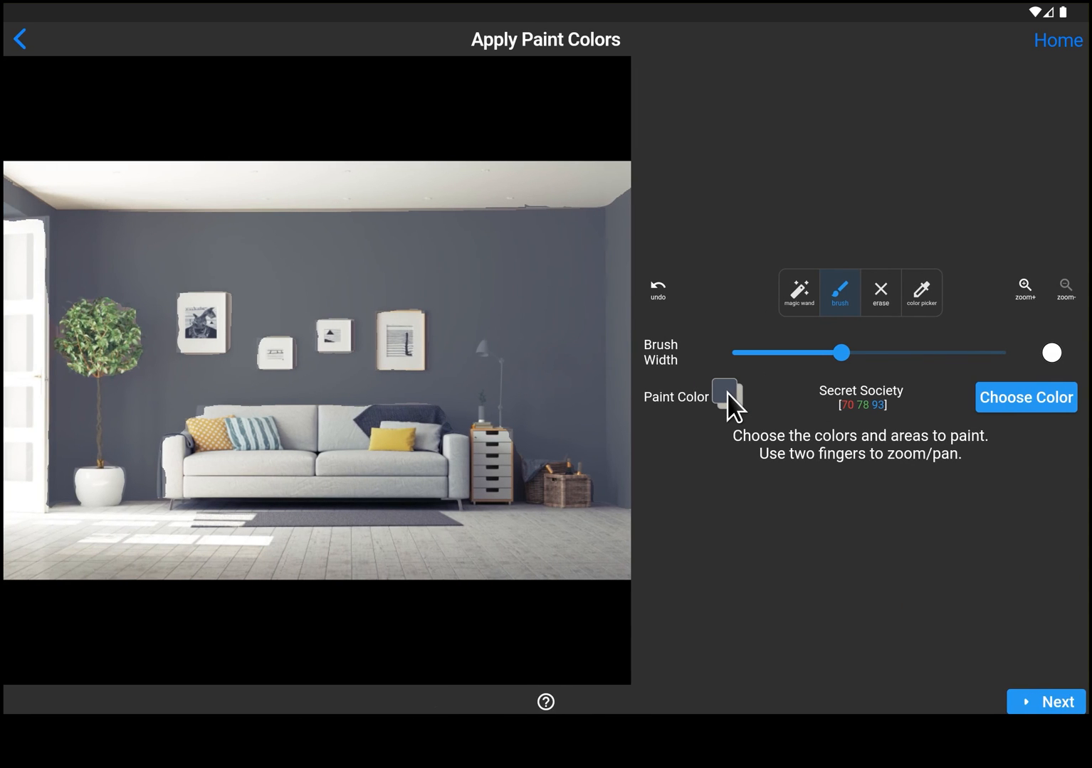
Step: Replace Secret Society with the lighter Liquid Mercury blue-gray on the walls
{"action": "left_click", "coordinate": [1025, 397]}
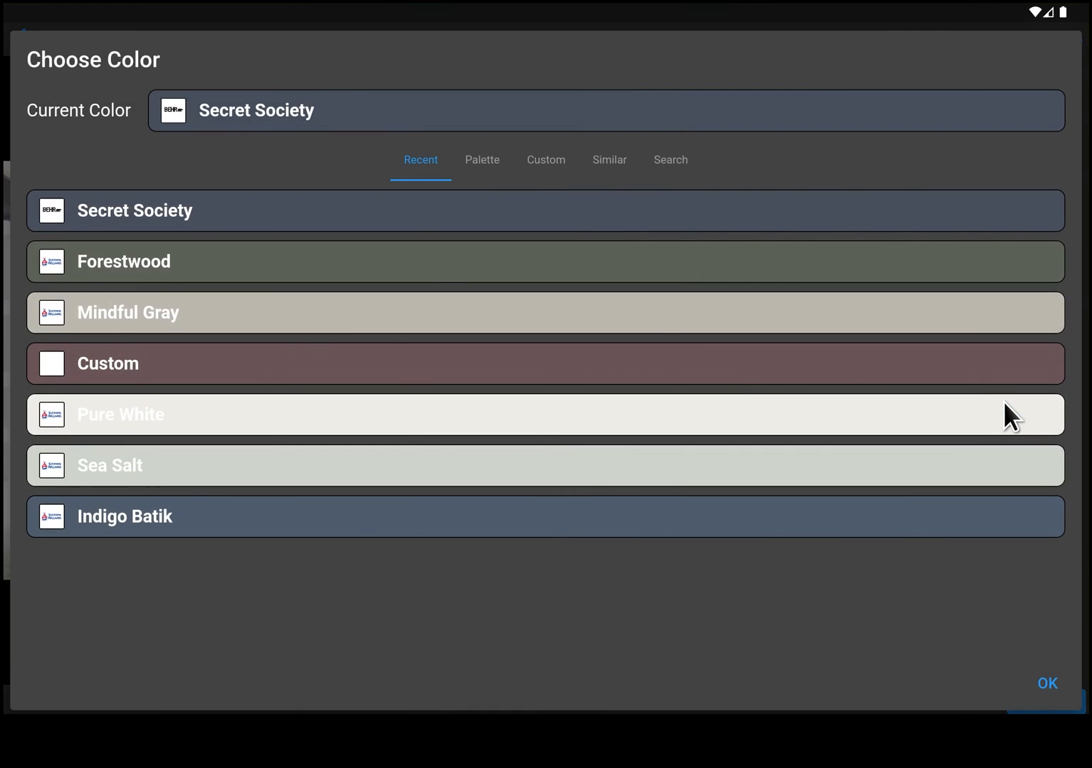
{"action": "left_click", "coordinate": [482, 160]}
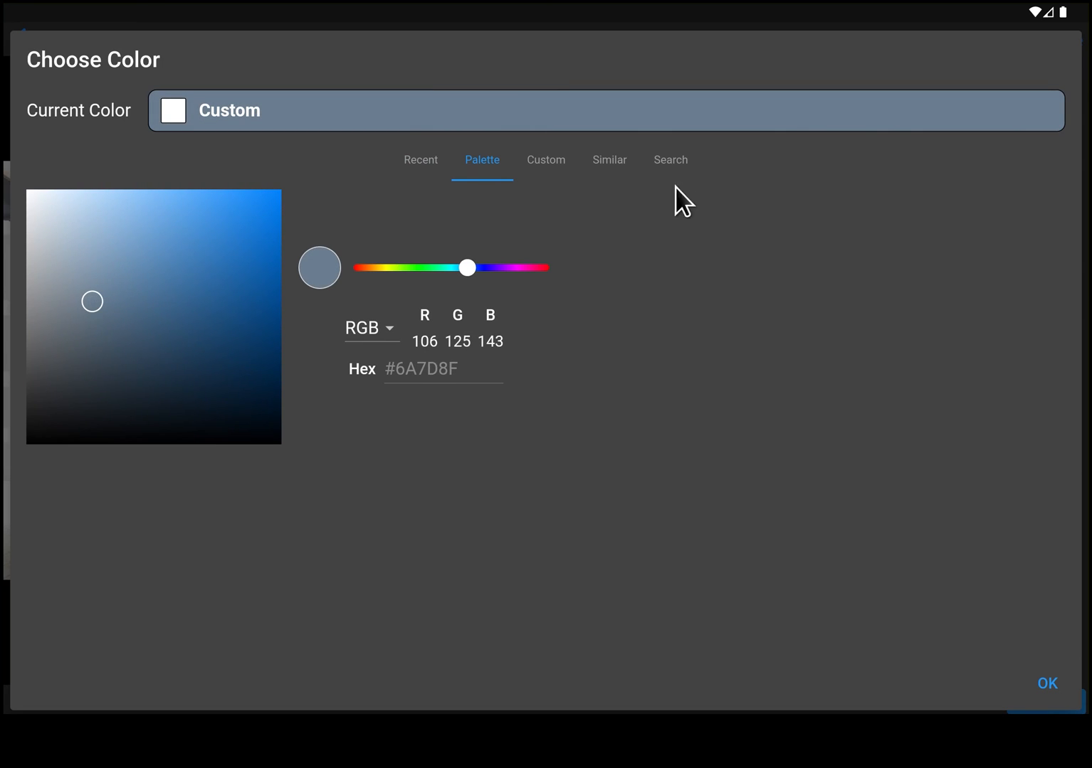
{"action": "left_click", "coordinate": [609, 159]}
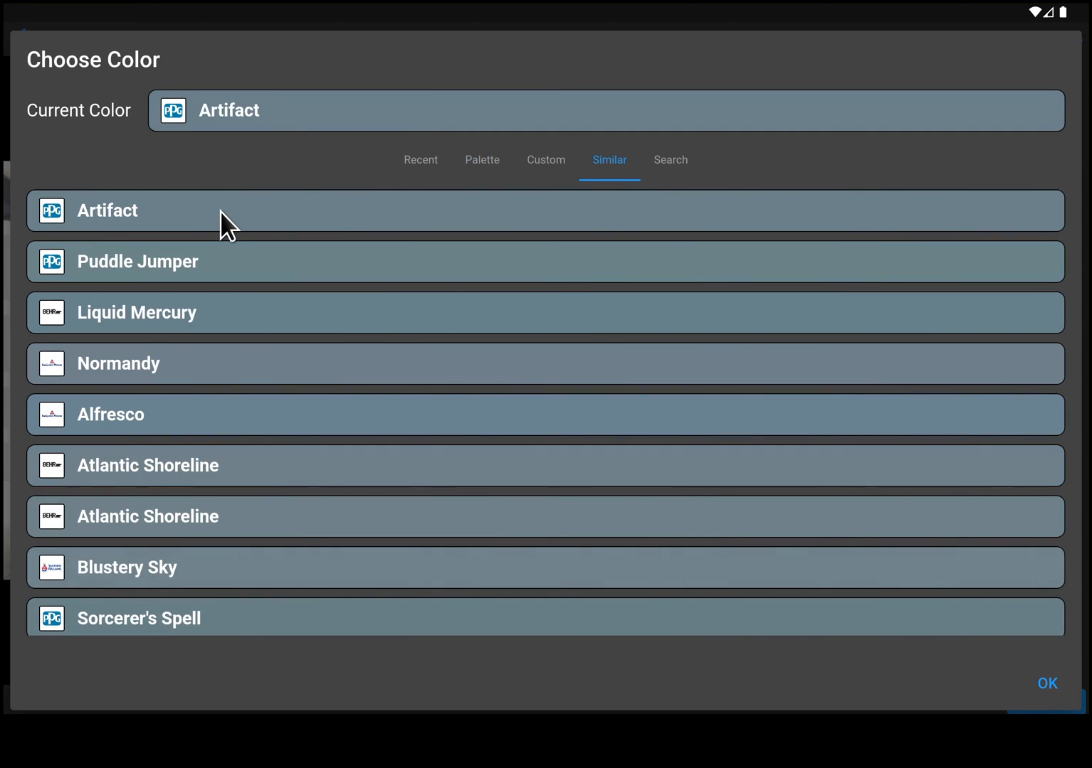
{"action": "mouse_move", "coordinate": [236, 336]}
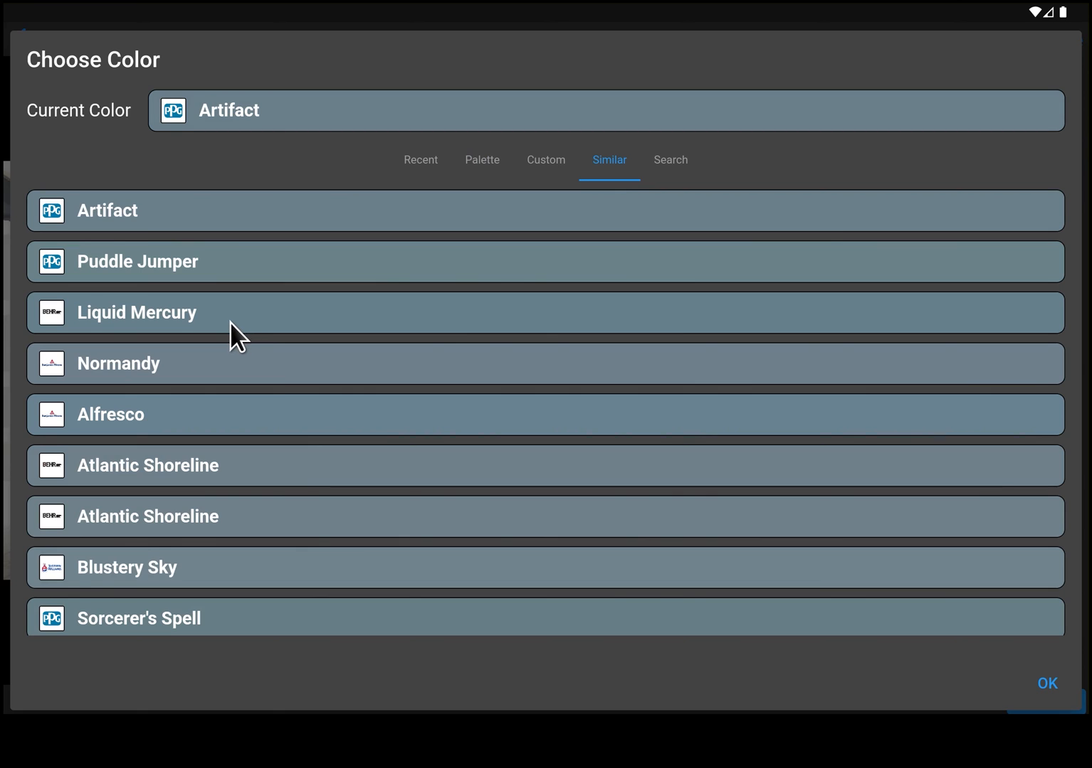
{"action": "left_click", "coordinate": [138, 313]}
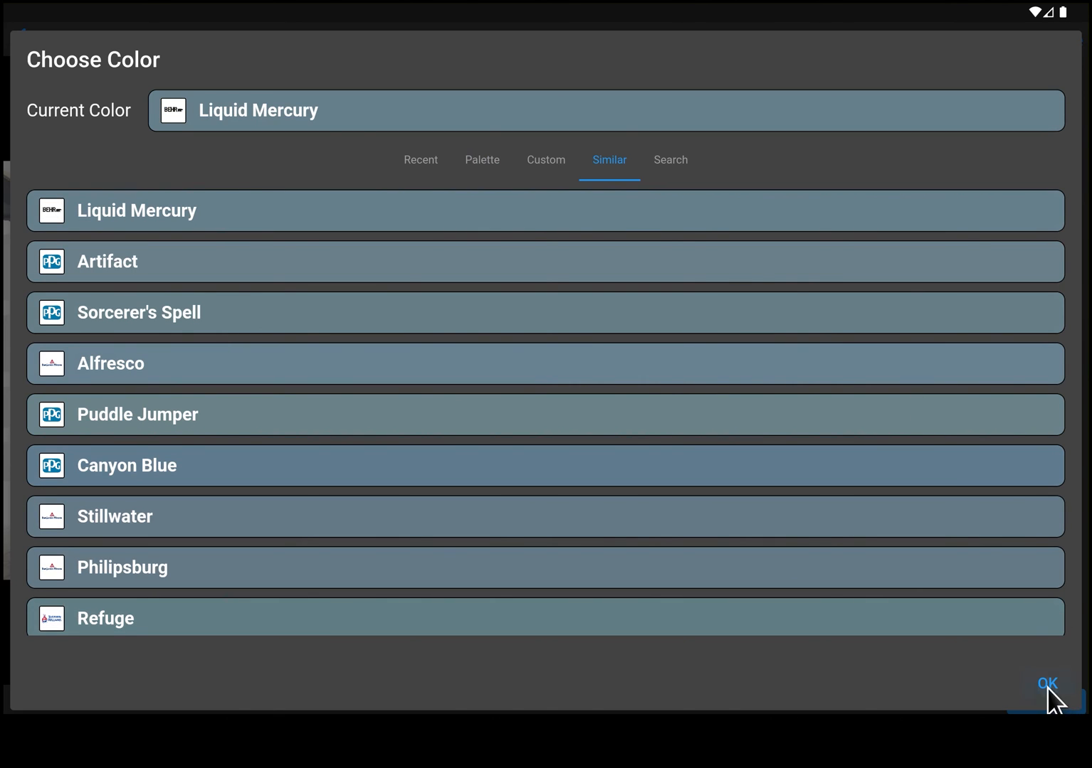
{"action": "left_click", "coordinate": [1046, 684]}
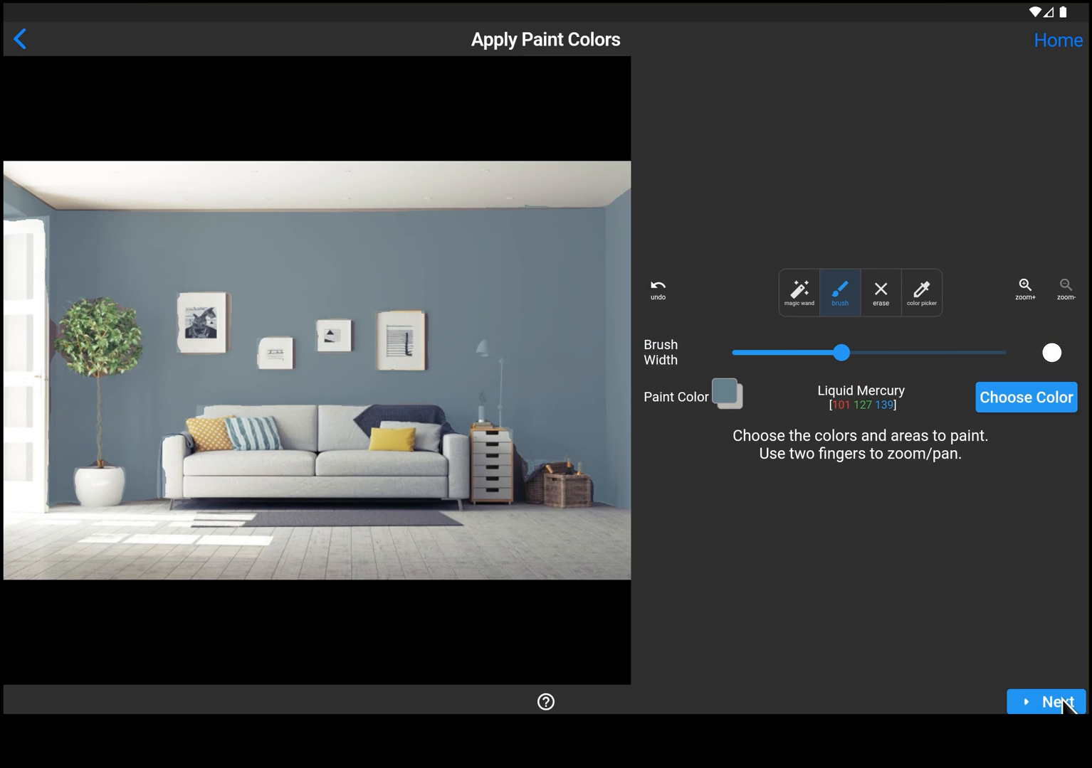
Step: Continue to Paint Explorer to generate renders with the Liquid Mercury walls
{"action": "left_click", "coordinate": [1053, 701]}
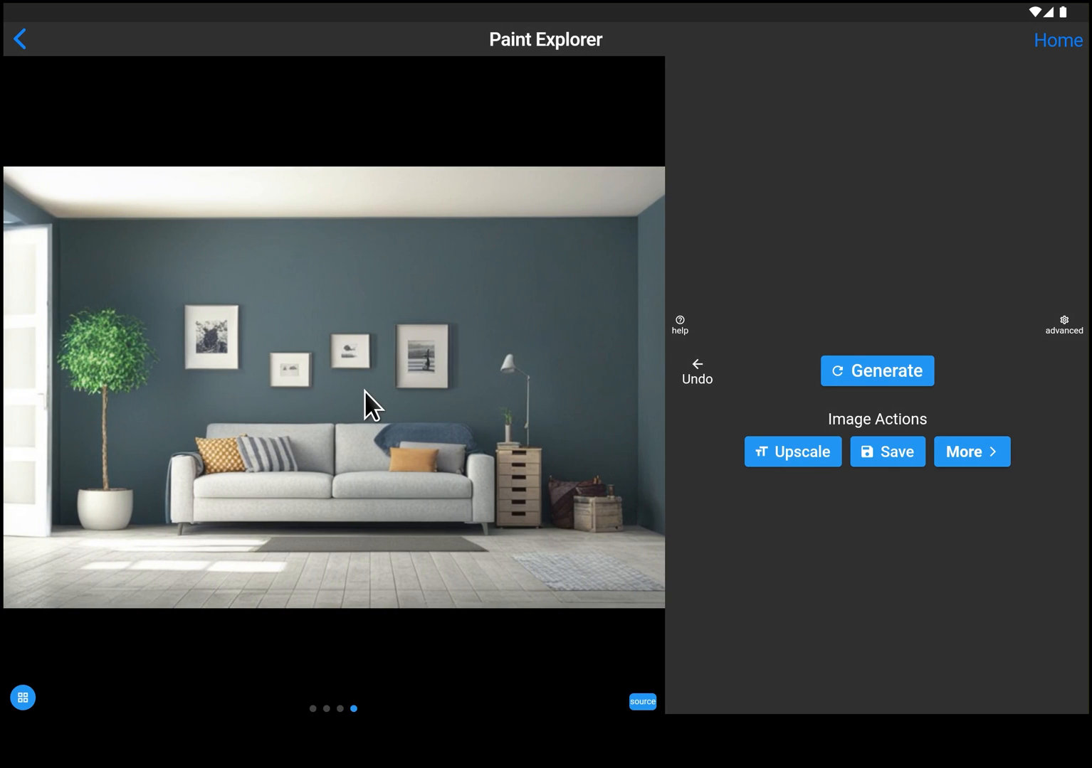
{"action": "mouse_move", "coordinate": [24, 222]}
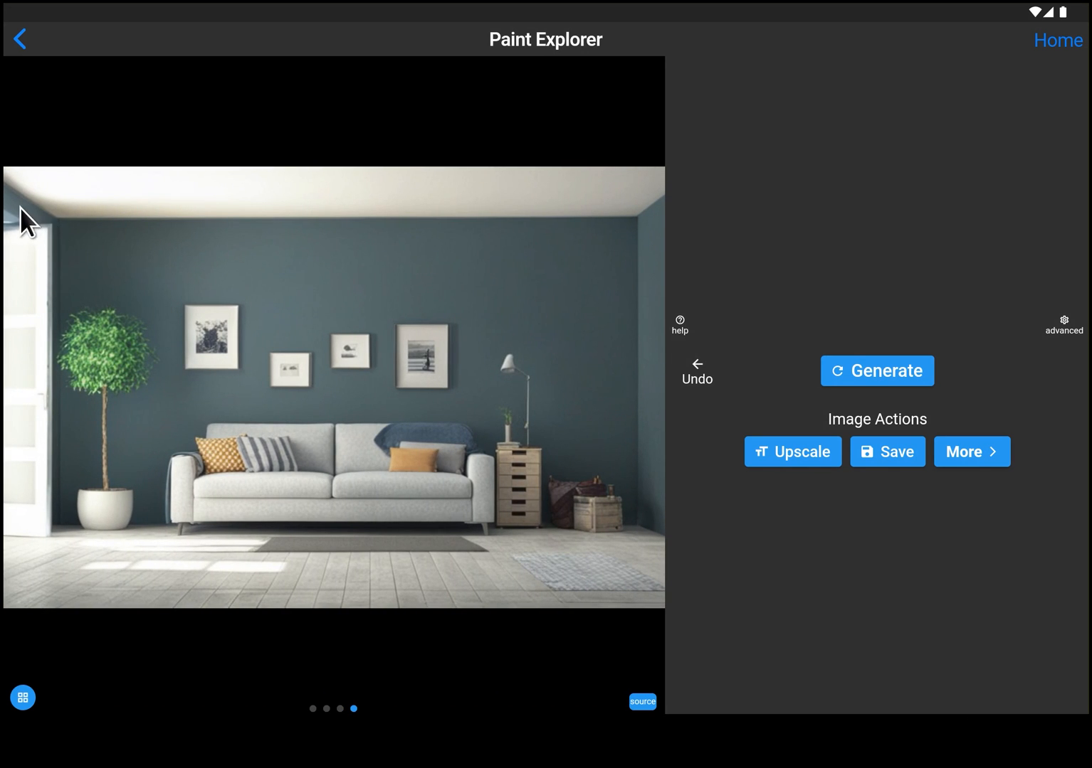
{"action": "mouse_move", "coordinate": [638, 481]}
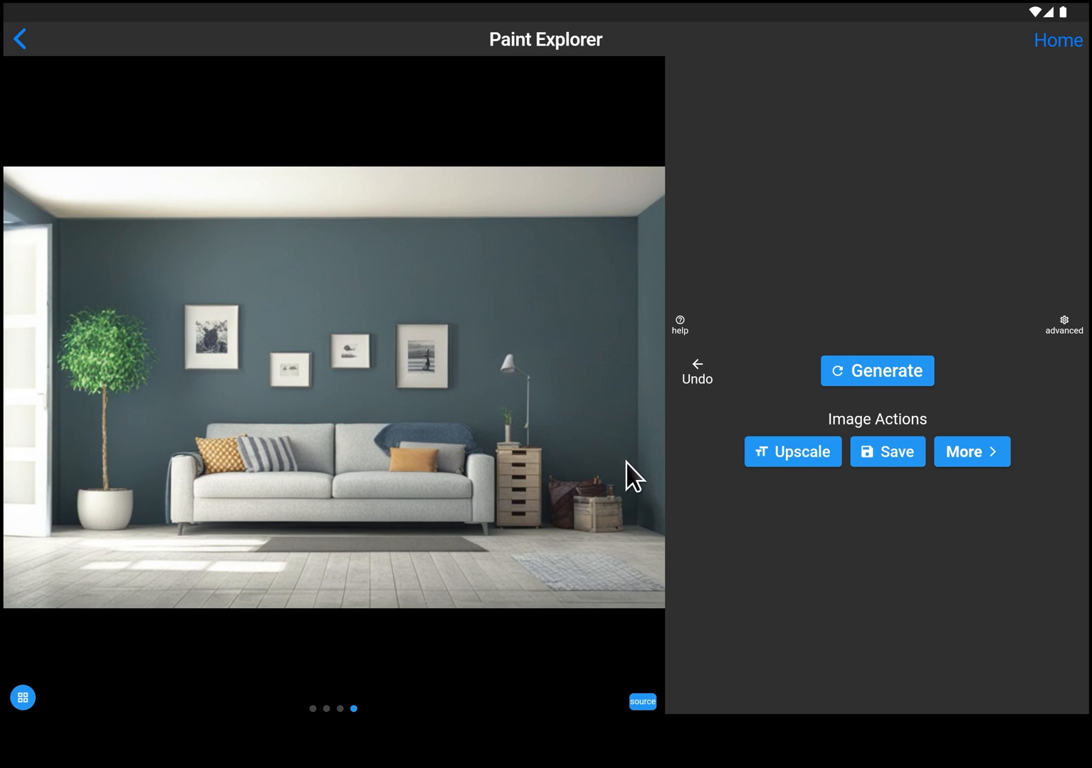
{"action": "mouse_move", "coordinate": [621, 509]}
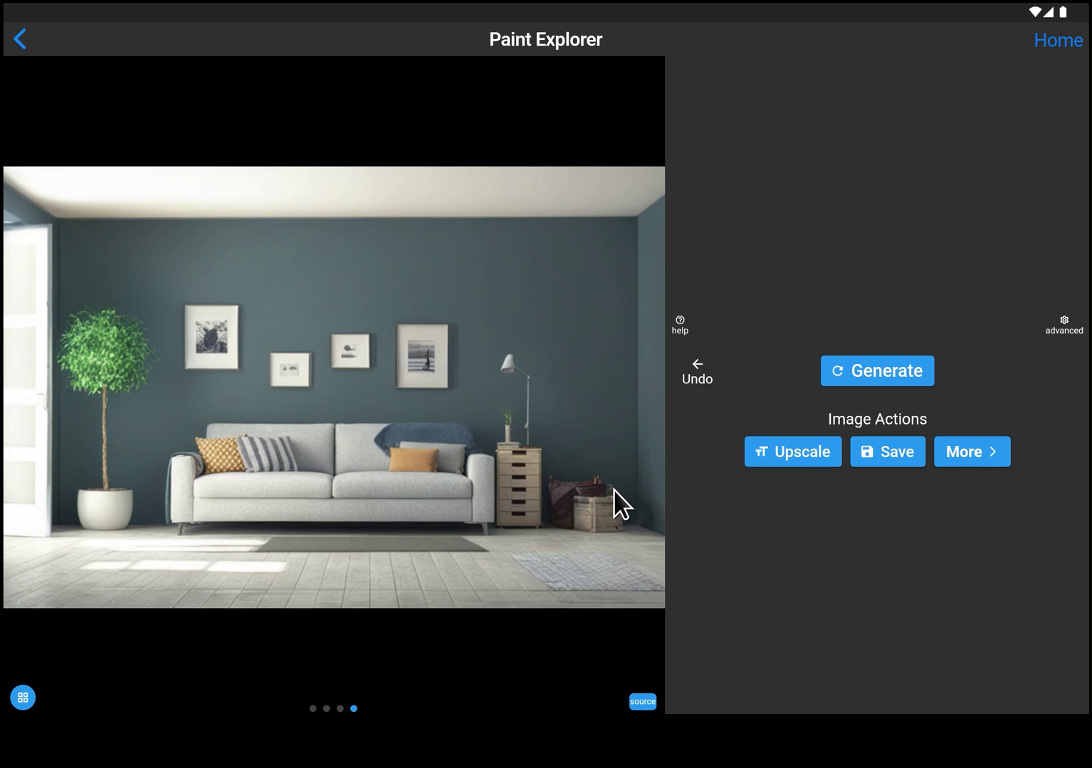
{"action": "mouse_move", "coordinate": [162, 383]}
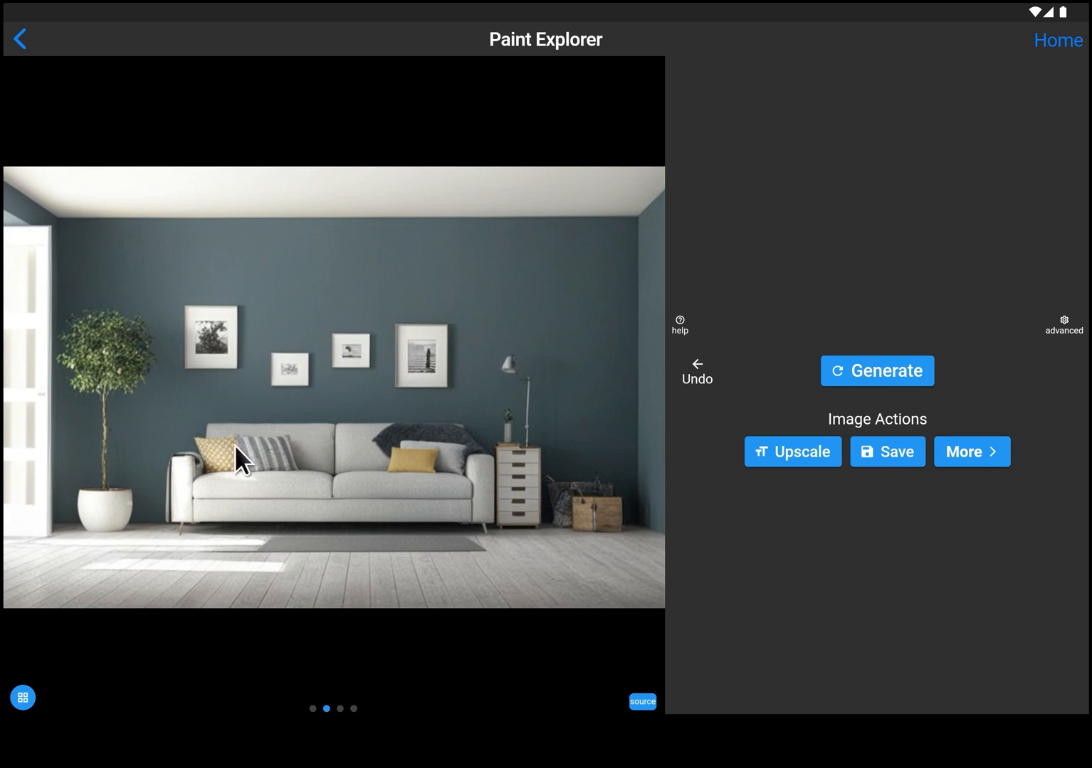
{"action": "mouse_move", "coordinate": [111, 457]}
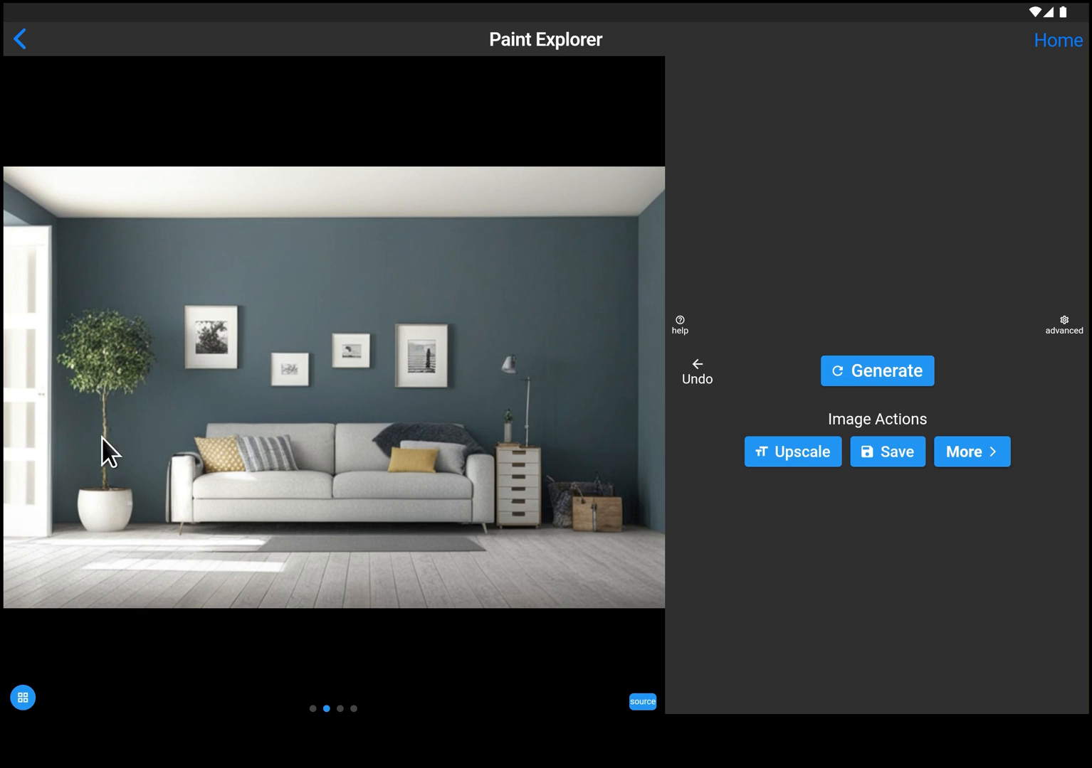
{"action": "mouse_move", "coordinate": [460, 432]}
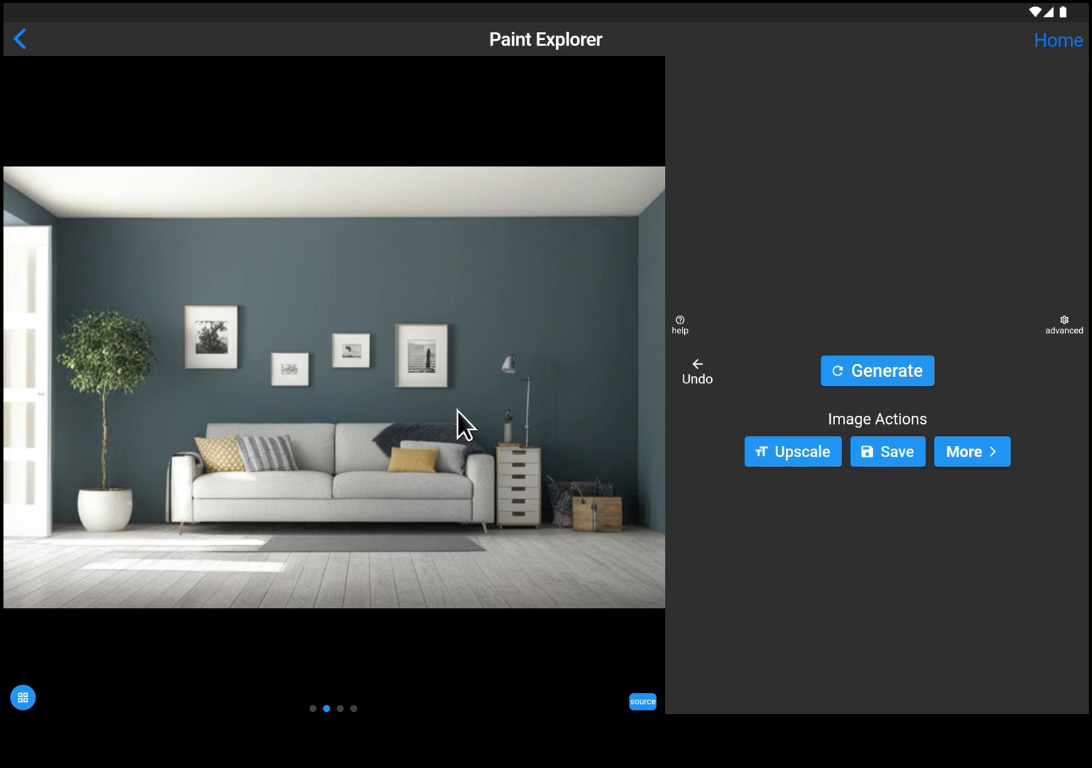
{"action": "mouse_move", "coordinate": [452, 415]}
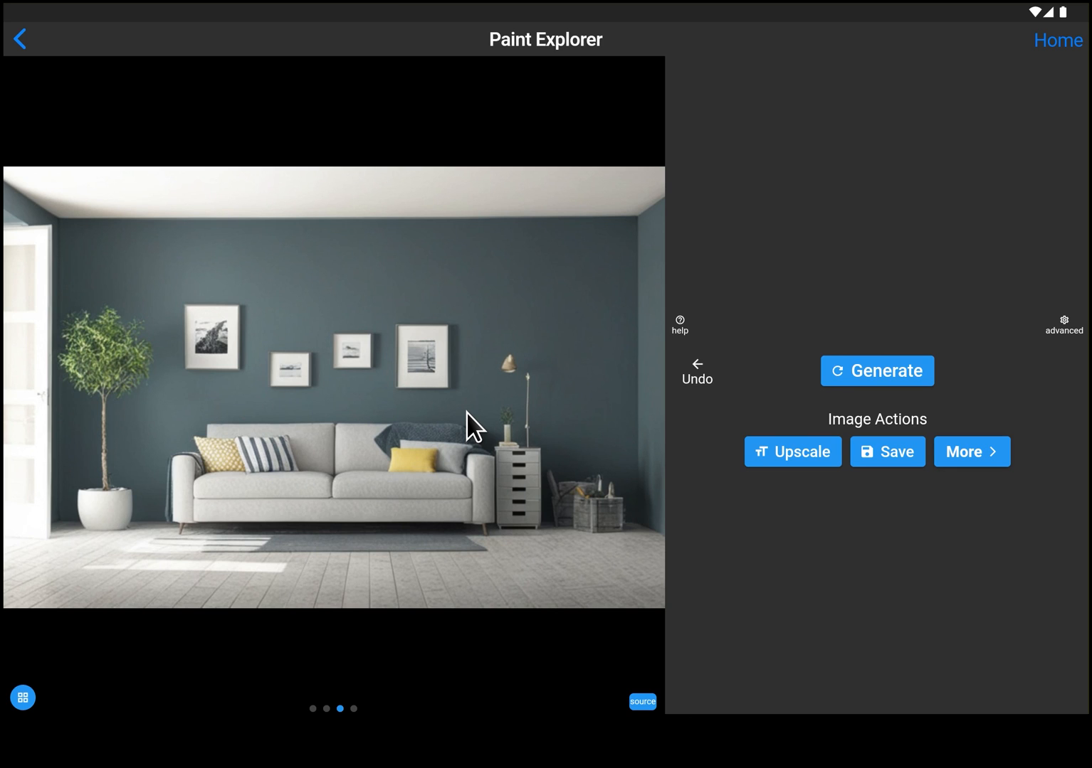
{"action": "mouse_move", "coordinate": [439, 403]}
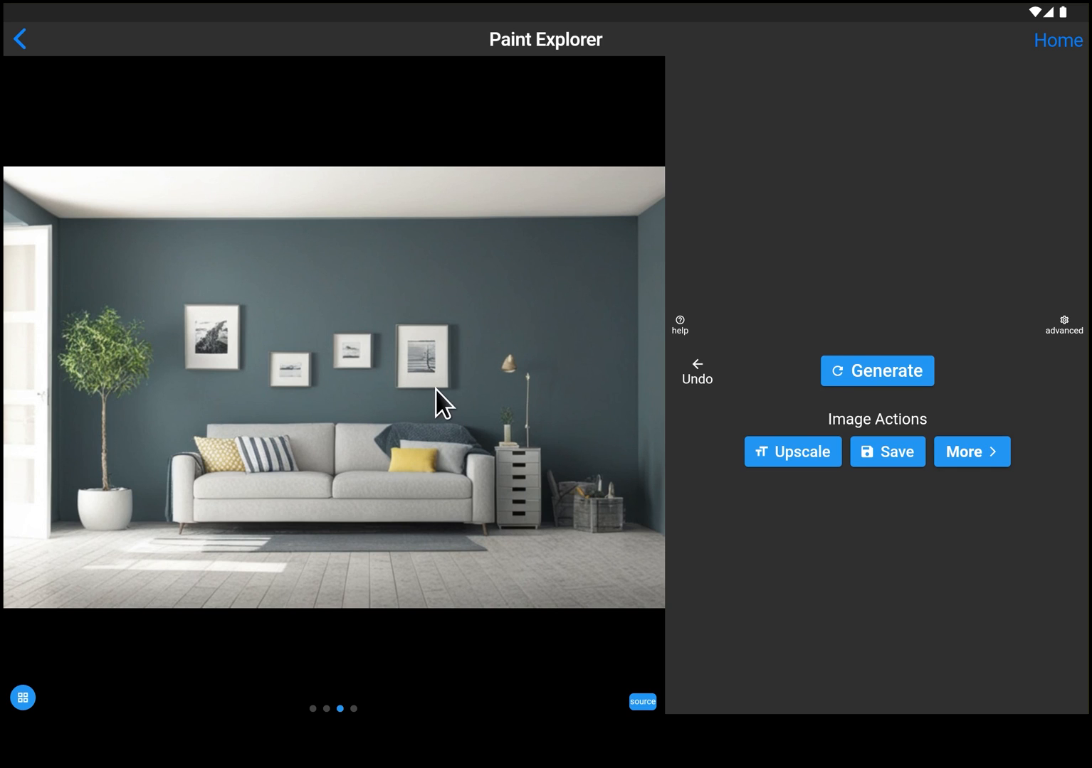